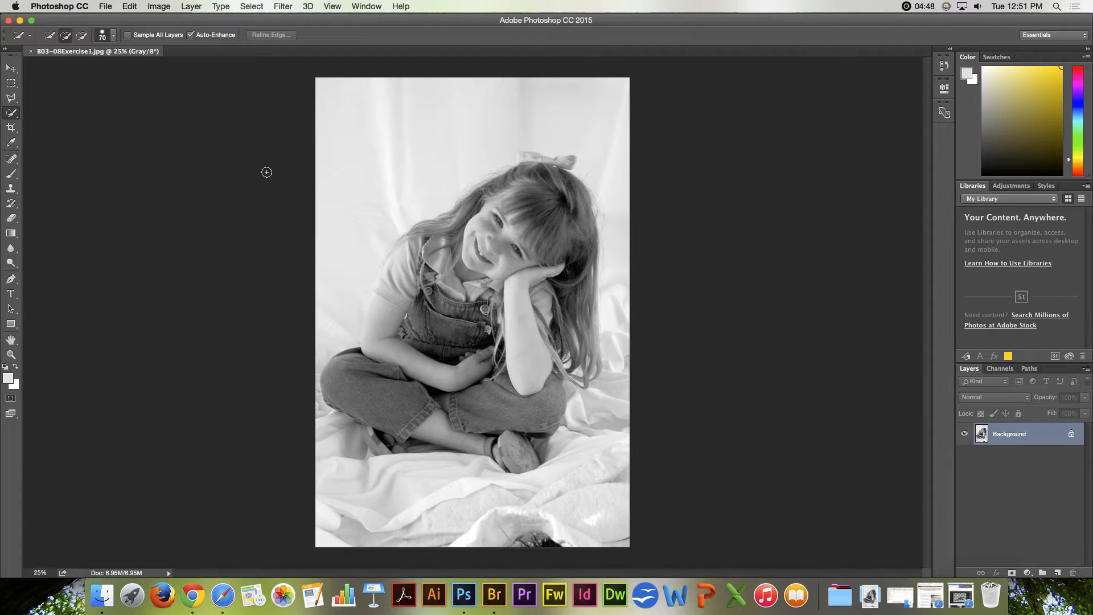
pyautogui.moveTo(262, 220)
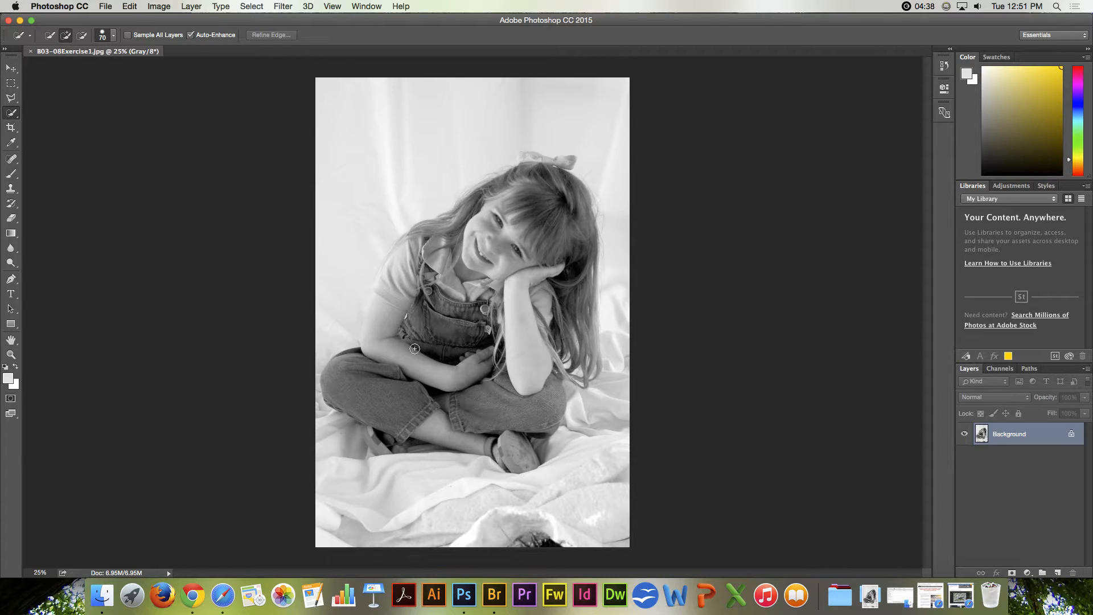
pyautogui.moveTo(446, 262)
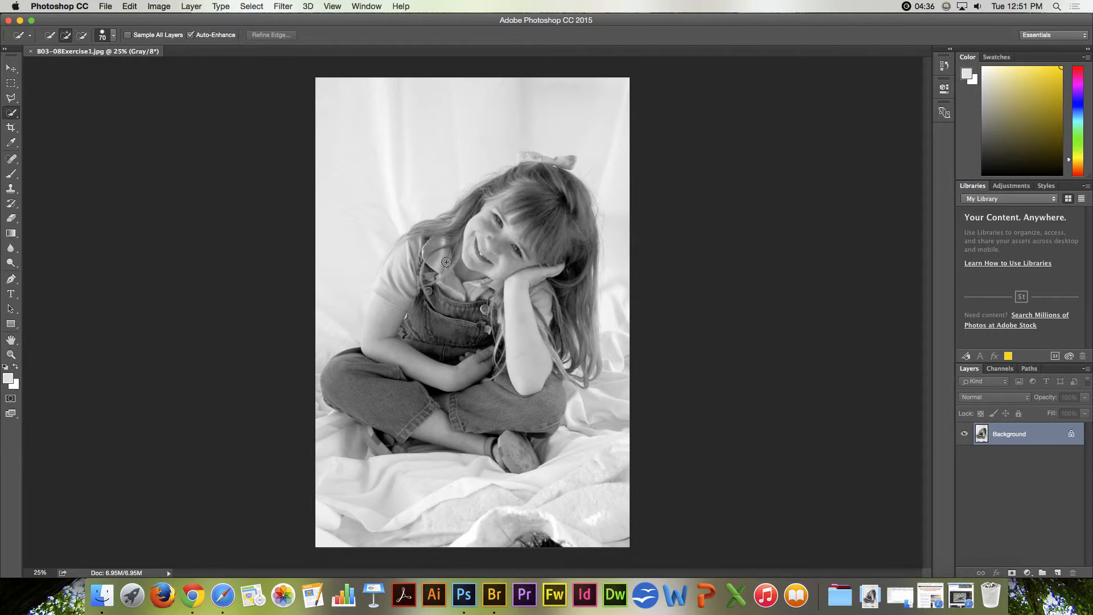
pyautogui.moveTo(283, 274)
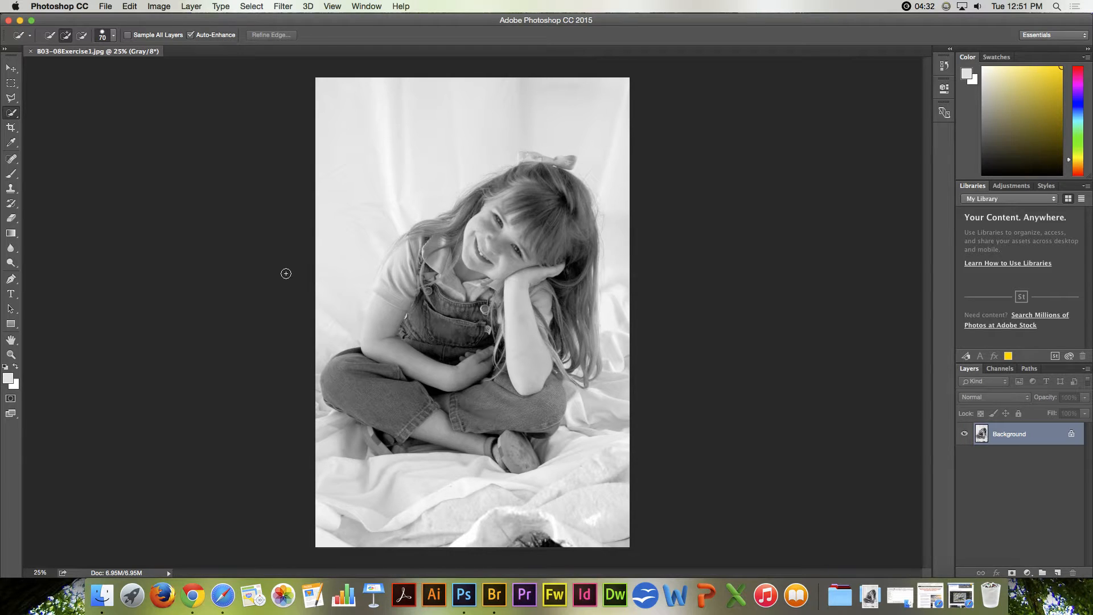
pyautogui.moveTo(493, 219)
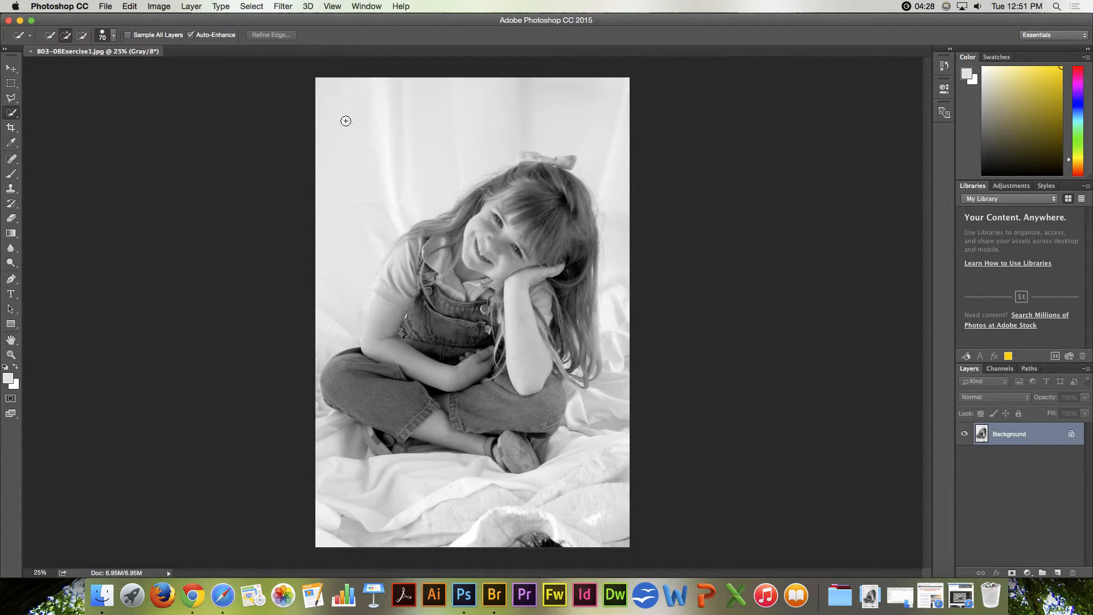
# Step: Convert the grayscale photo to RGB Color via Image > Mode
pyautogui.click(159, 7)
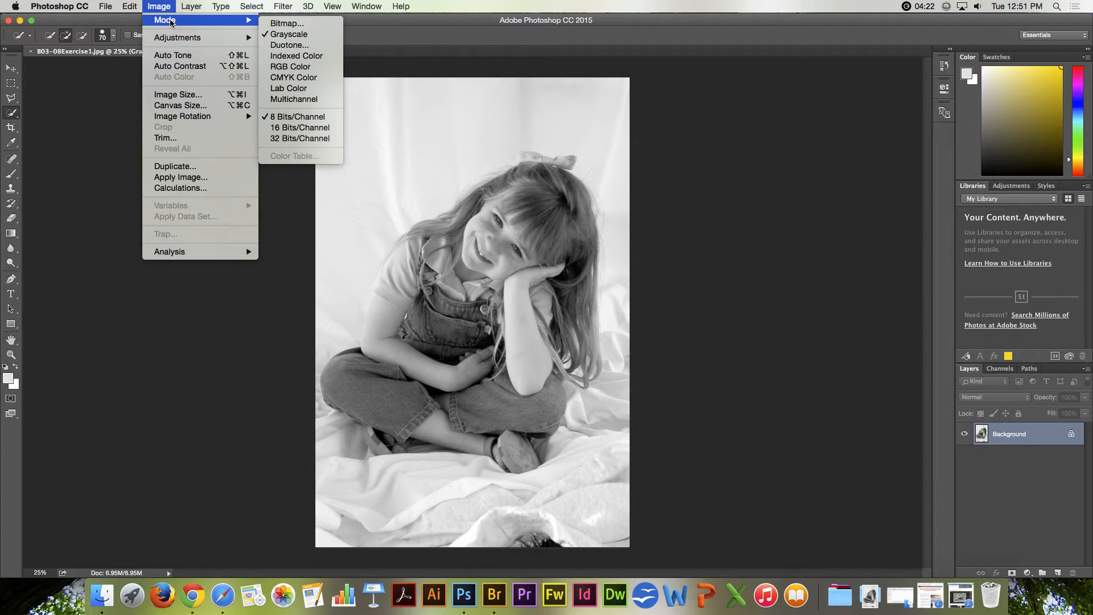
pyautogui.moveTo(288, 34)
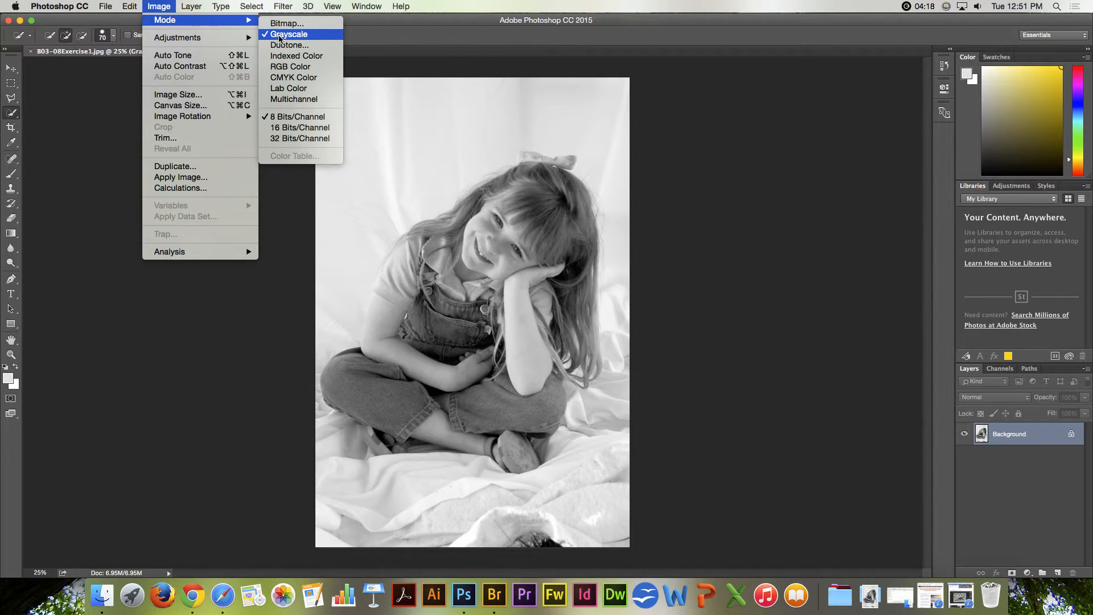
pyautogui.moveTo(290, 66)
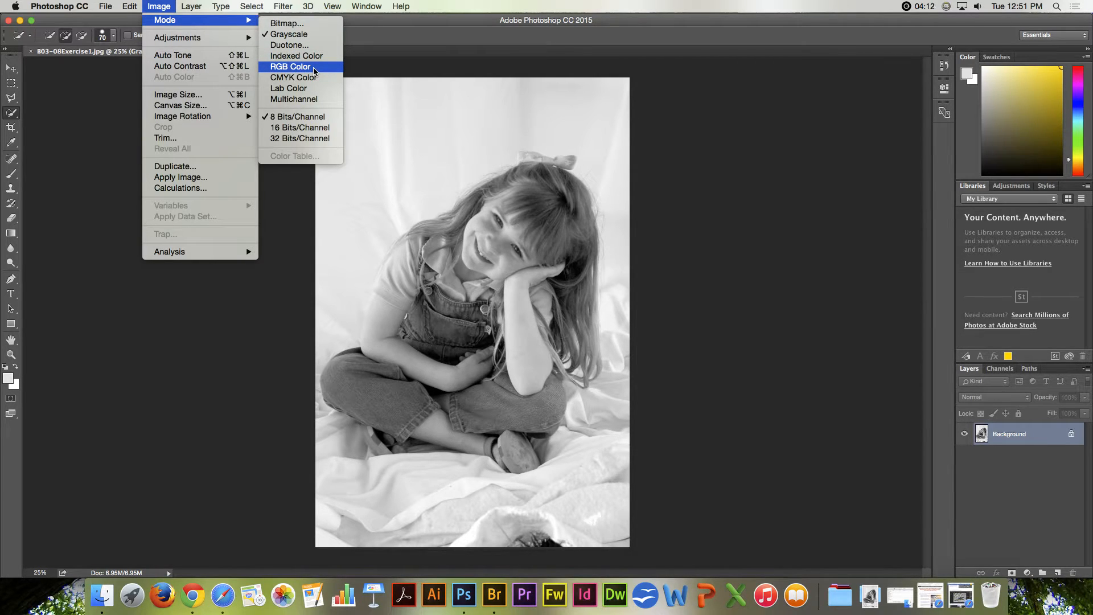
pyautogui.click(291, 66)
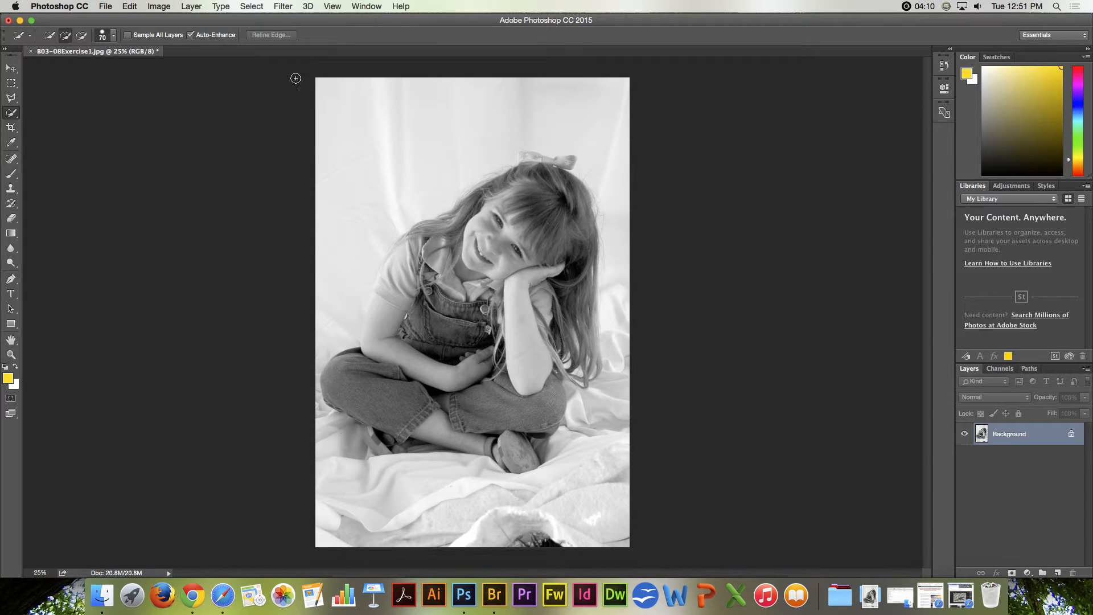
pyautogui.moveTo(144, 175)
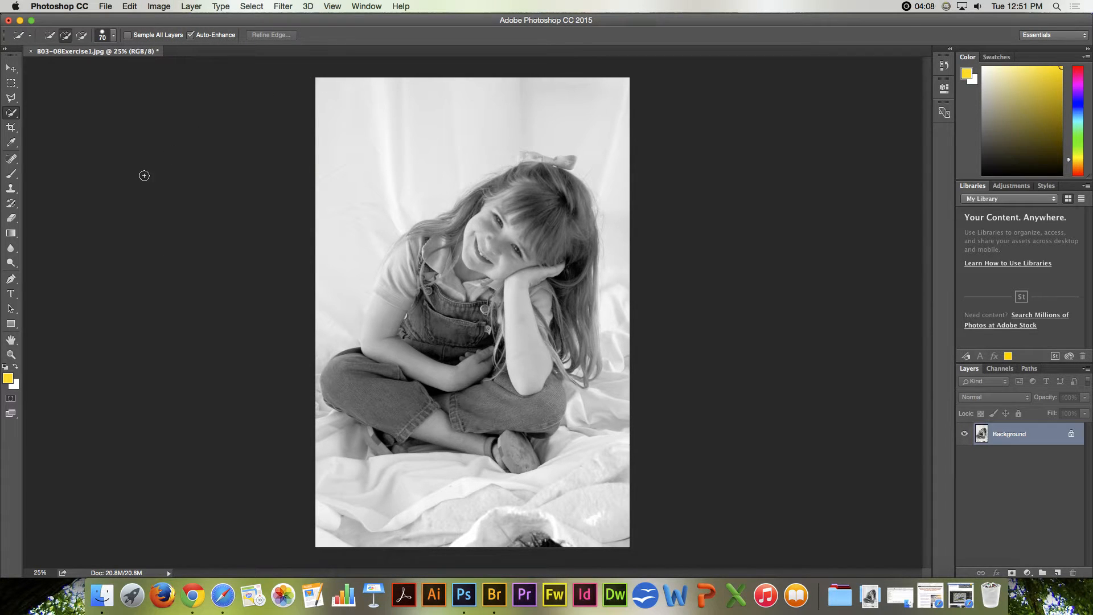
pyautogui.moveTo(255, 240)
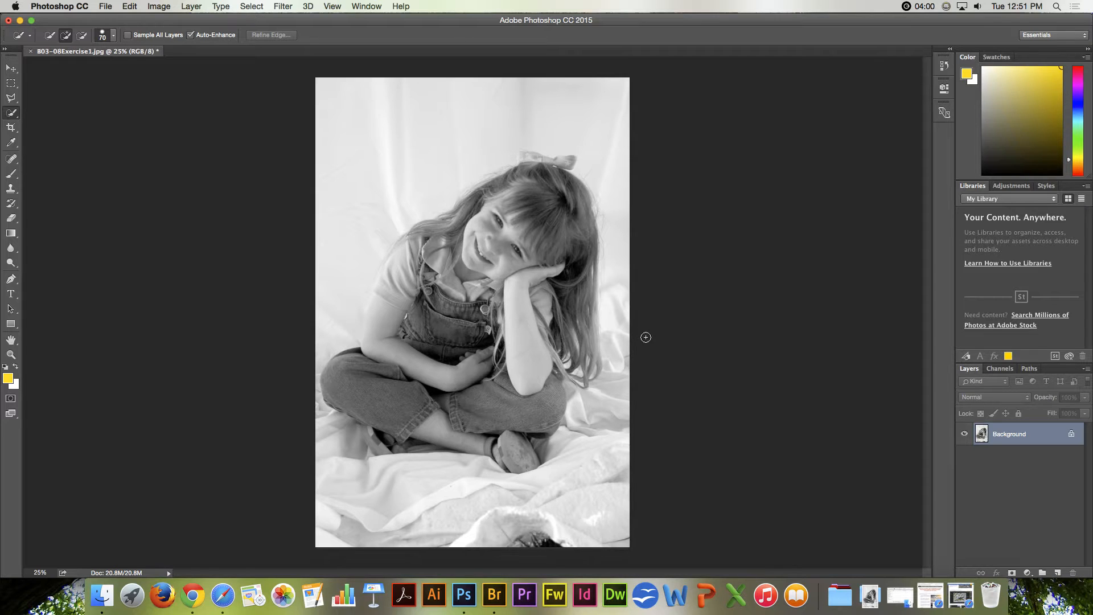
pyautogui.moveTo(475, 242)
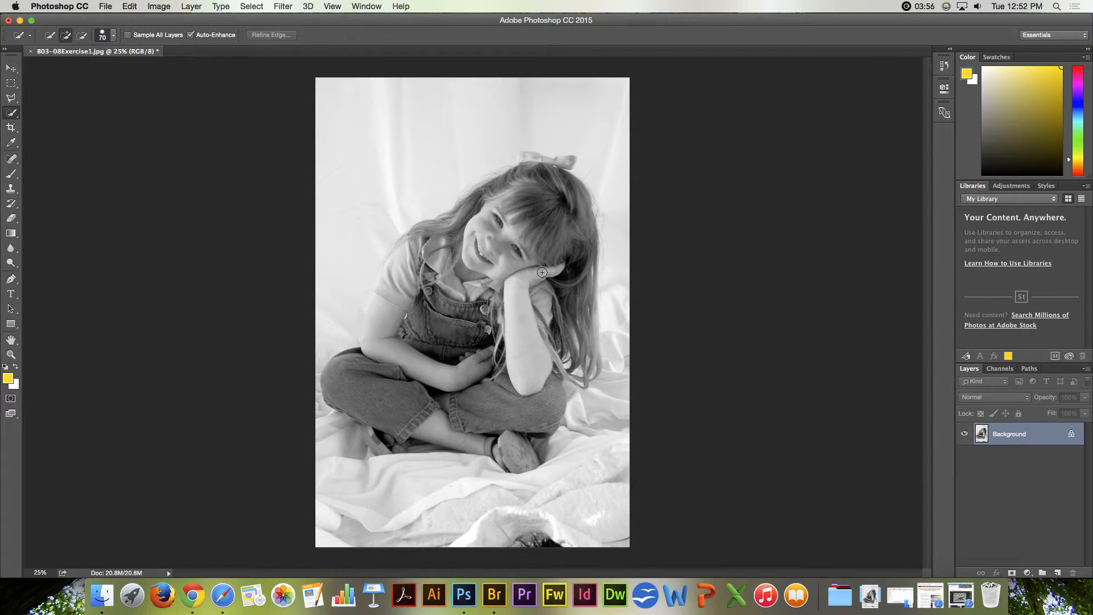
pyautogui.moveTo(641, 238)
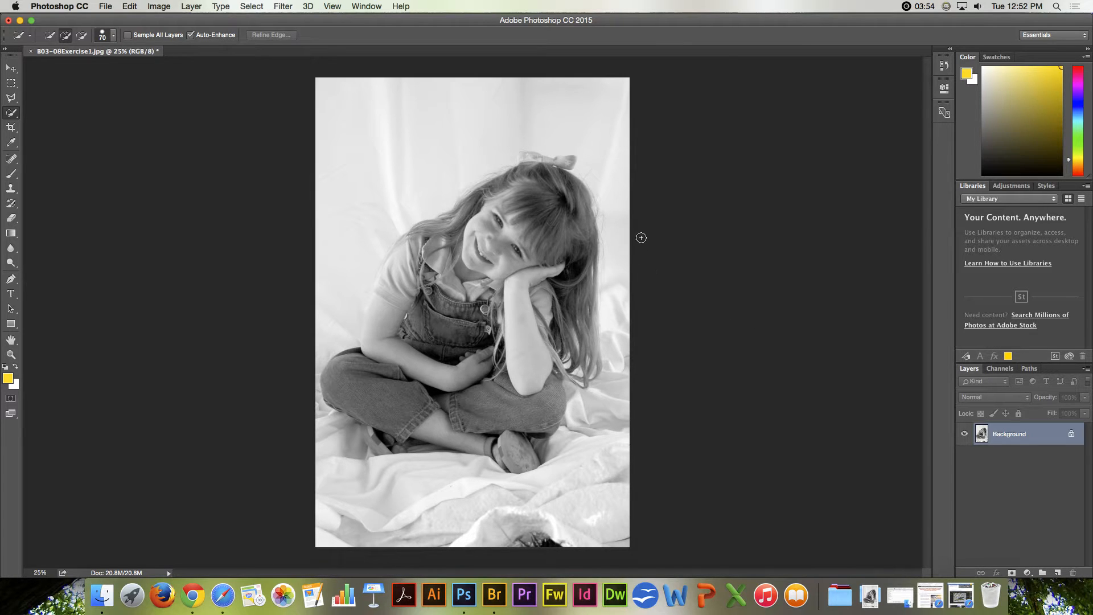
pyautogui.moveTo(908, 373)
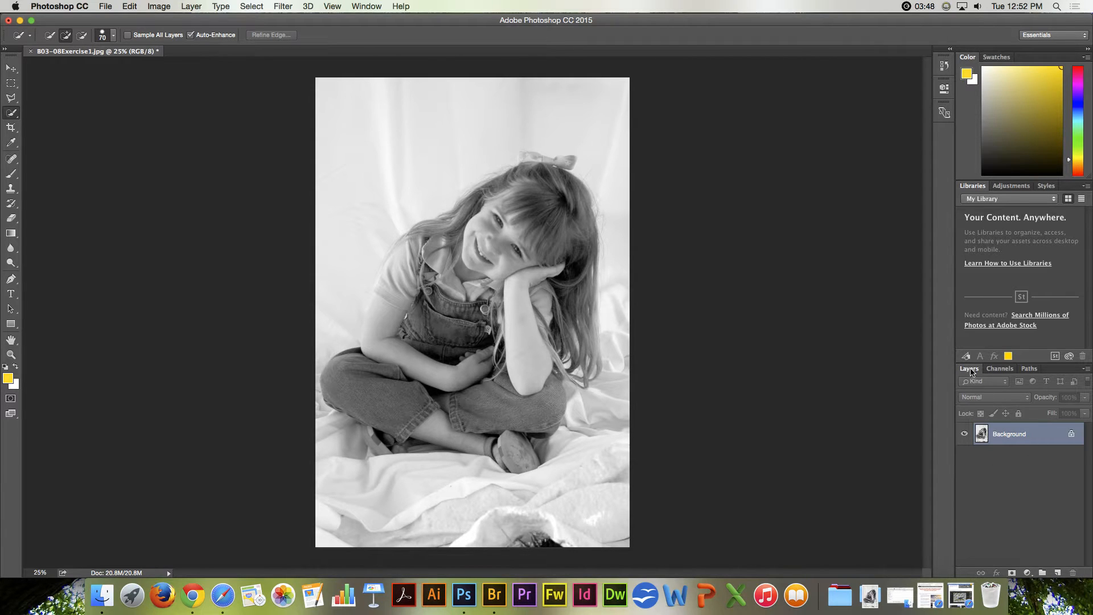
# Step: Glance through the Window menu, then add a blank Layer 1 above Background
pyautogui.click(366, 7)
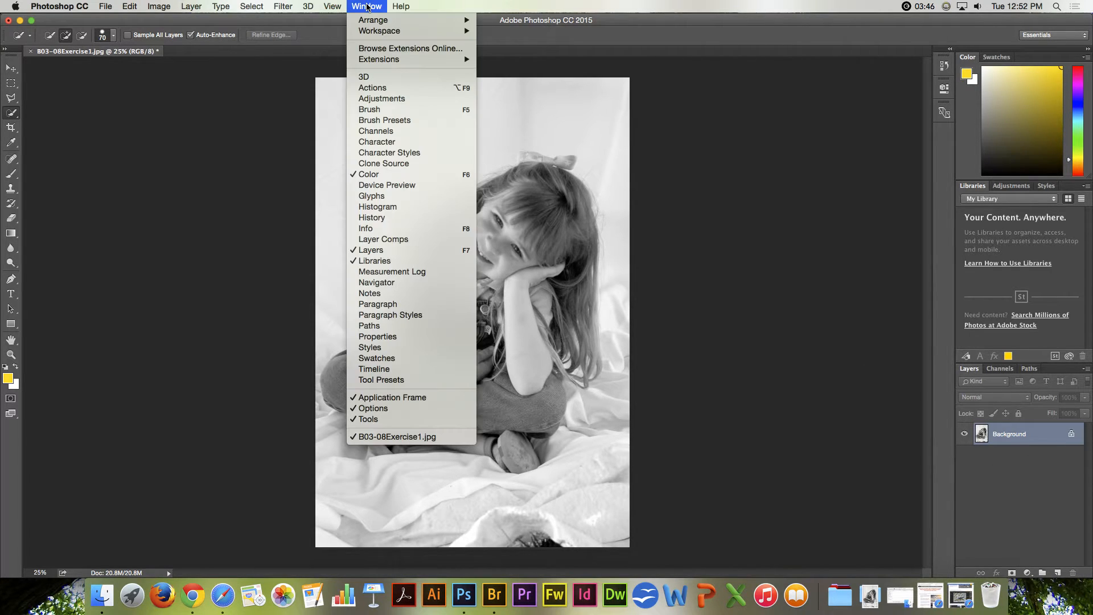
pyautogui.moveTo(371, 249)
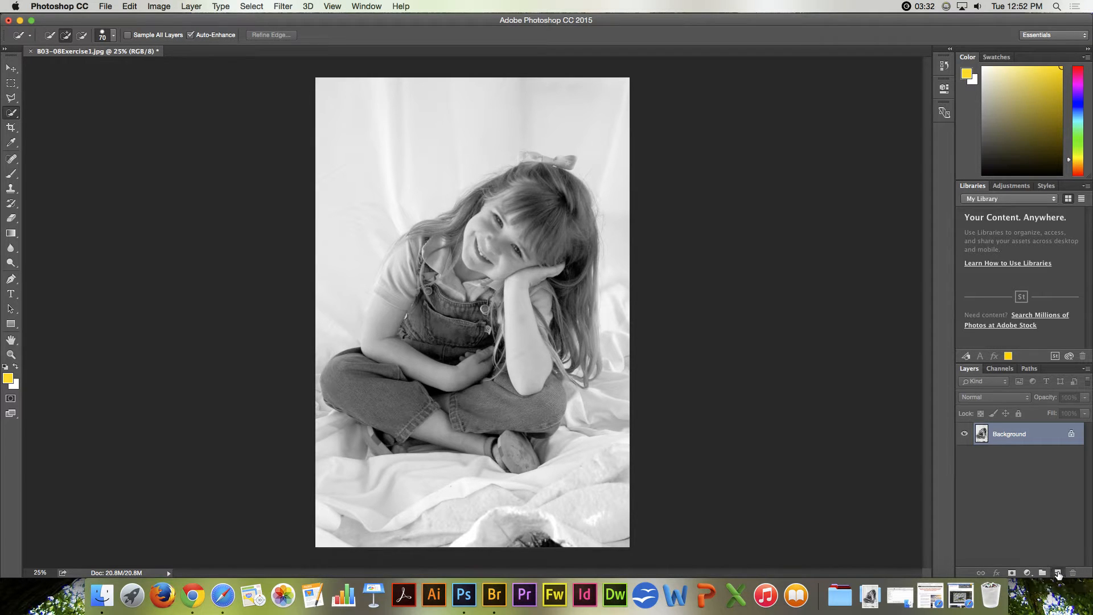
pyautogui.click(1057, 573)
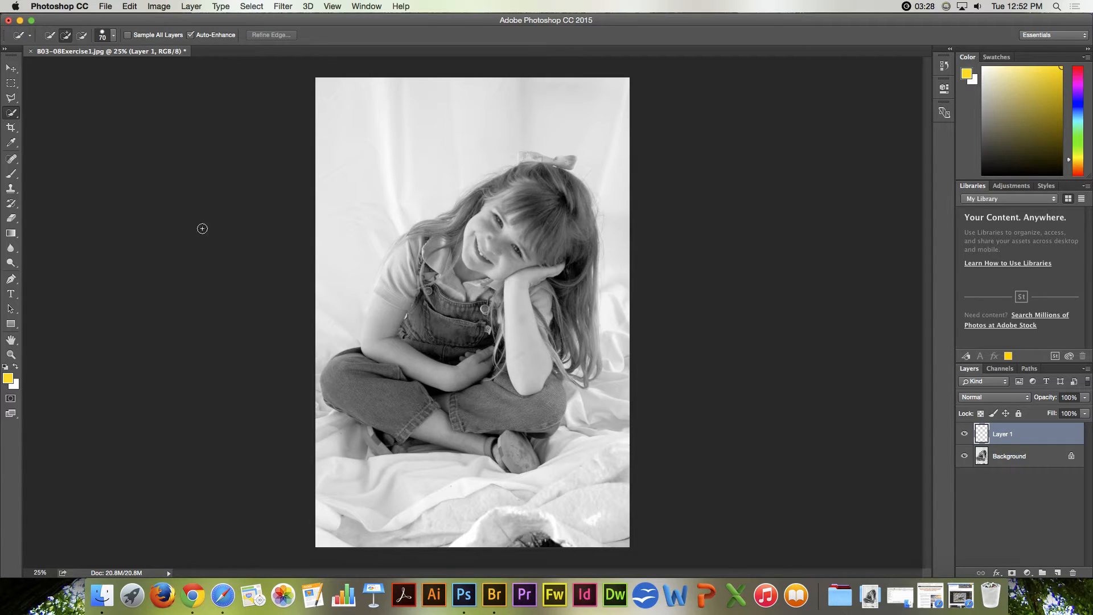
pyautogui.moveTo(117, 213)
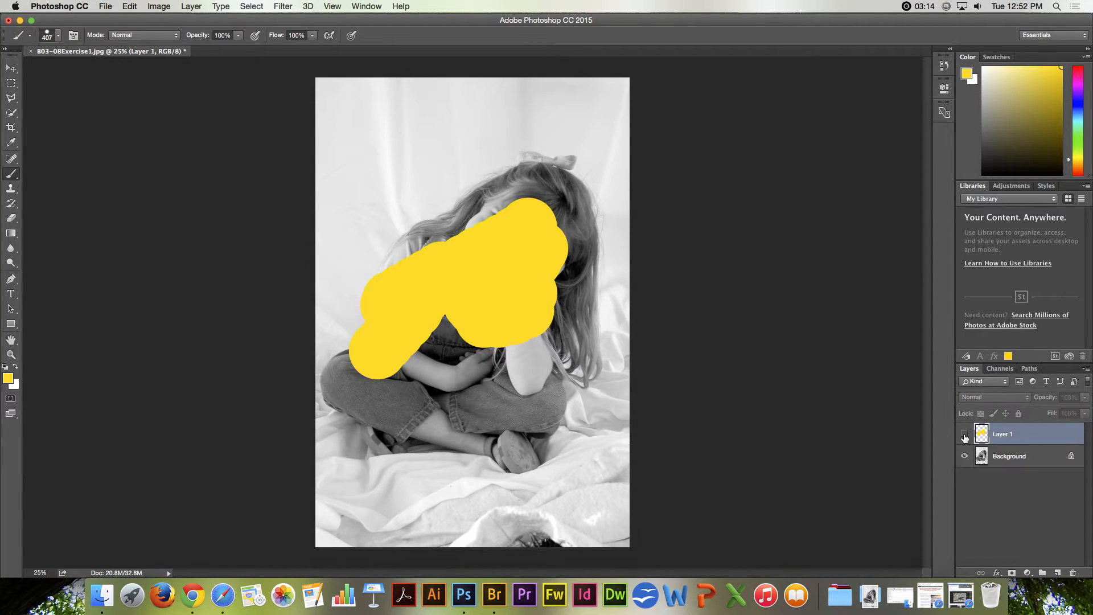
pyautogui.click(964, 434)
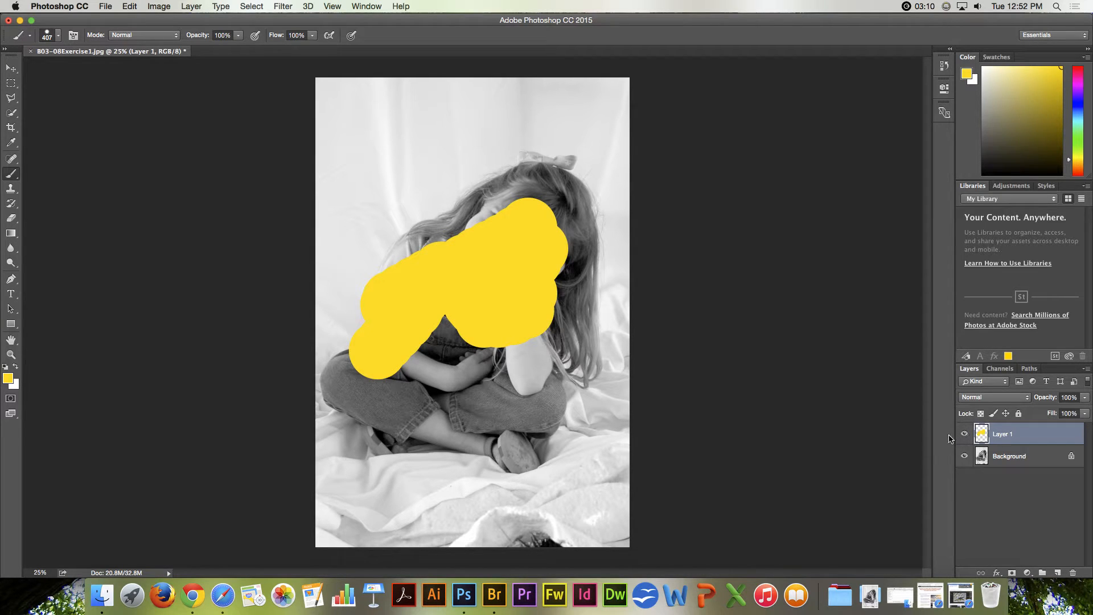
pyautogui.moveTo(802, 416)
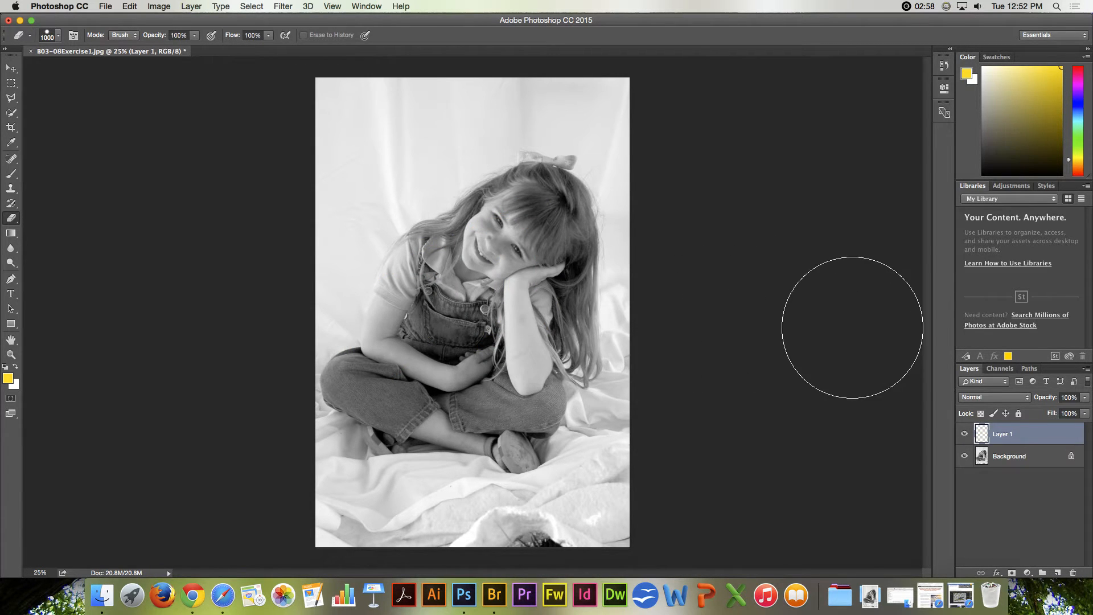
pyautogui.moveTo(1013, 406)
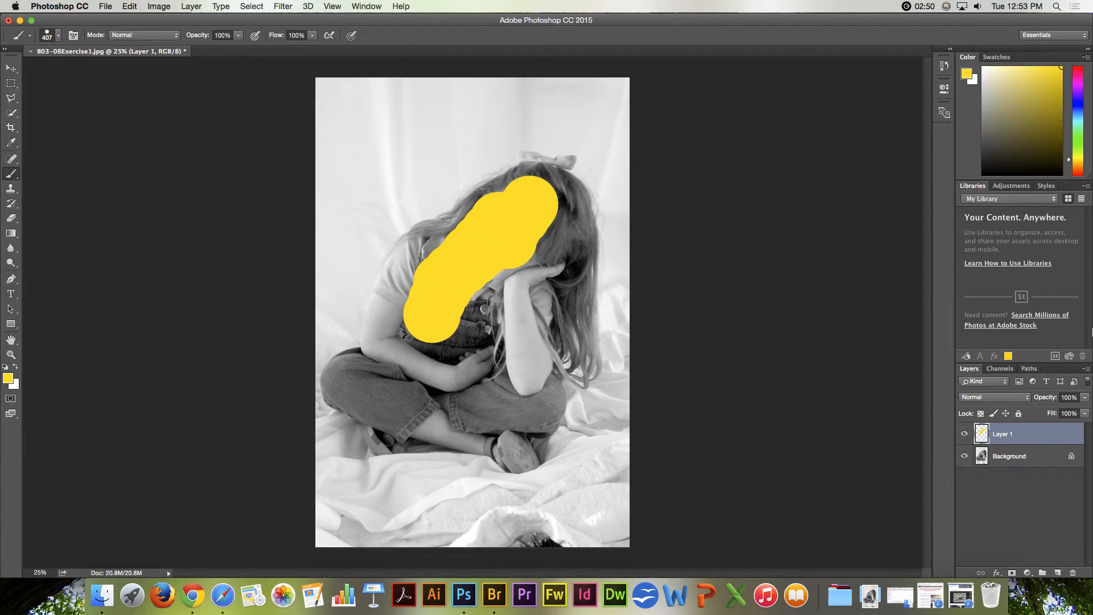
# Step: Set Layer 1's yellow paint to the Darken blend mode
pyautogui.click(988, 396)
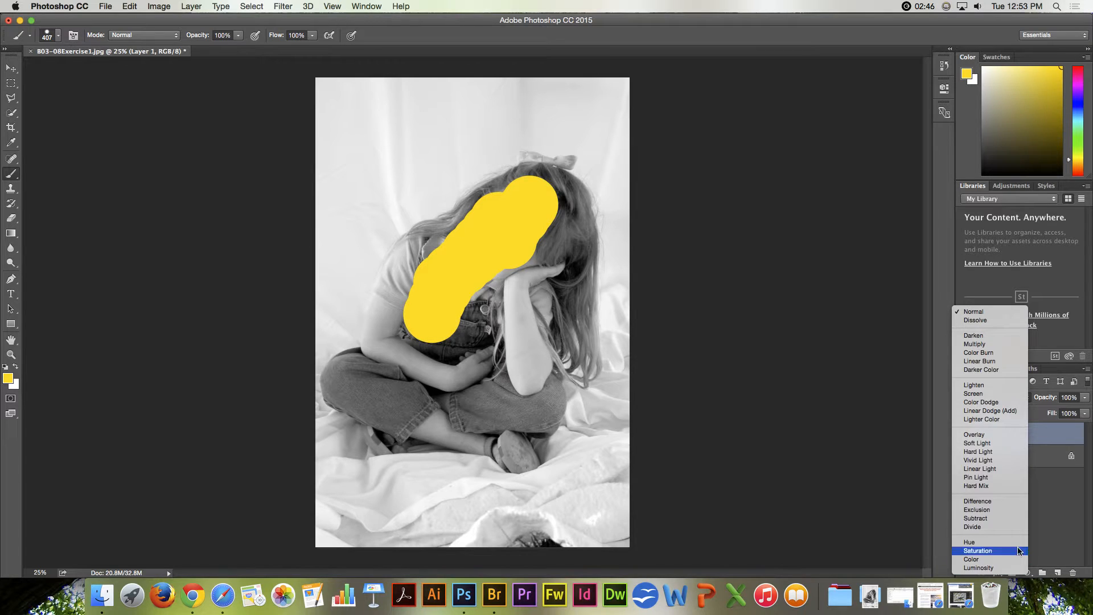
pyautogui.moveTo(979, 320)
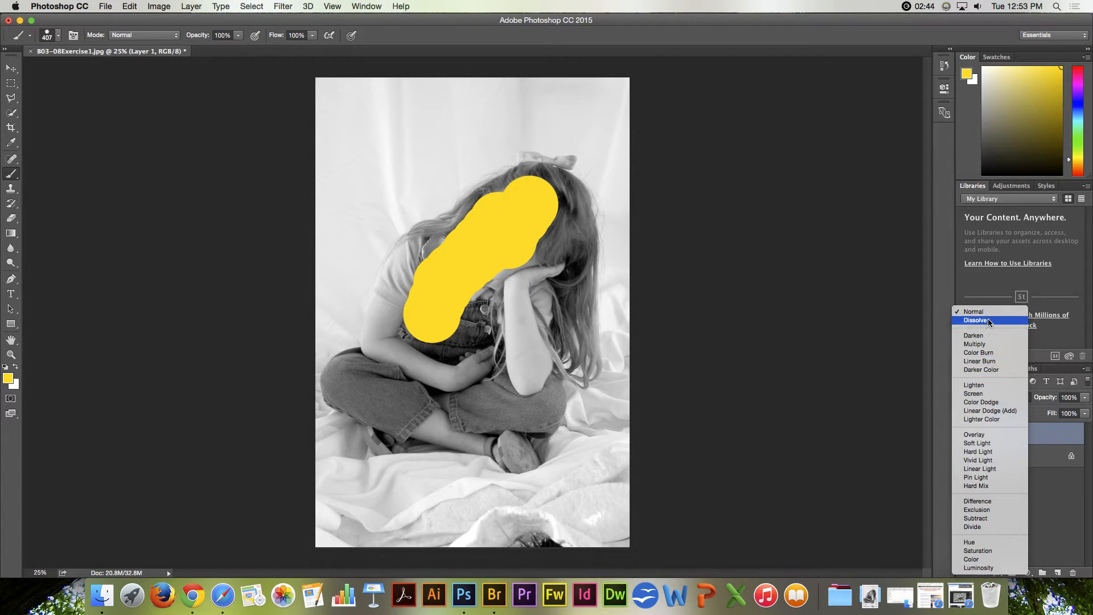
pyautogui.moveTo(975, 335)
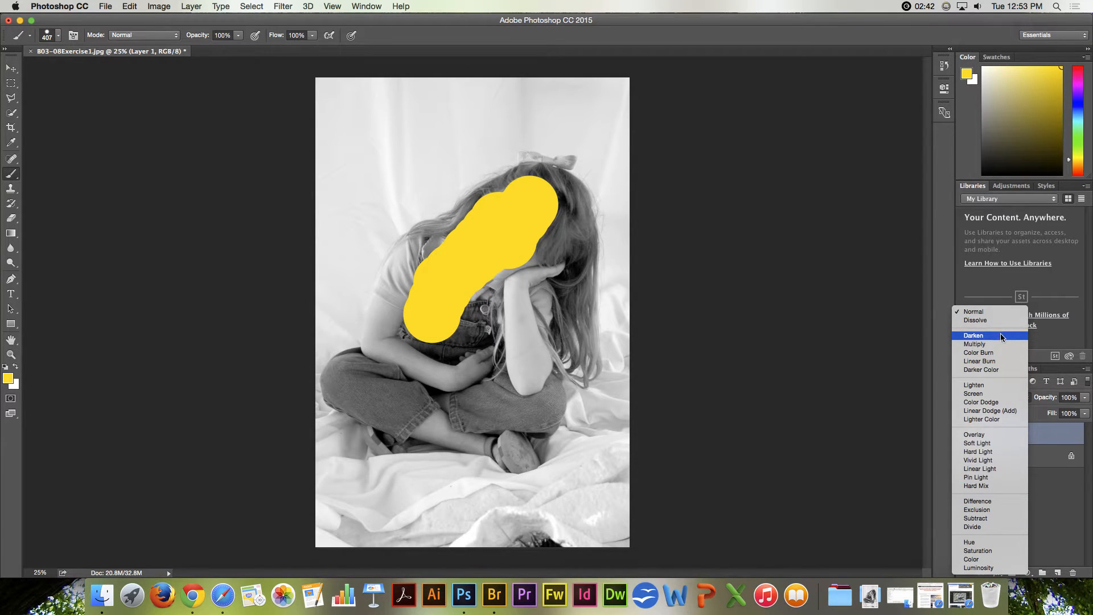
pyautogui.moveTo(995, 342)
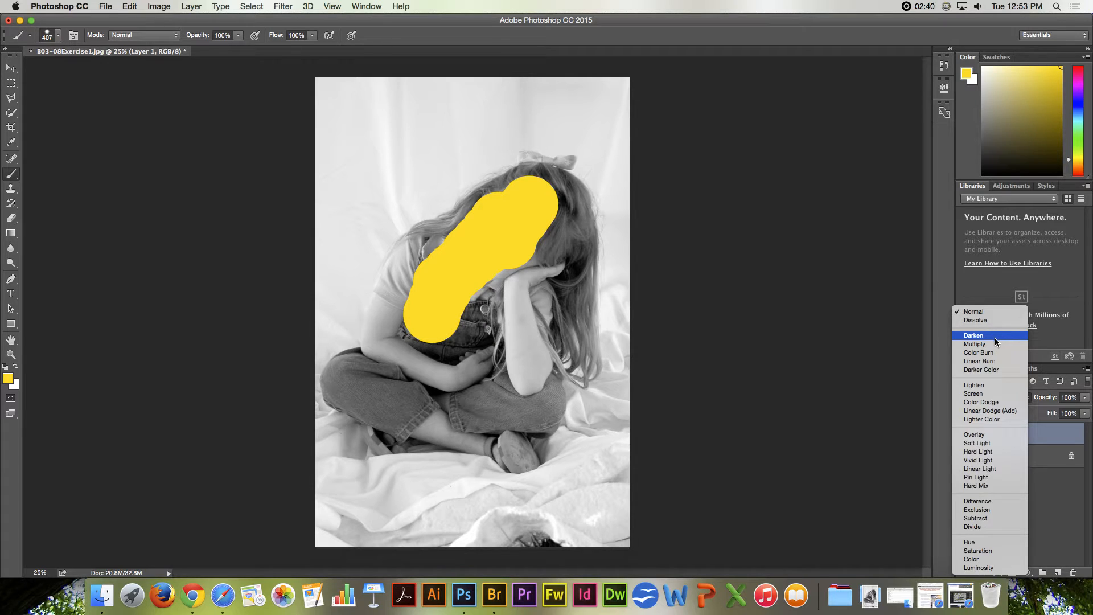
pyautogui.click(974, 335)
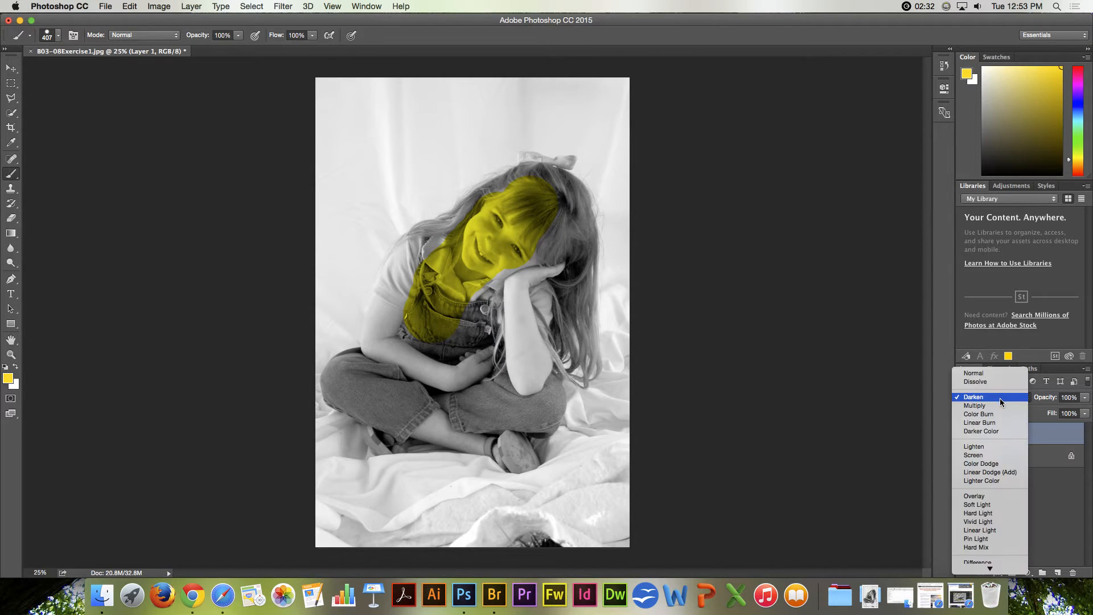
pyautogui.moveTo(982, 406)
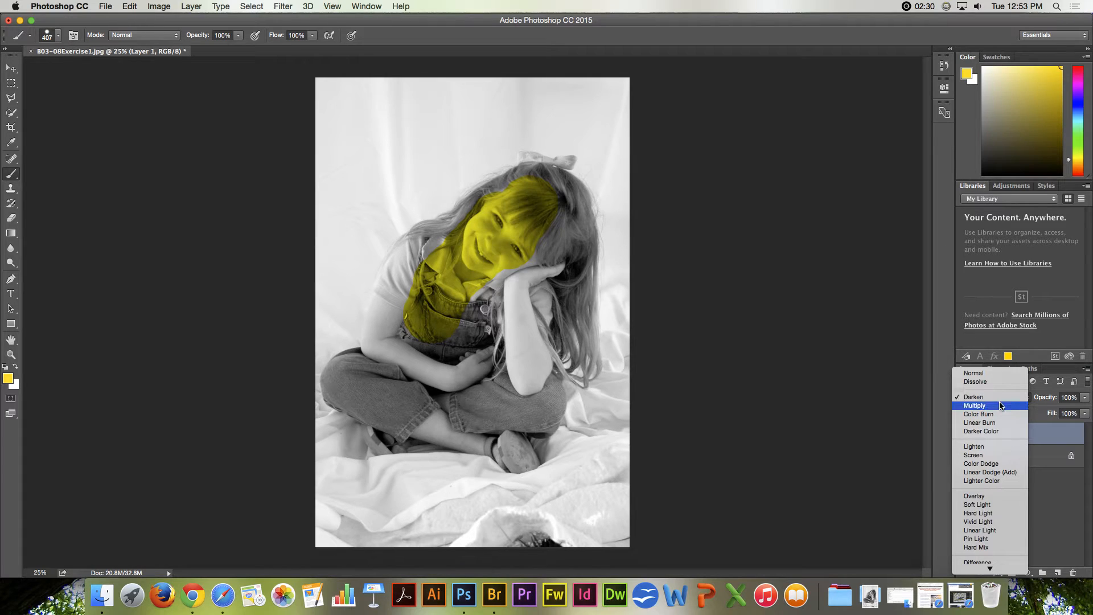
# Step: Try Multiply, Linear Burn, Lighten, Screen and Color Dodge, then leave Layer 1 on Overlay
pyautogui.click(975, 406)
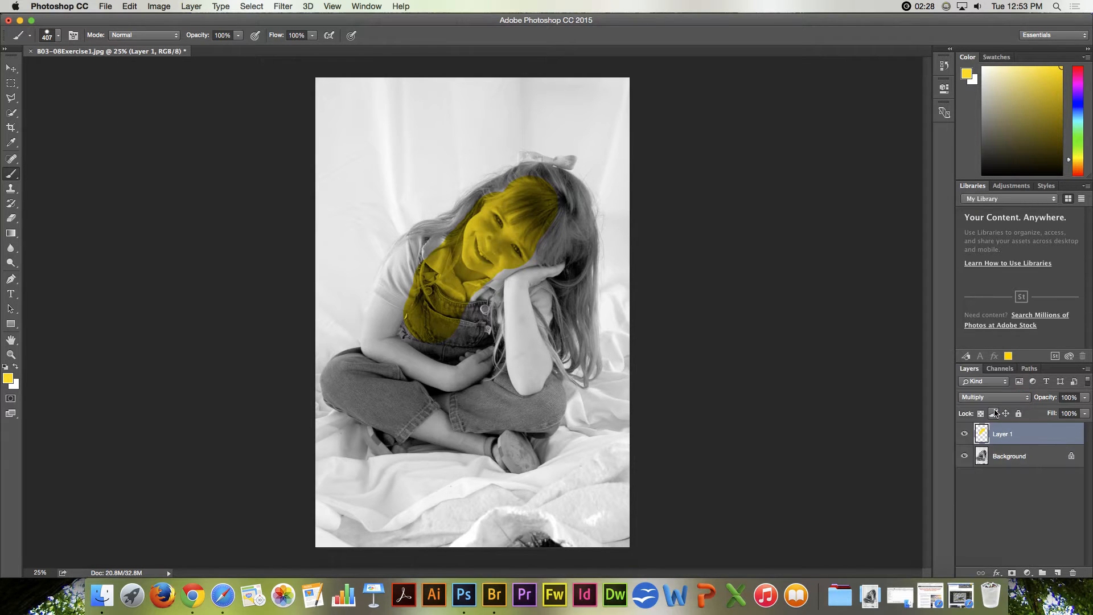
pyautogui.click(993, 396)
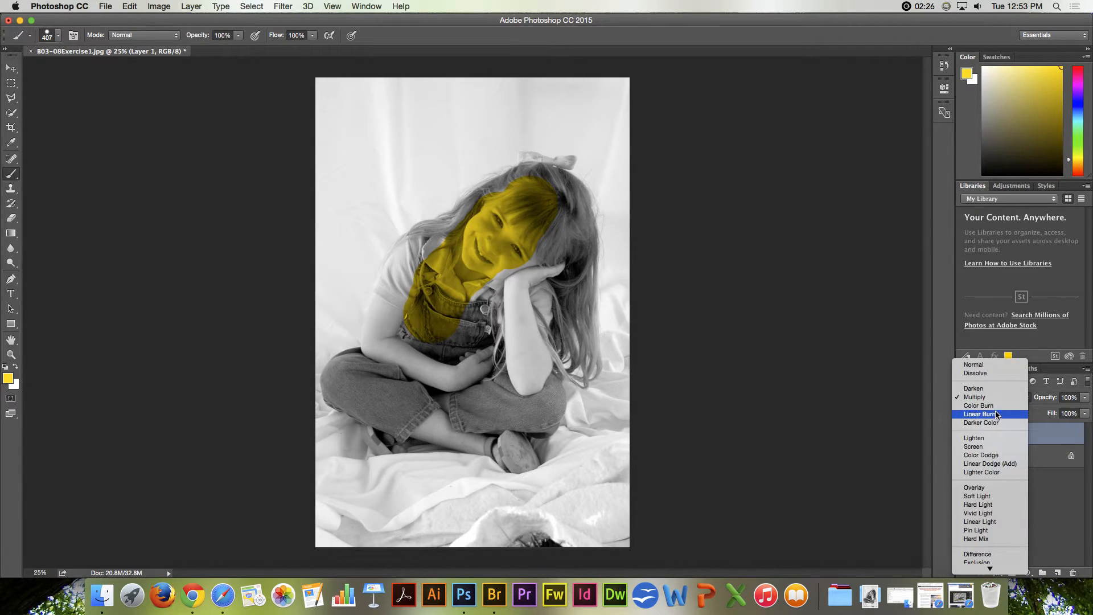
pyautogui.click(979, 413)
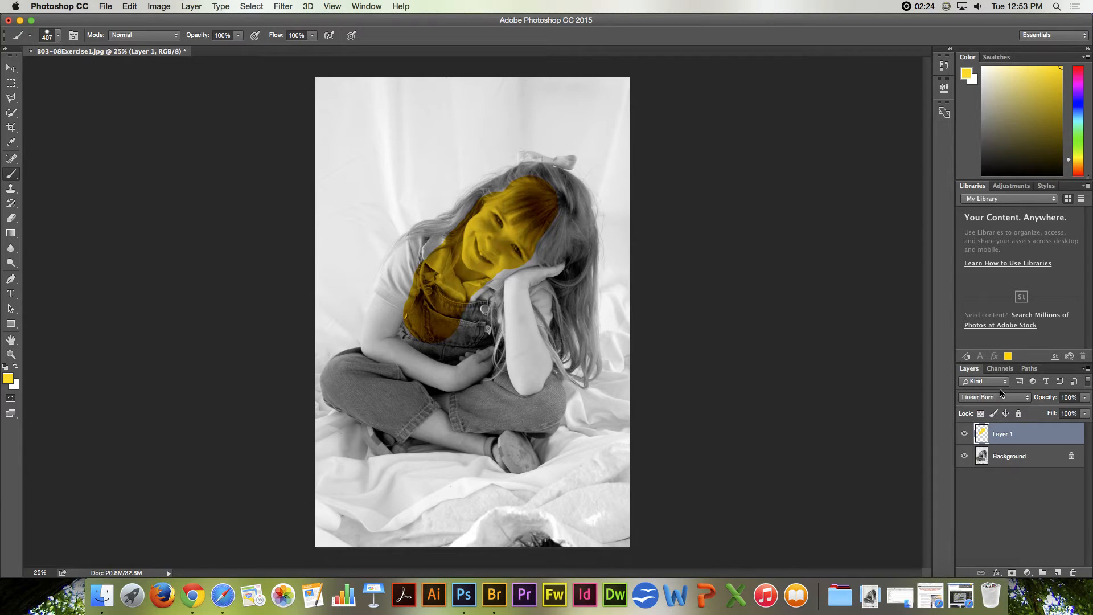
pyautogui.click(983, 397)
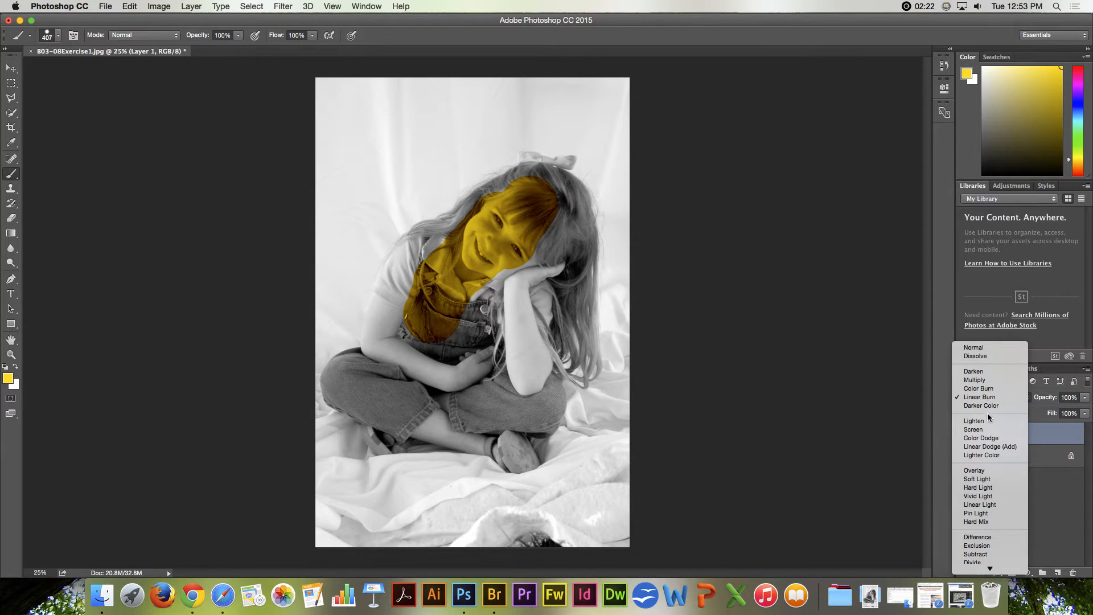
pyautogui.click(974, 421)
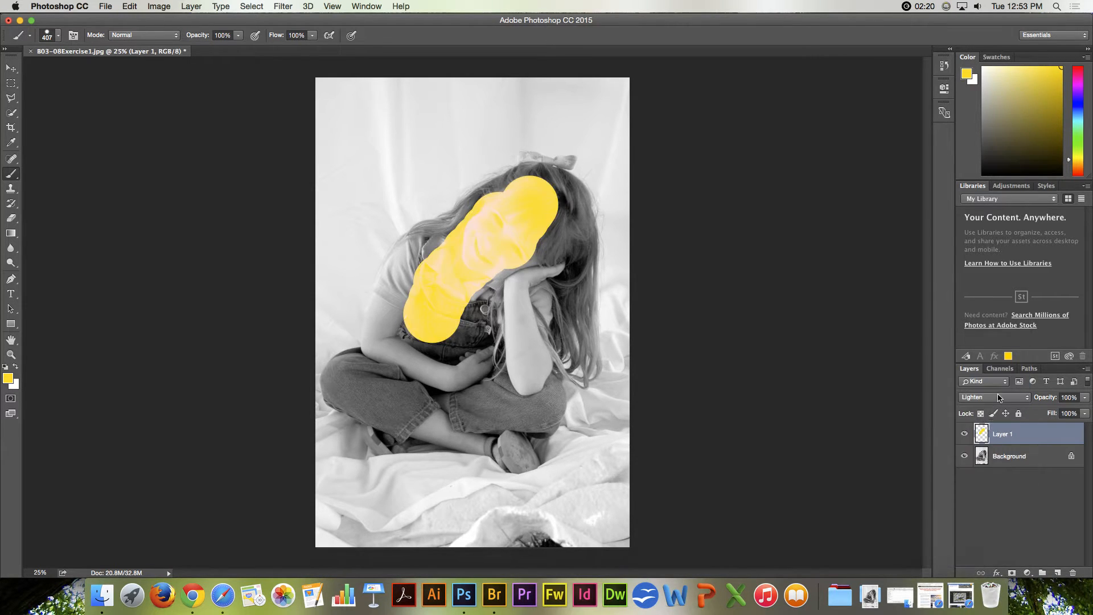
pyautogui.click(992, 396)
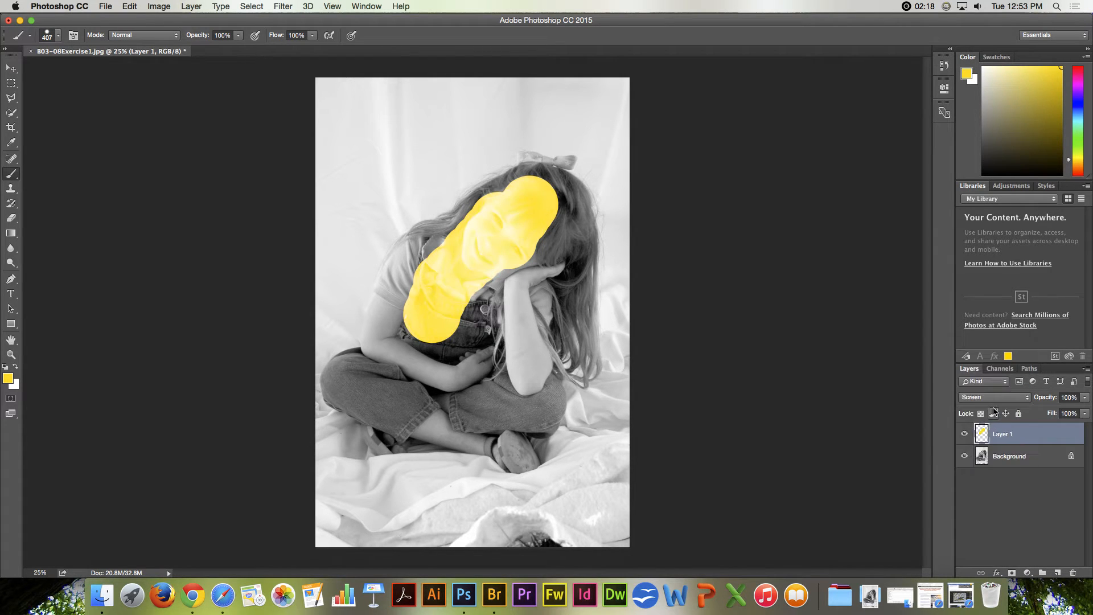
pyautogui.click(990, 396)
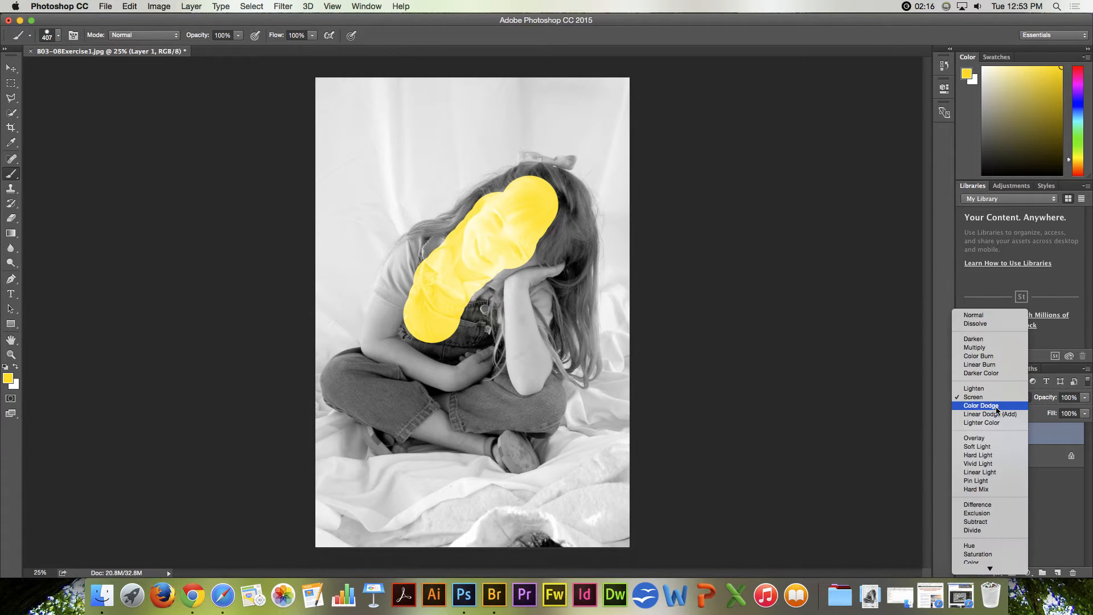
pyautogui.click(980, 397)
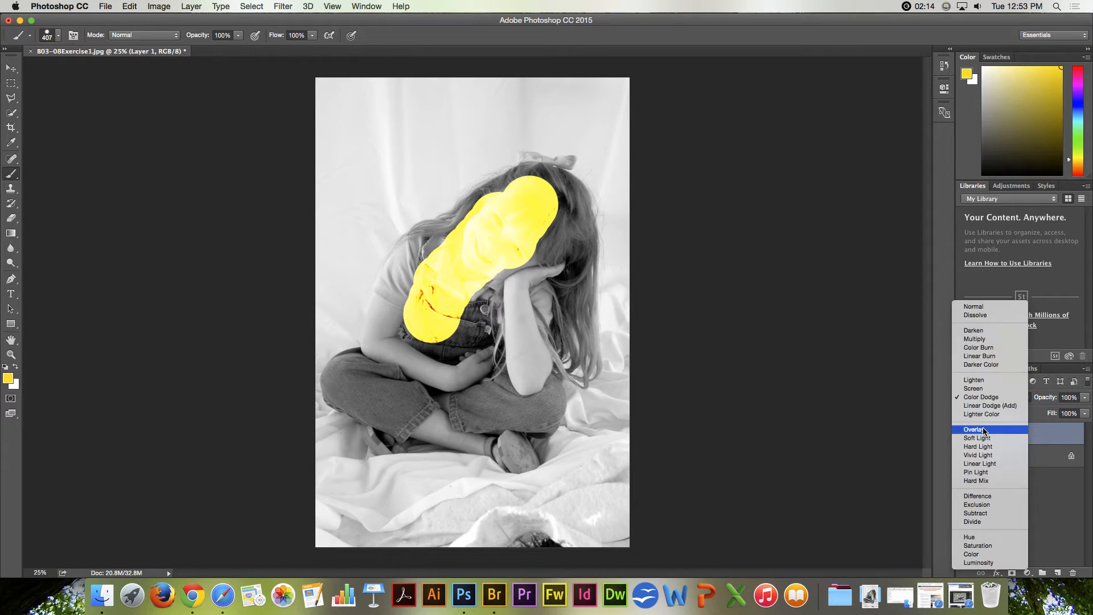
pyautogui.click(975, 429)
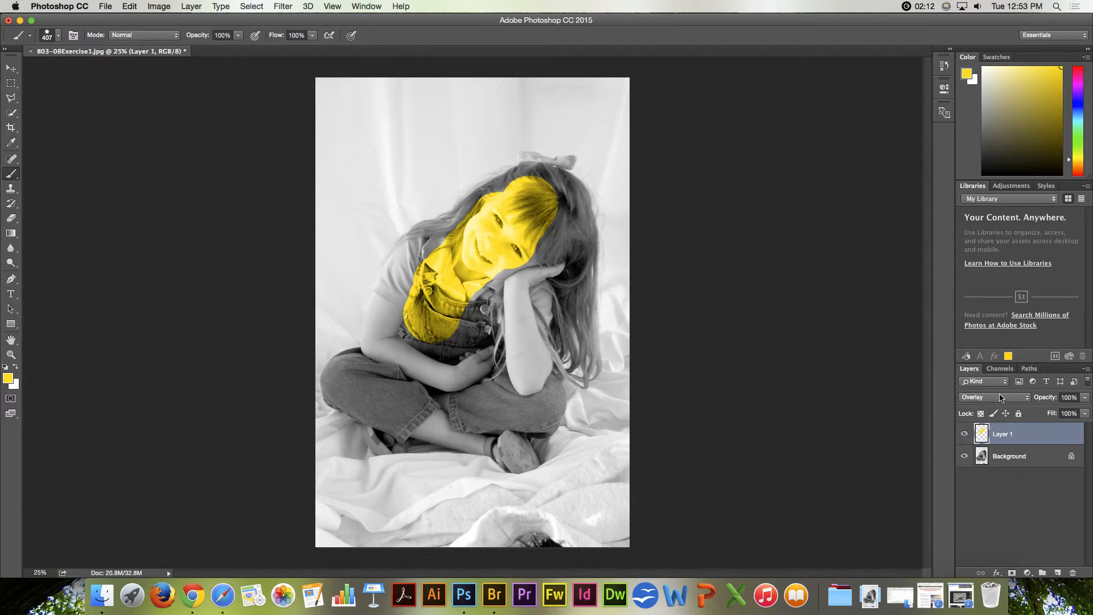
# Step: Try Soft Light, Difference, Subtract and Divide blending on the yellow layer
pyautogui.click(990, 396)
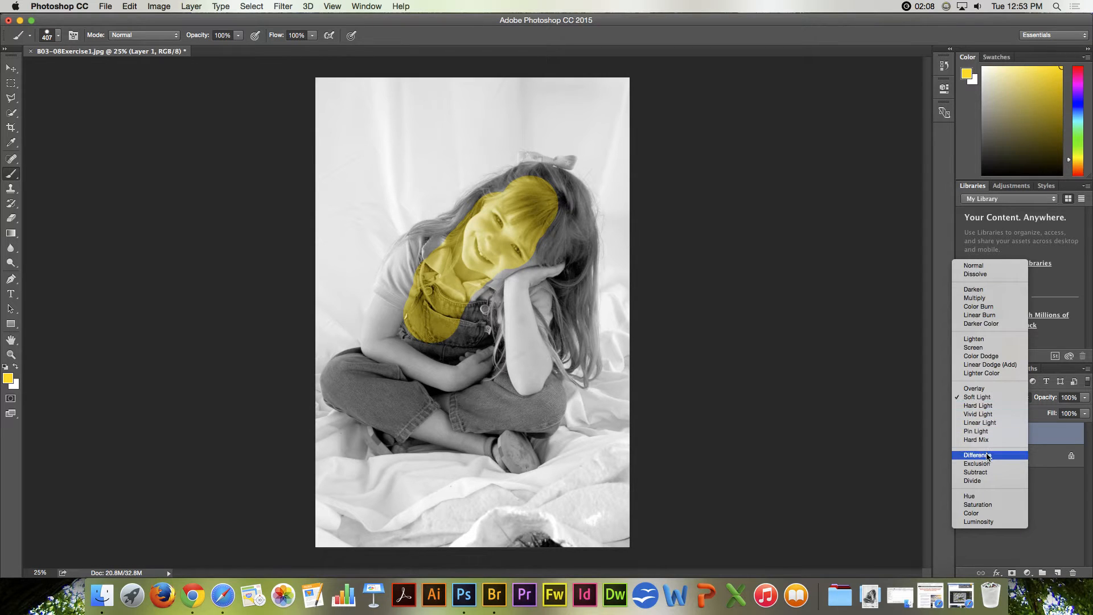
pyautogui.click(977, 455)
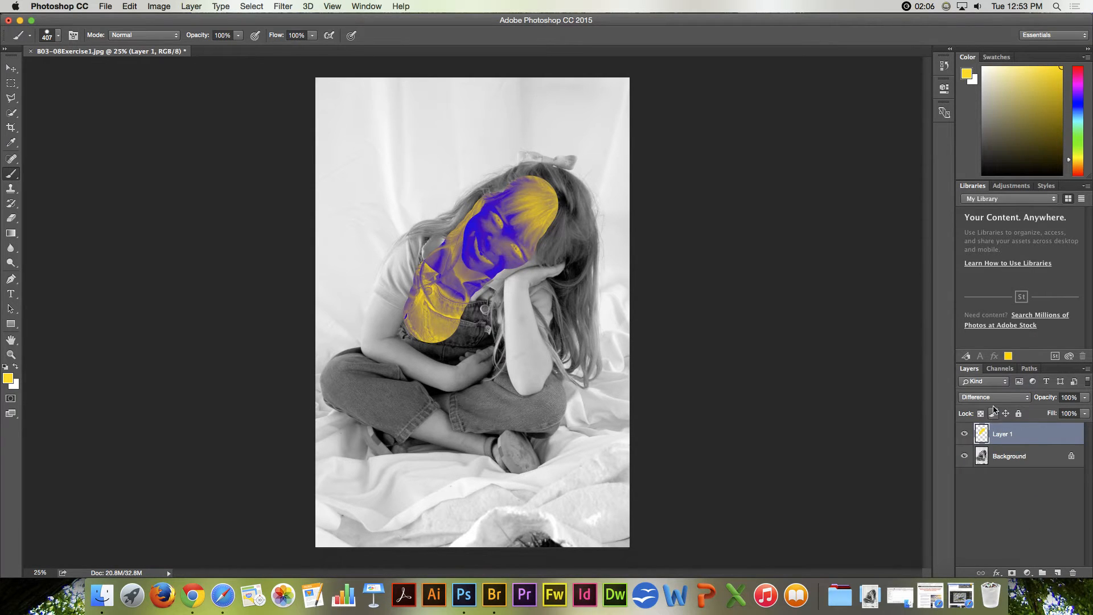
pyautogui.click(992, 396)
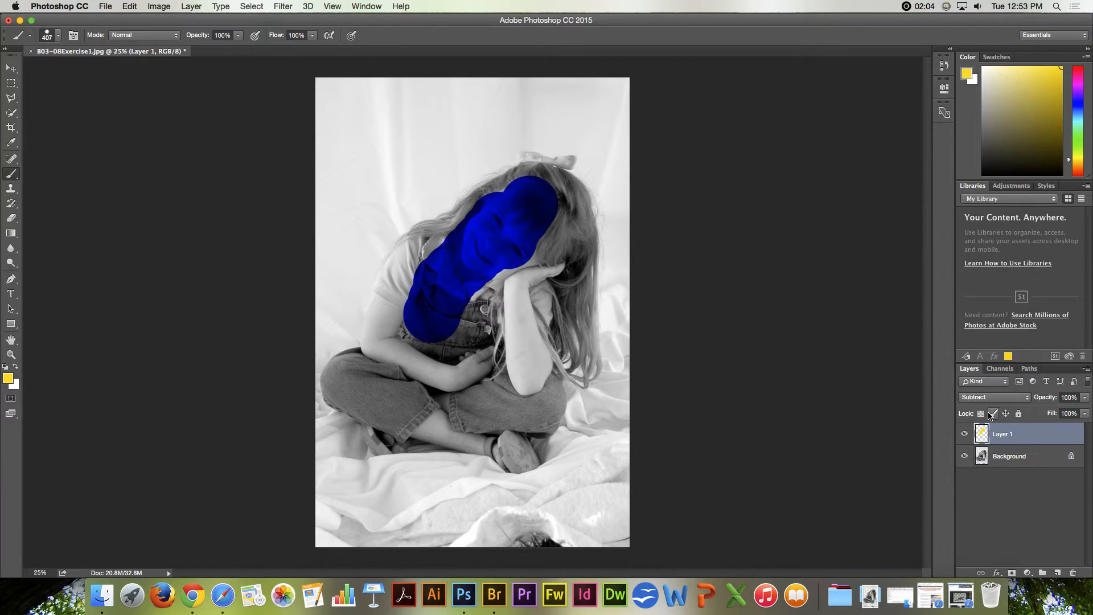
pyautogui.click(993, 396)
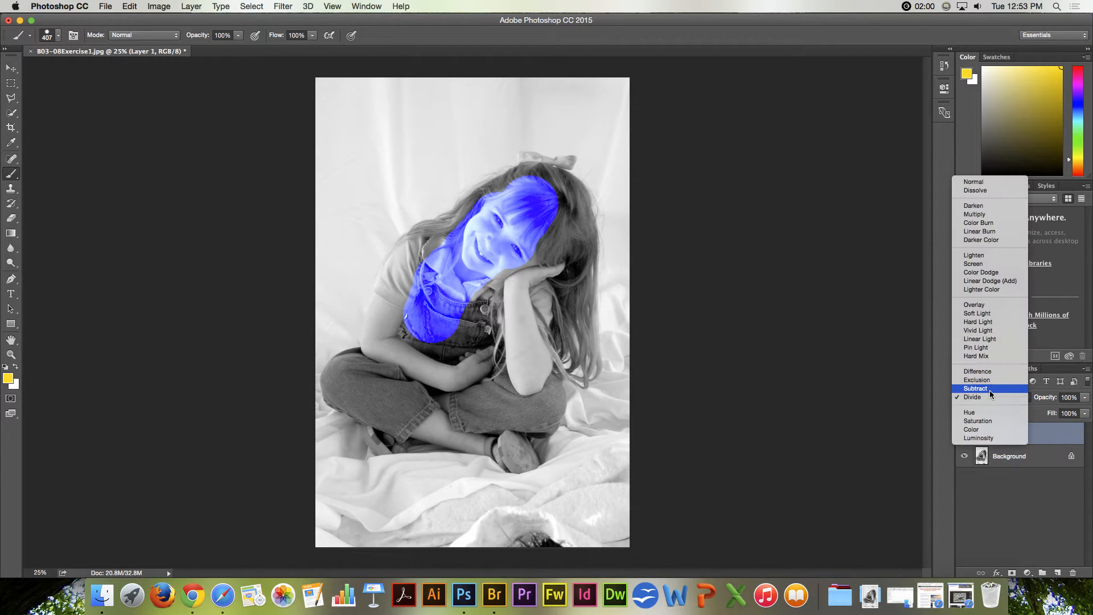
pyautogui.moveTo(978, 381)
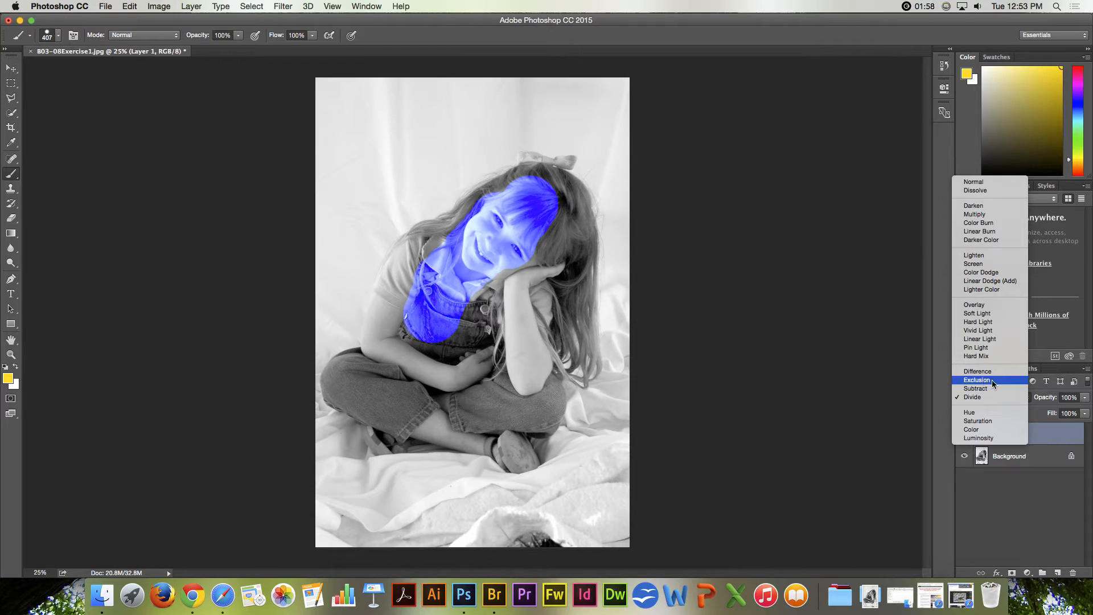
pyautogui.moveTo(983, 412)
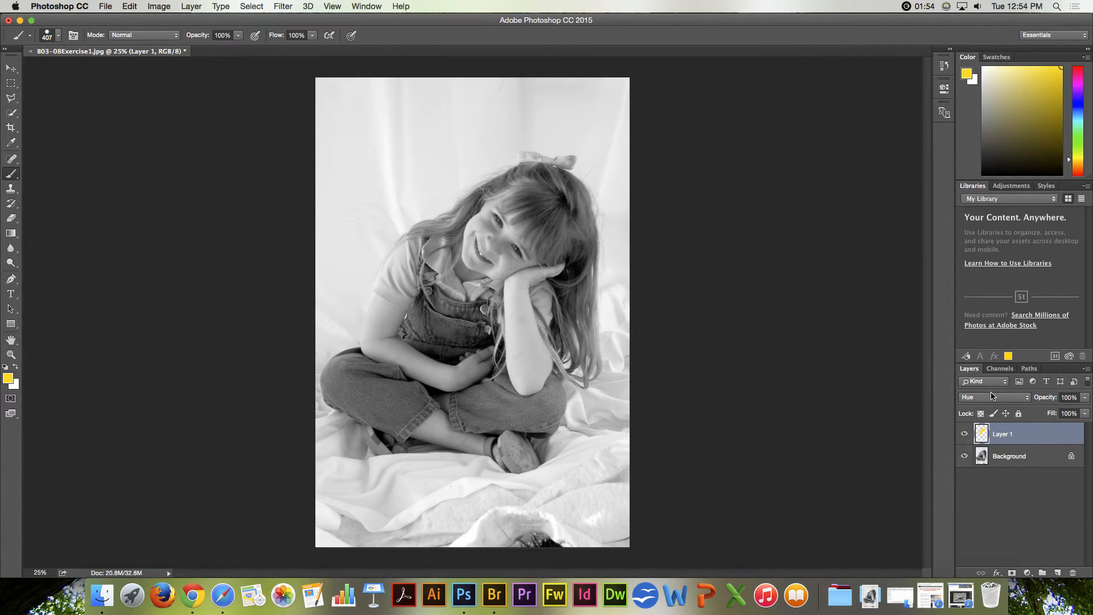
# Step: Settle Layer 1 on the Color blend mode and start clearing the yellow paint
pyautogui.click(983, 396)
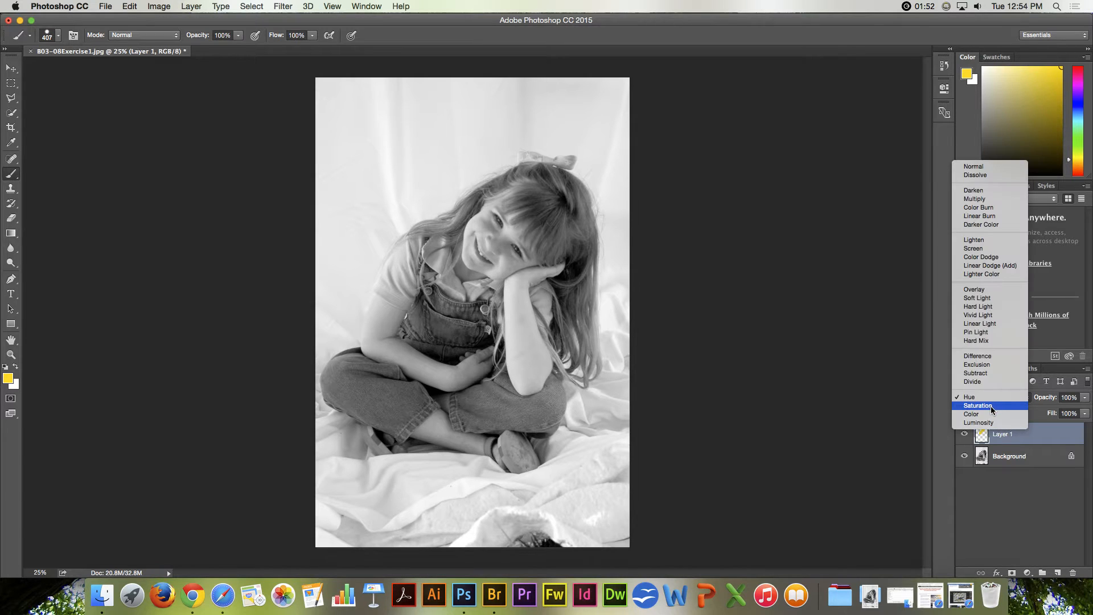
pyautogui.click(971, 415)
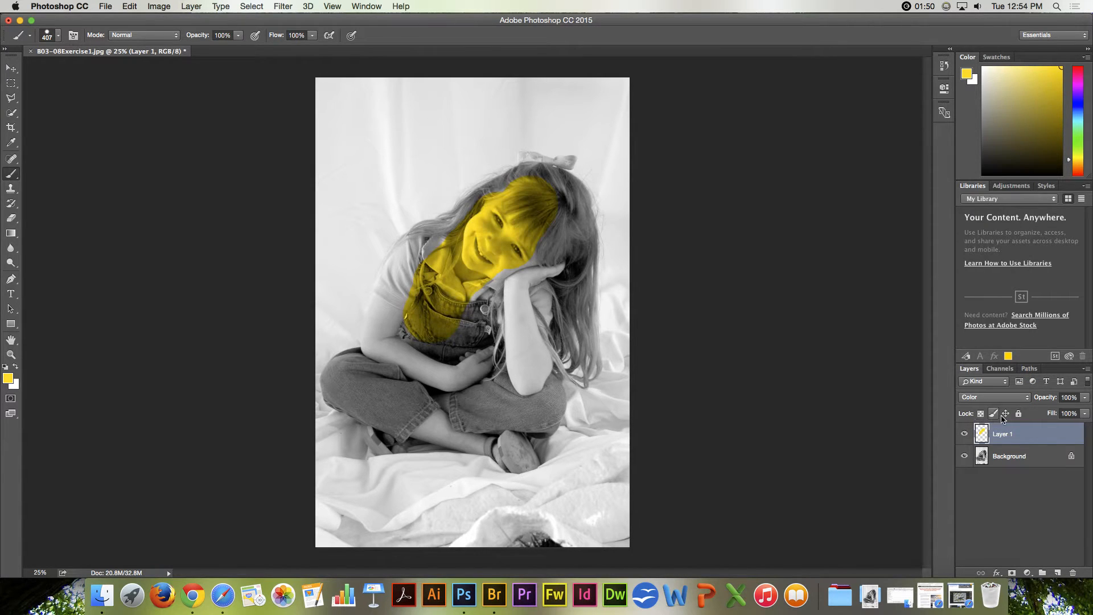
pyautogui.click(985, 397)
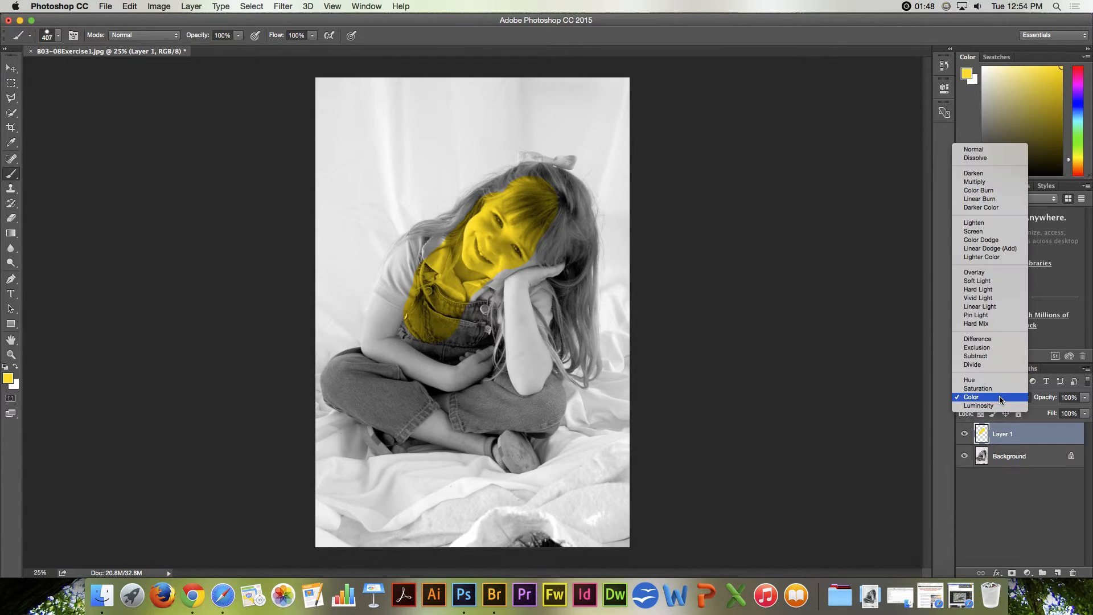
pyautogui.click(972, 396)
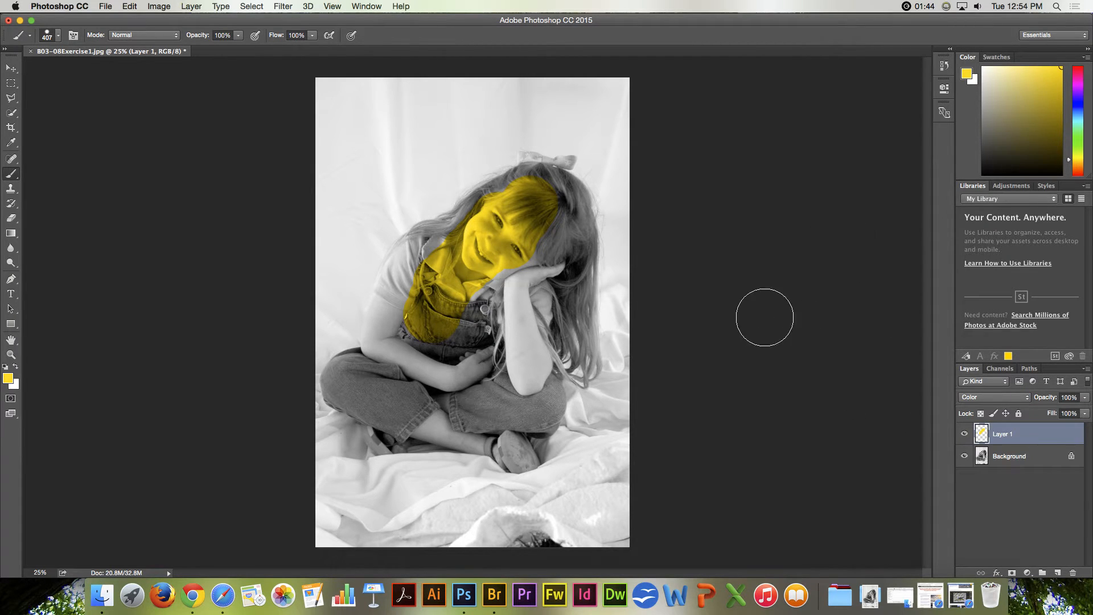
pyautogui.moveTo(769, 298)
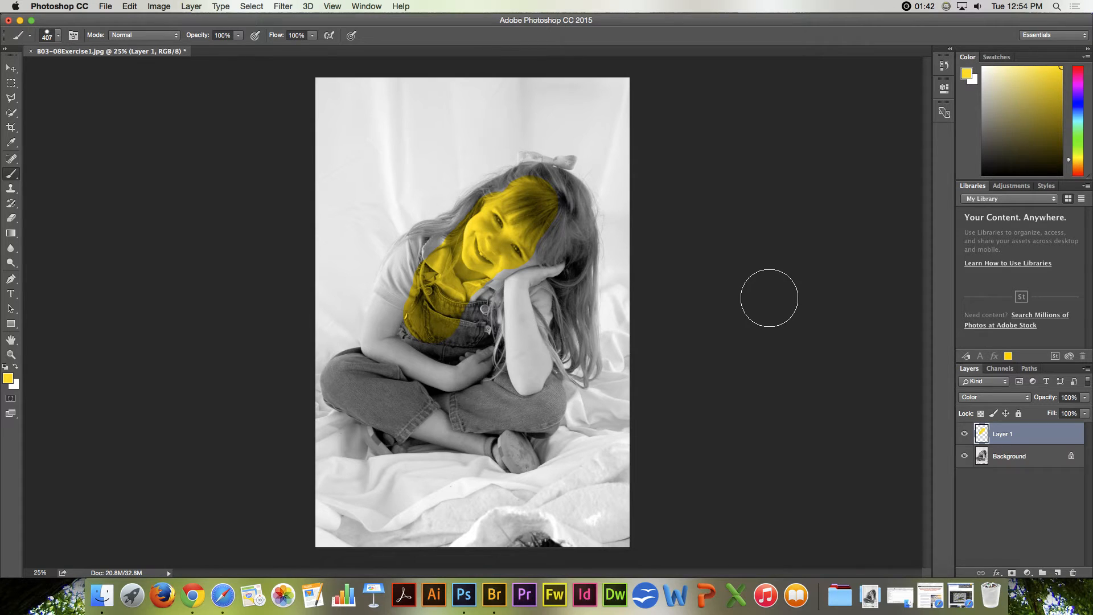
pyautogui.moveTo(672, 291)
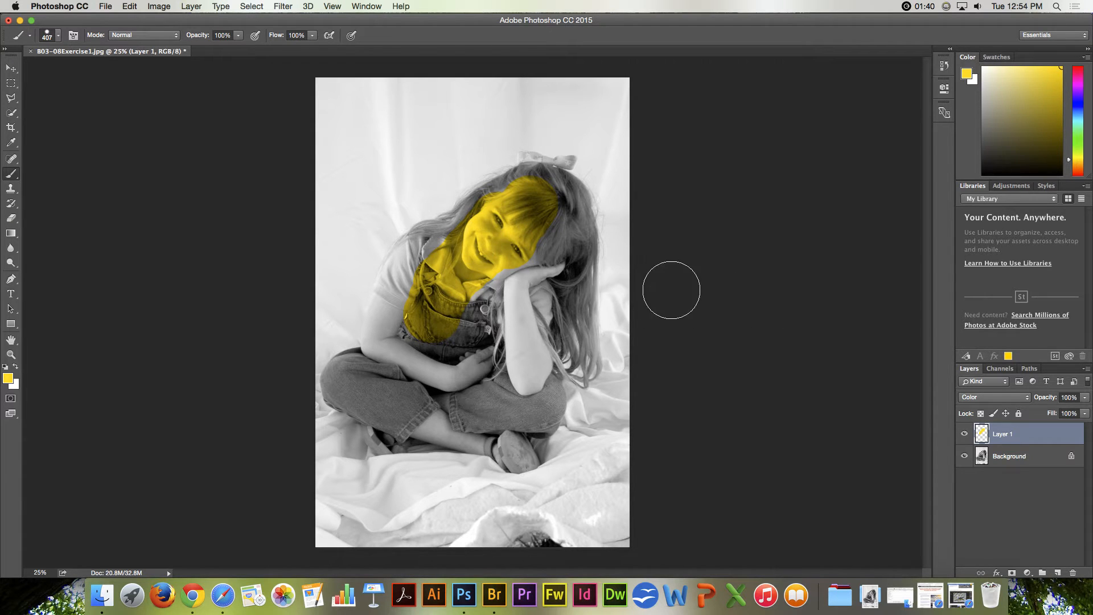
pyautogui.moveTo(672, 291); pyautogui.dragTo(480, 240)
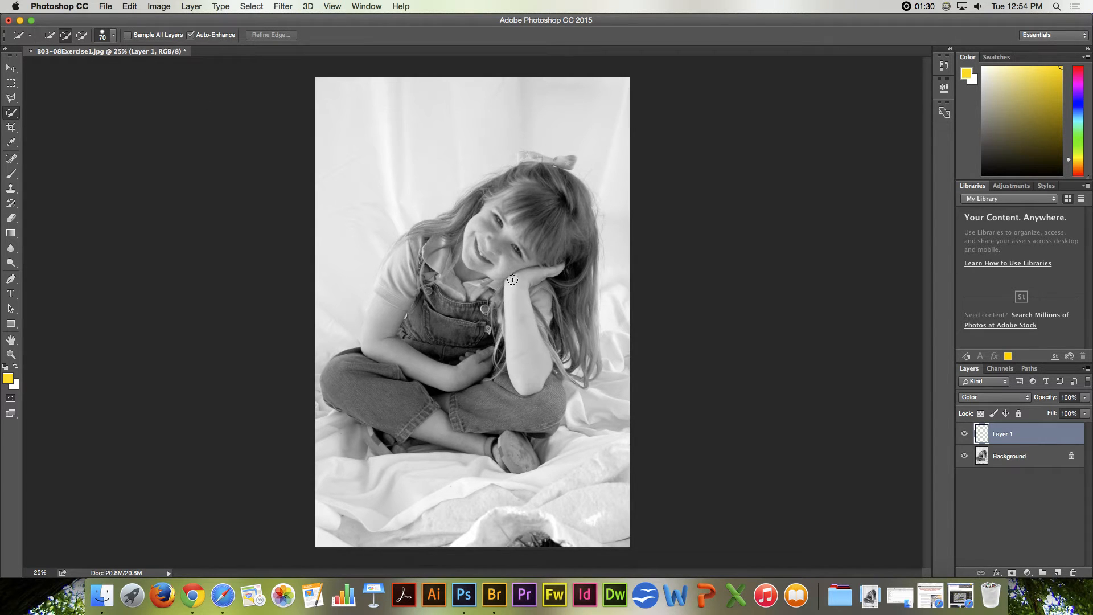
pyautogui.moveTo(128, 40)
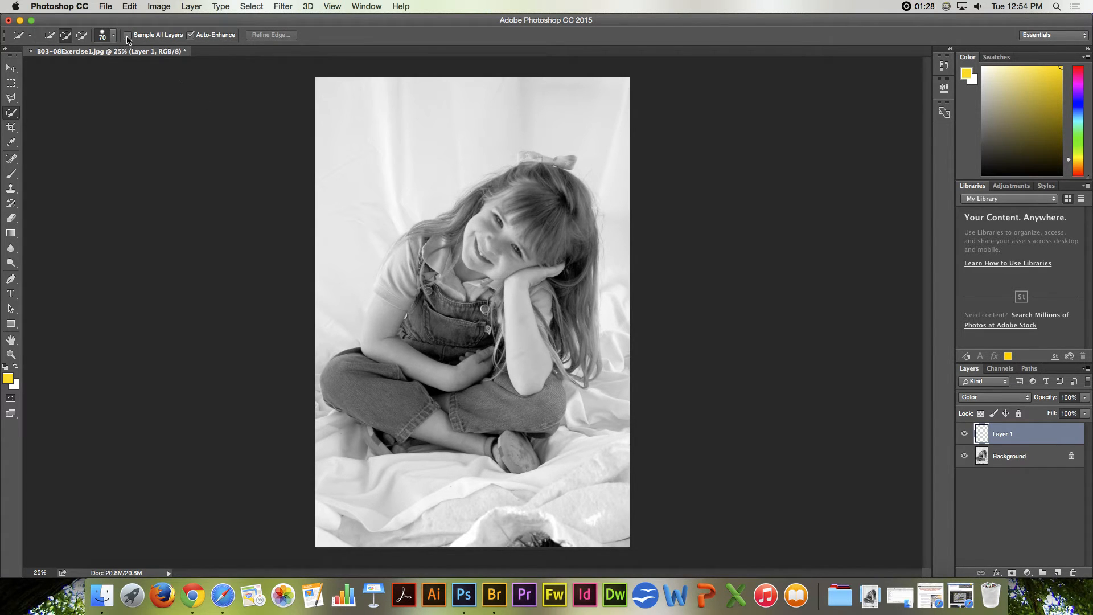
pyautogui.moveTo(127, 35)
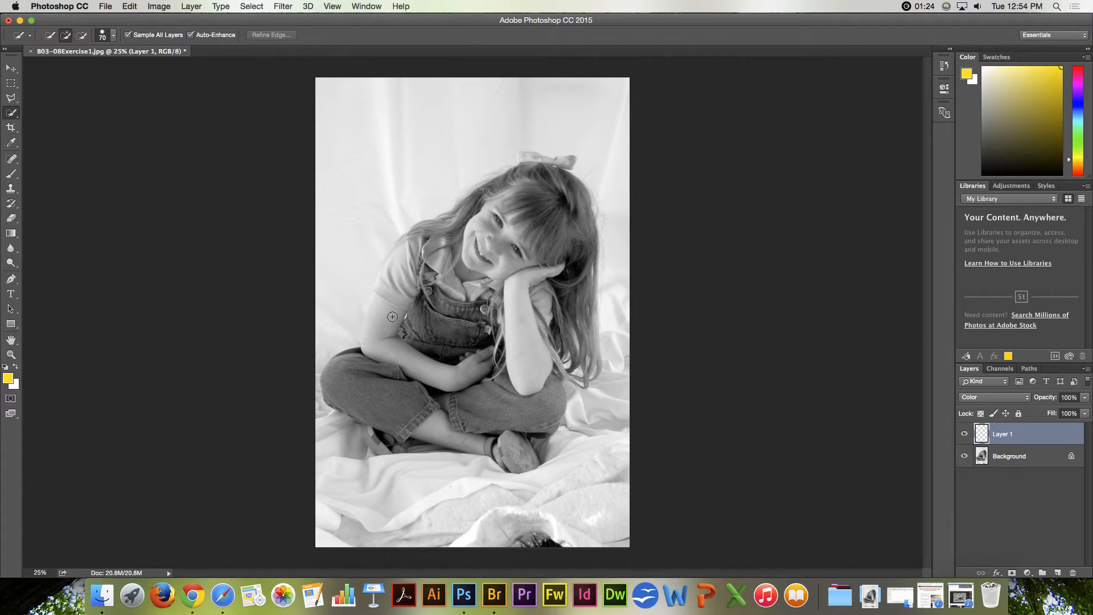
# Step: Quick-select the girl's skin along her arm, sampling all layers
pyautogui.moveTo(393, 315); pyautogui.dragTo(377, 347)
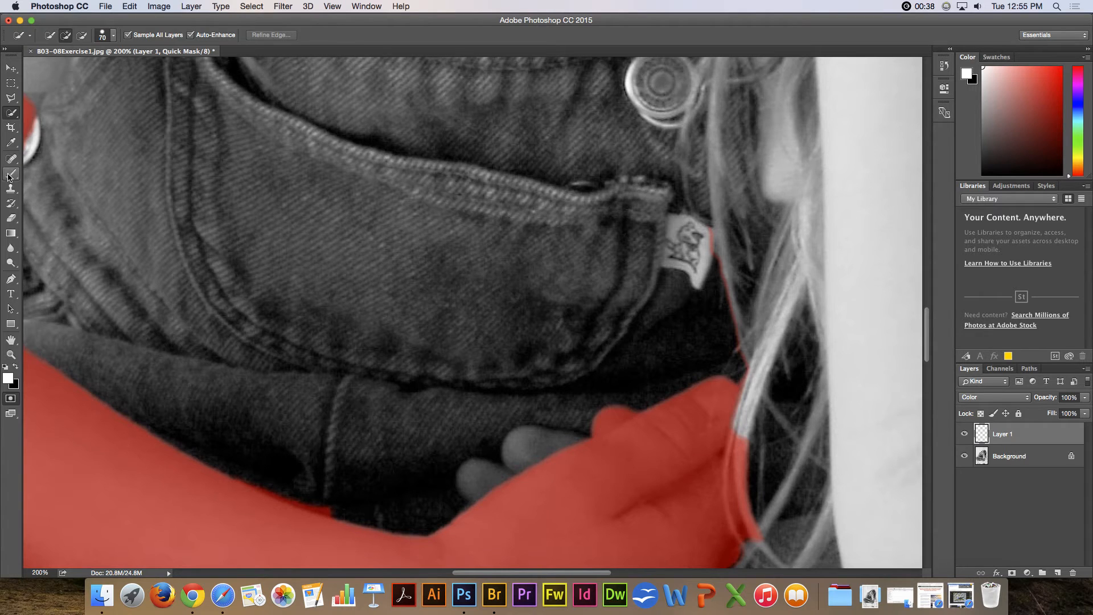
# Step: In Quick Mask mode, extend the mask over the fingers and trim it off the overalls along the arm
pyautogui.click(11, 174)
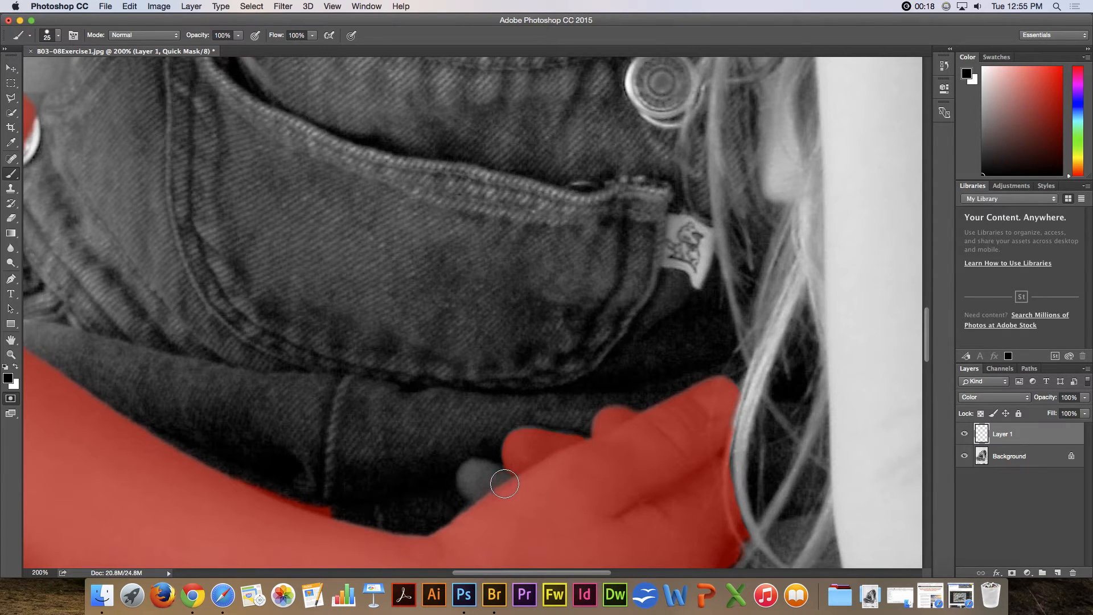
pyautogui.moveTo(504, 483); pyautogui.dragTo(474, 479)
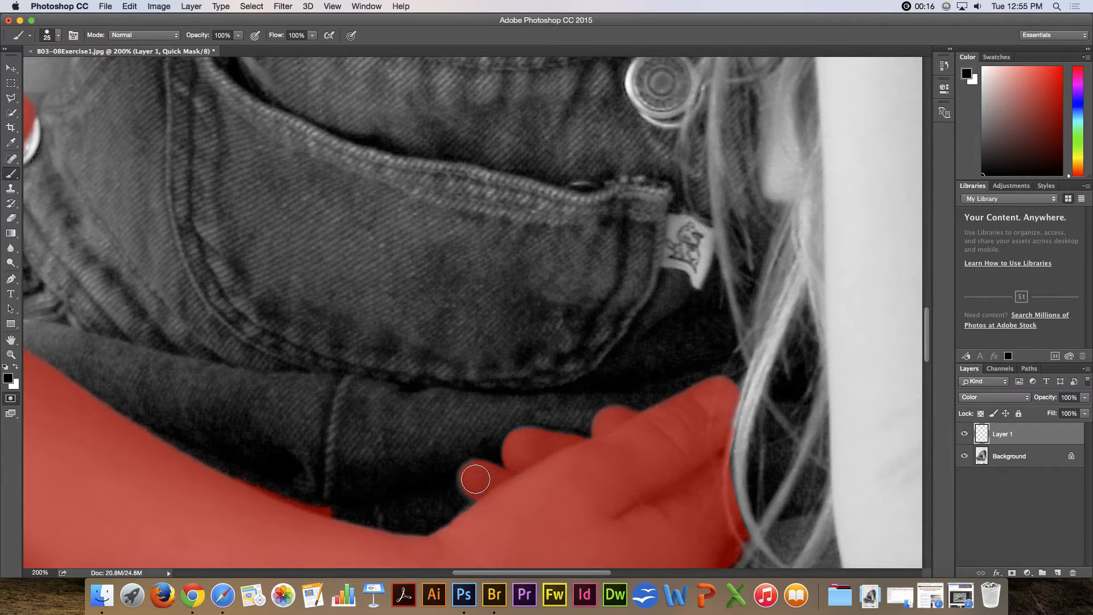
pyautogui.moveTo(341, 503)
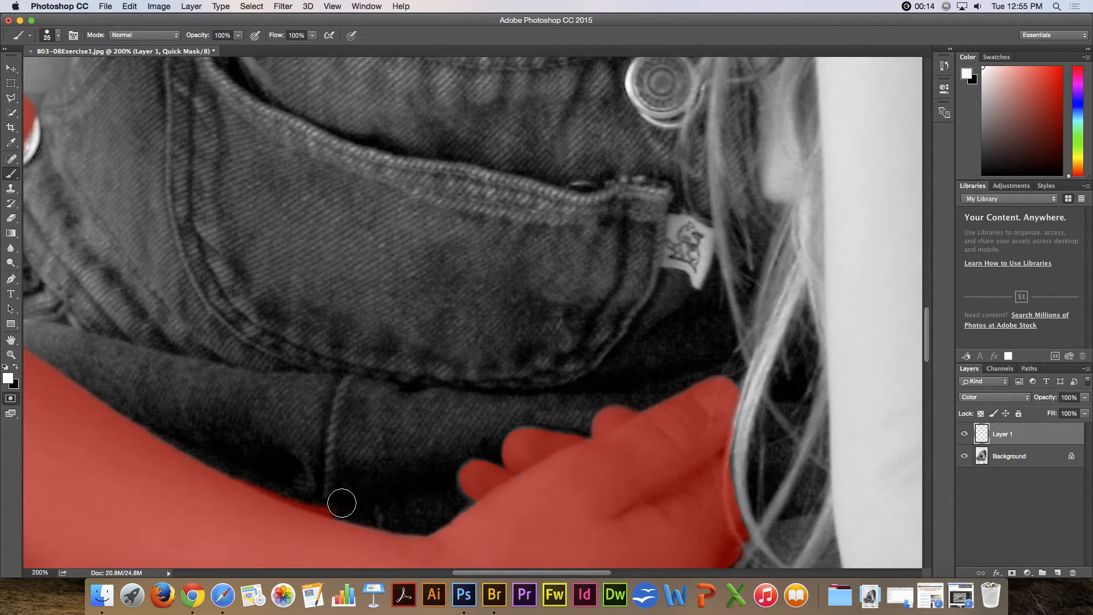
pyautogui.moveTo(341, 502); pyautogui.dragTo(256, 473)
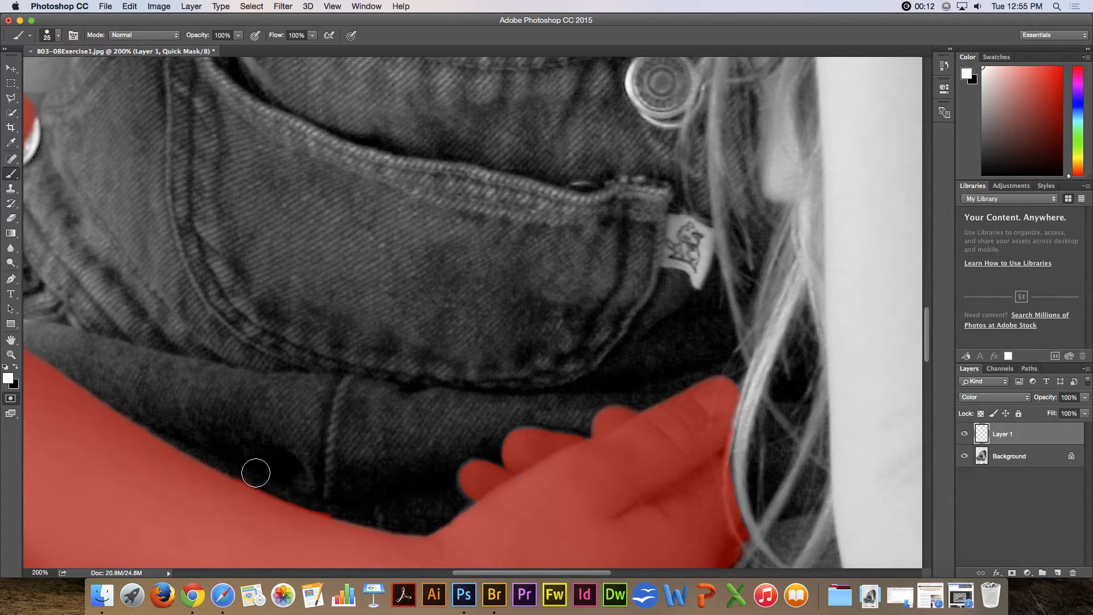
pyautogui.moveTo(256, 473); pyautogui.dragTo(345, 505)
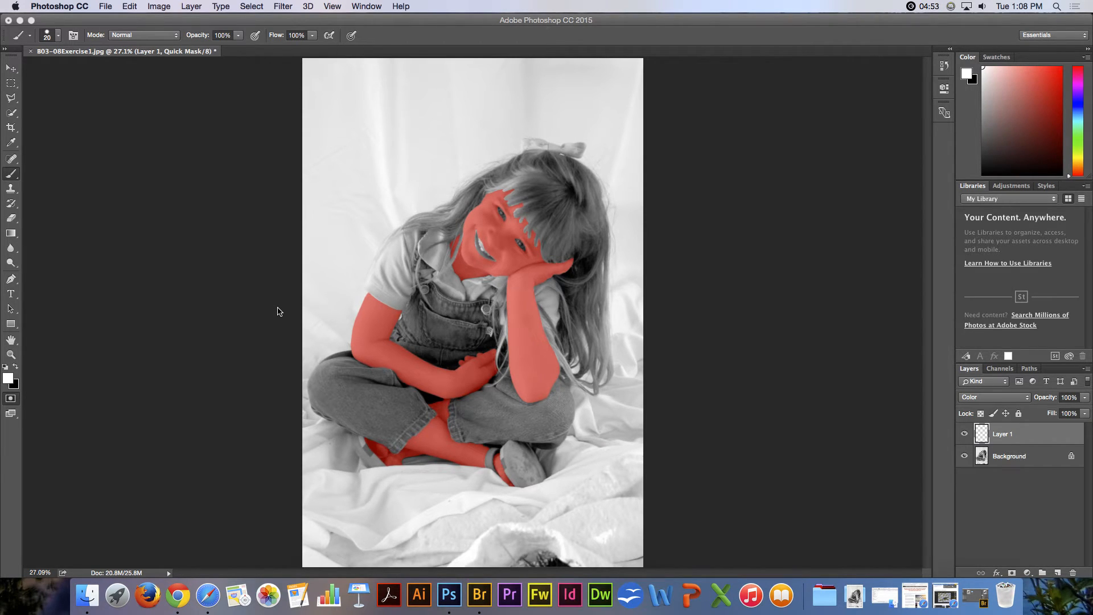
pyautogui.moveTo(336, 297)
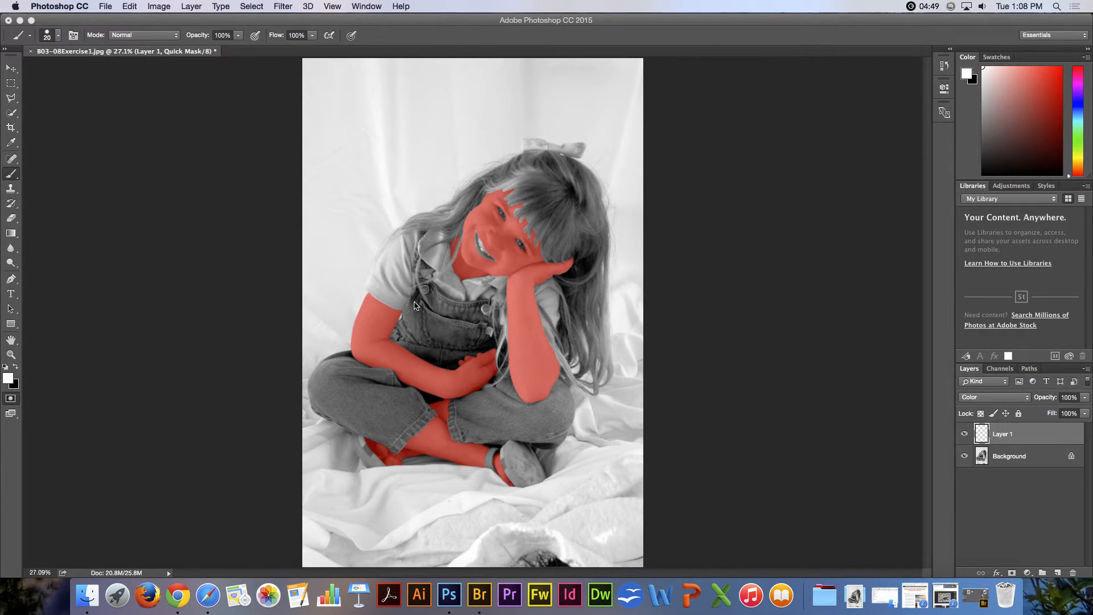
pyautogui.moveTo(575, 358)
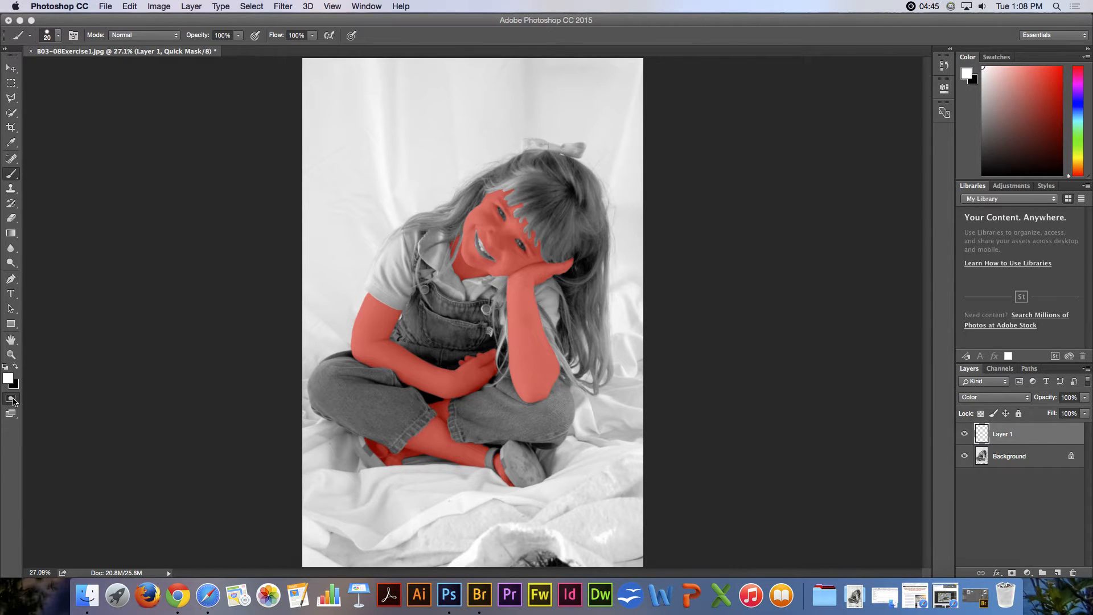
# Step: Turn the mask into a selection and set the foreground to light peach faada3
pyautogui.click(11, 398)
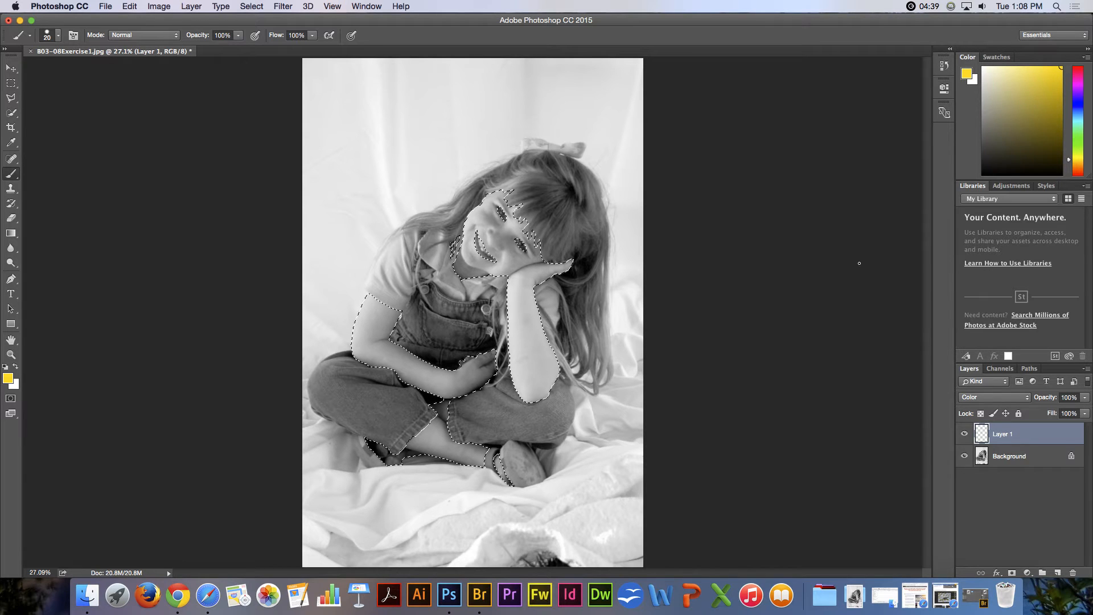
pyautogui.click(1077, 167)
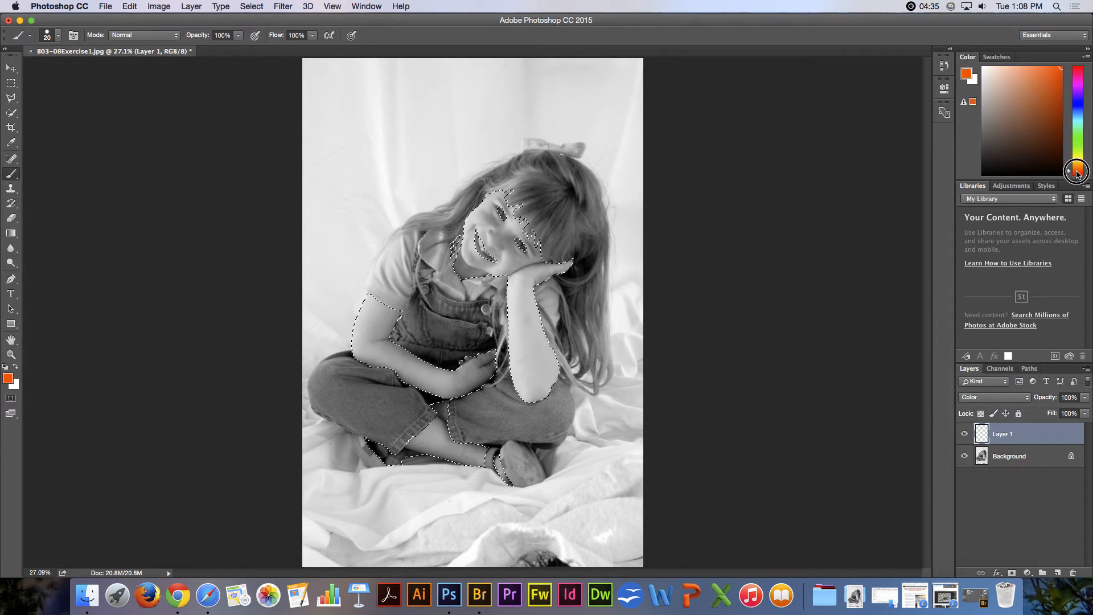
pyautogui.click(1012, 66)
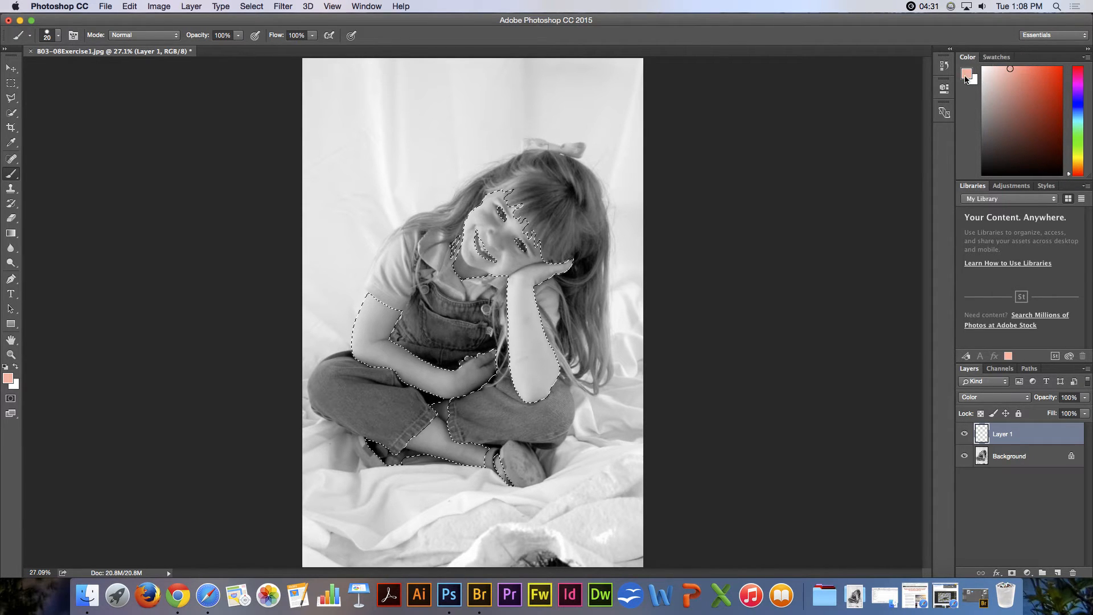
pyautogui.click(967, 75)
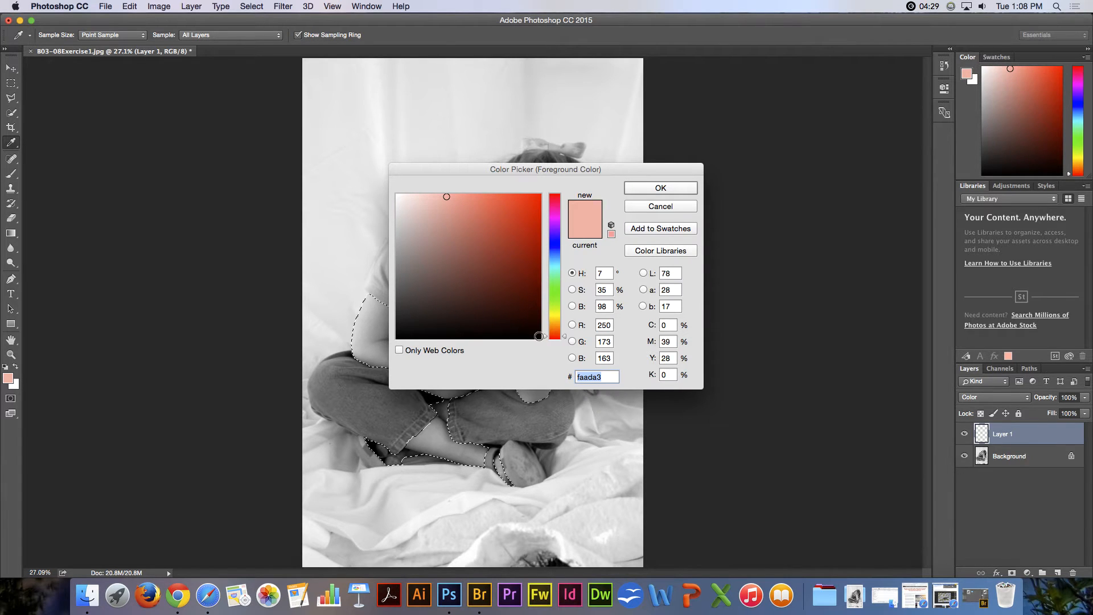
pyautogui.click(547, 333)
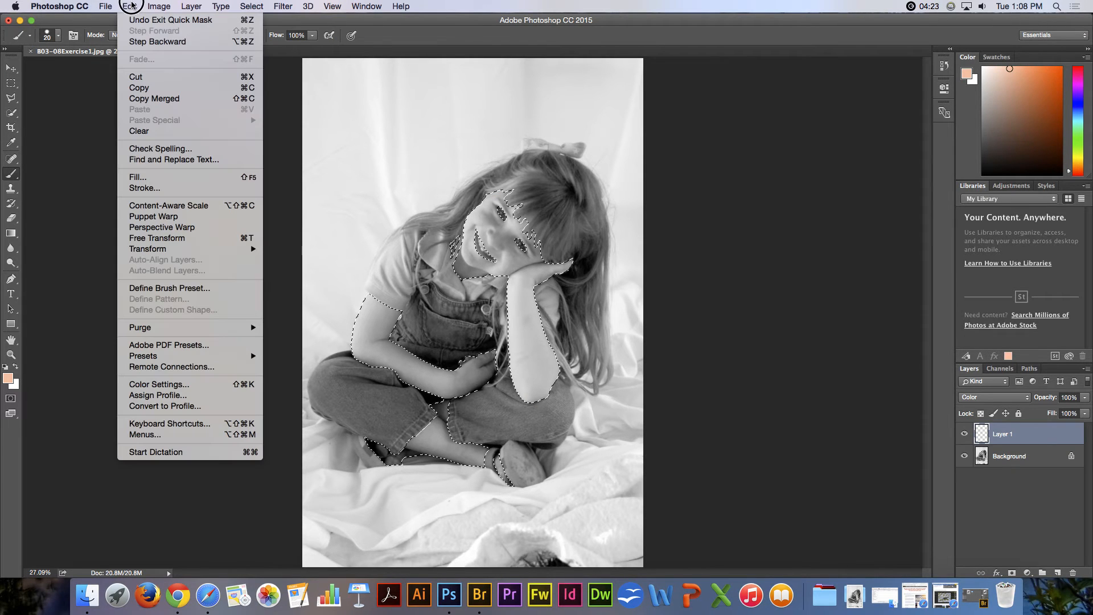
pyautogui.moveTo(147, 178)
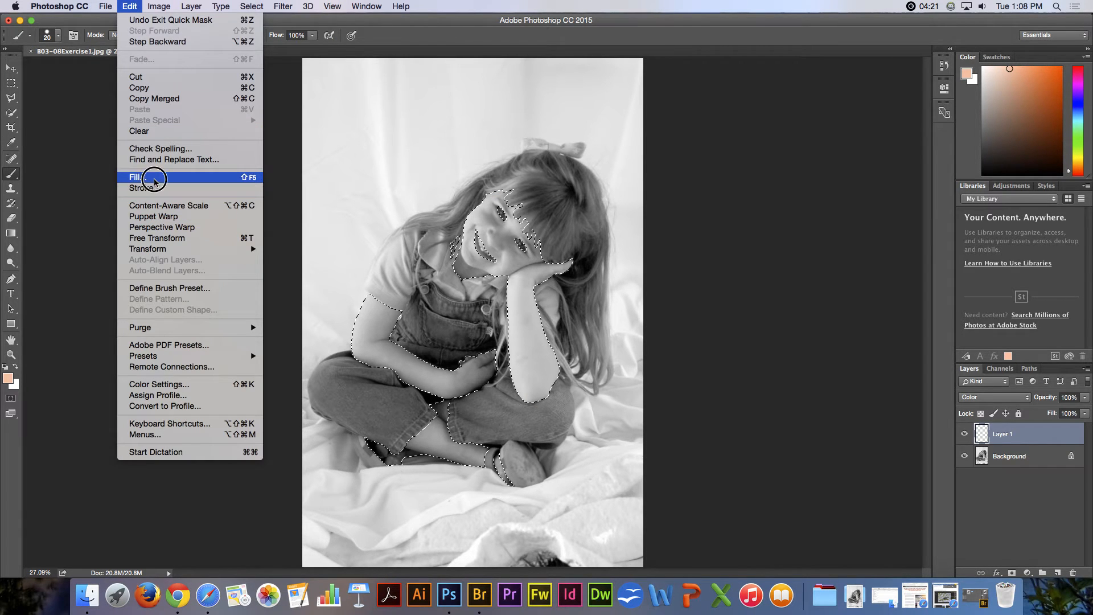
# Step: Fill the skin selection on Layer 1 with the peach foreground colour, then deselect
pyautogui.click(134, 177)
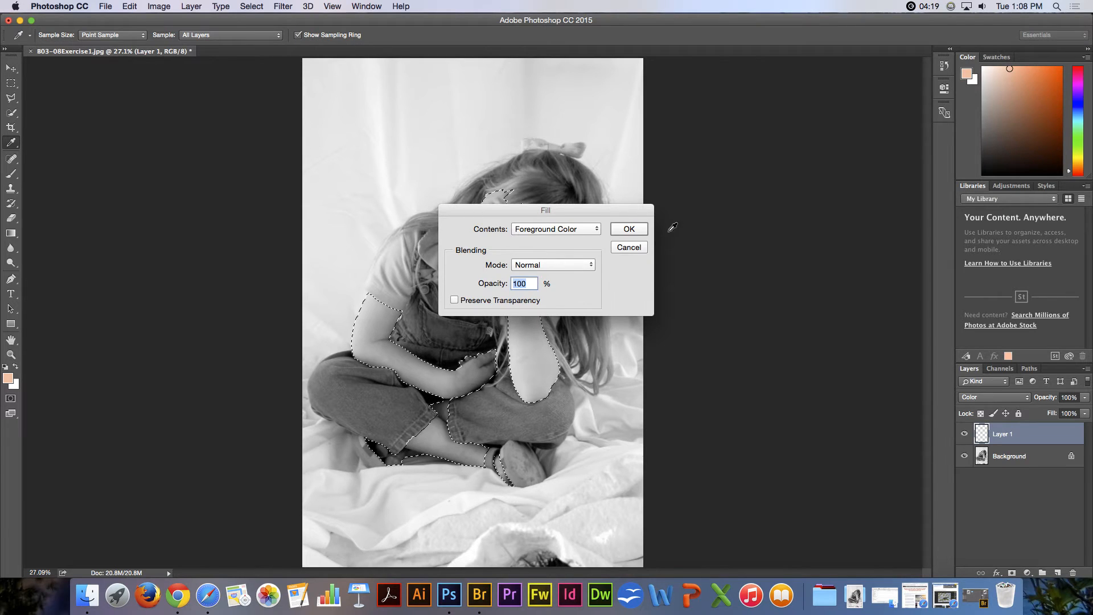
pyautogui.click(627, 229)
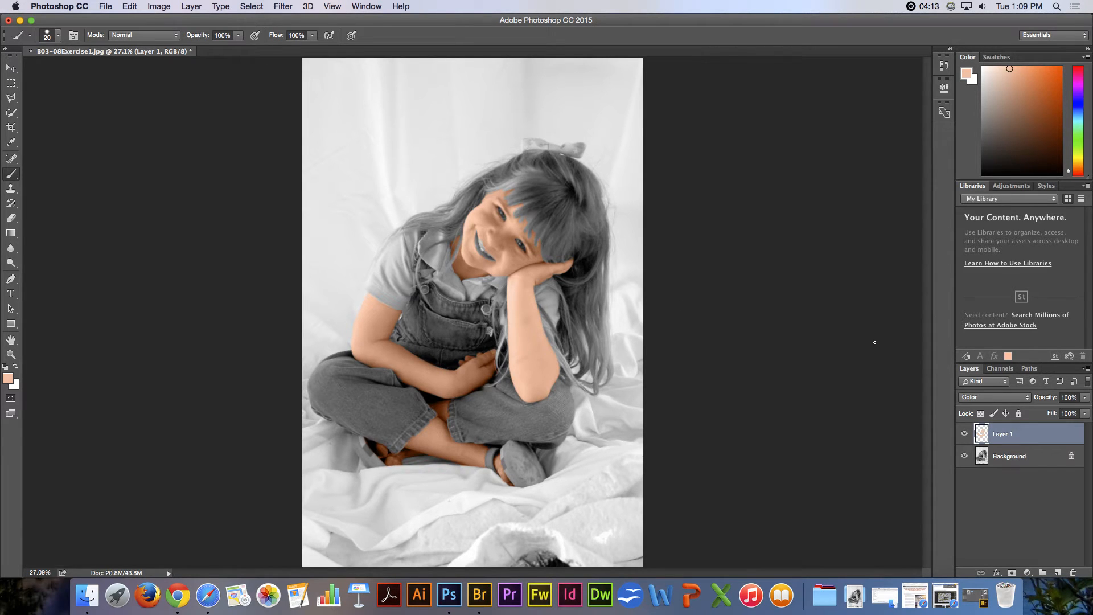
pyautogui.moveTo(1030, 415)
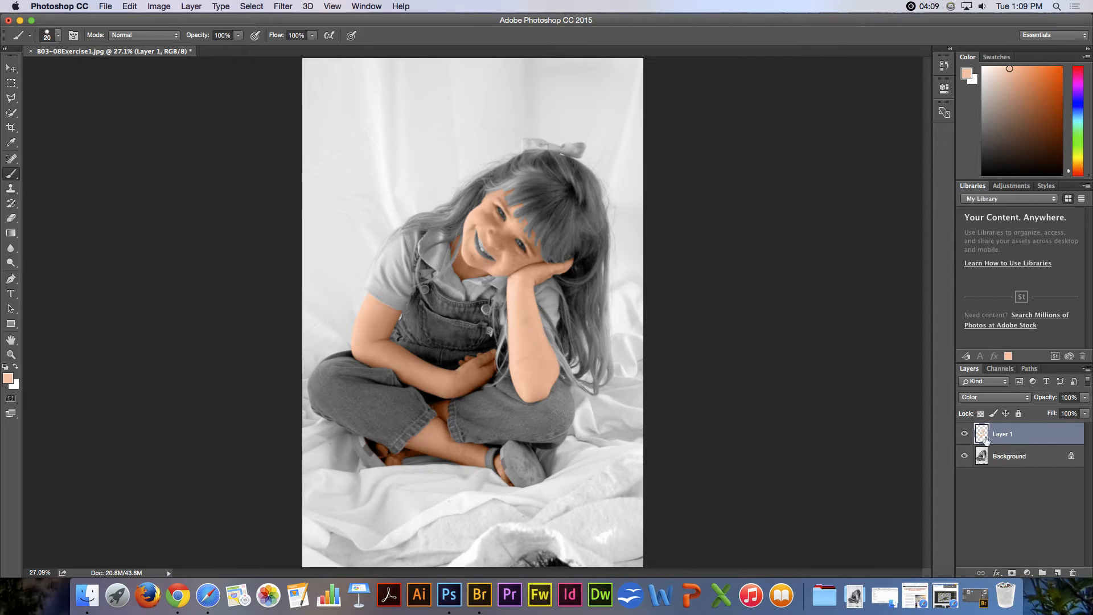
pyautogui.click(964, 456)
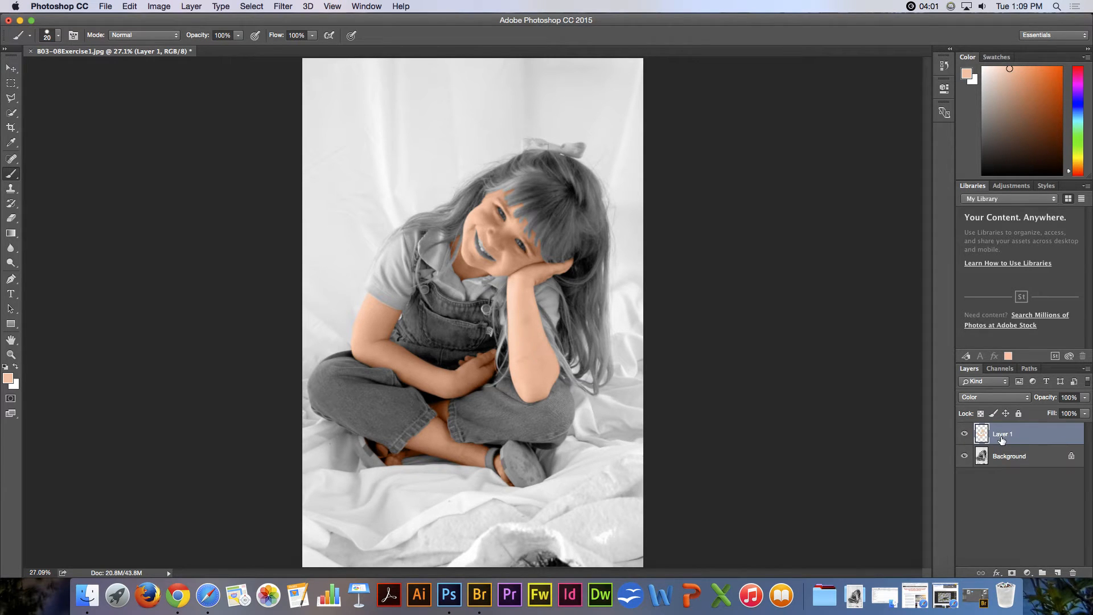
# Step: Rename Layer 1 to 'Skin' and lower its opacity to 48%
pyautogui.doubleClick(1002, 433)
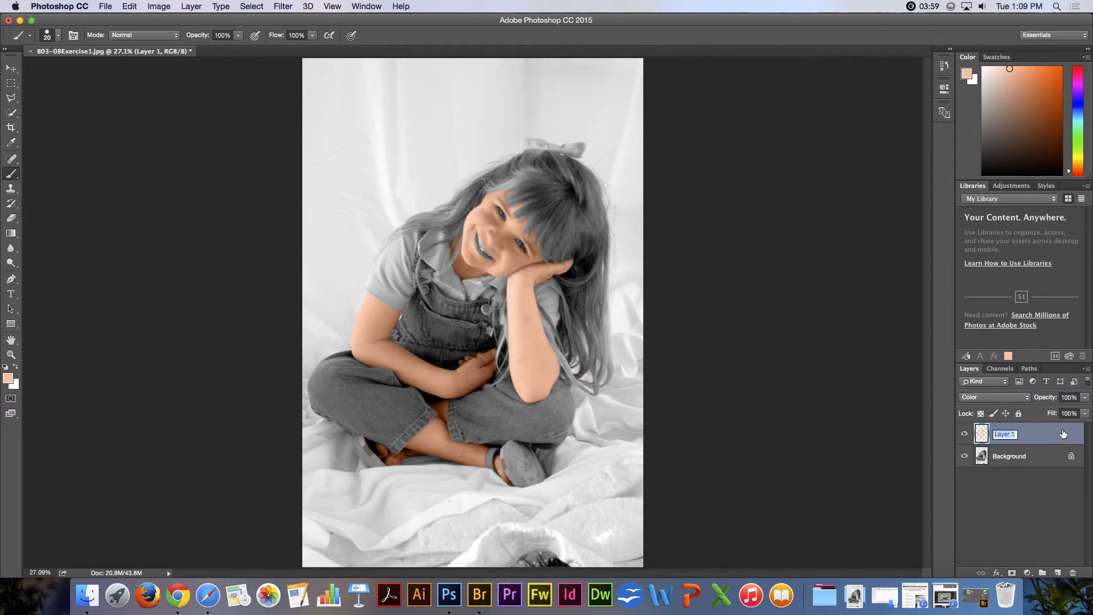
pyautogui.write('Skin')
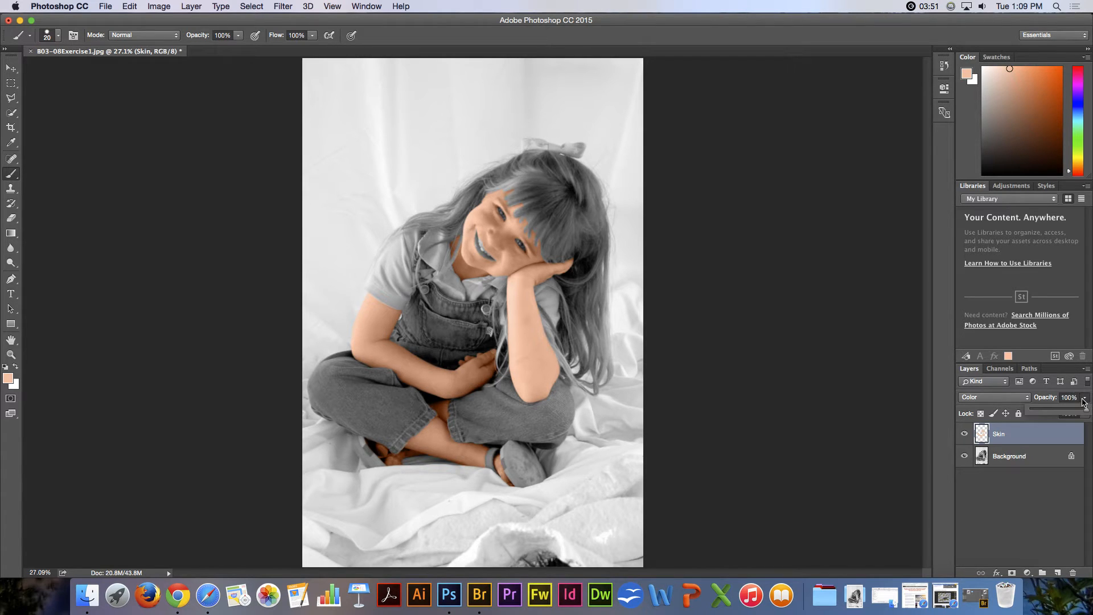
pyautogui.click(1084, 396)
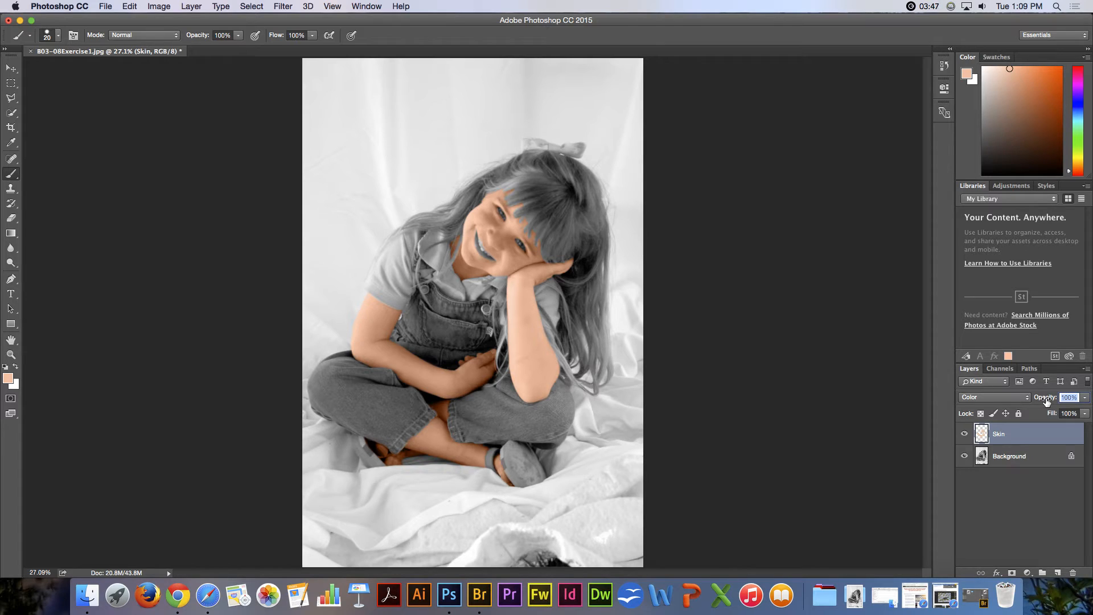
pyautogui.moveTo(1046, 398); pyautogui.dragTo(1031, 398)
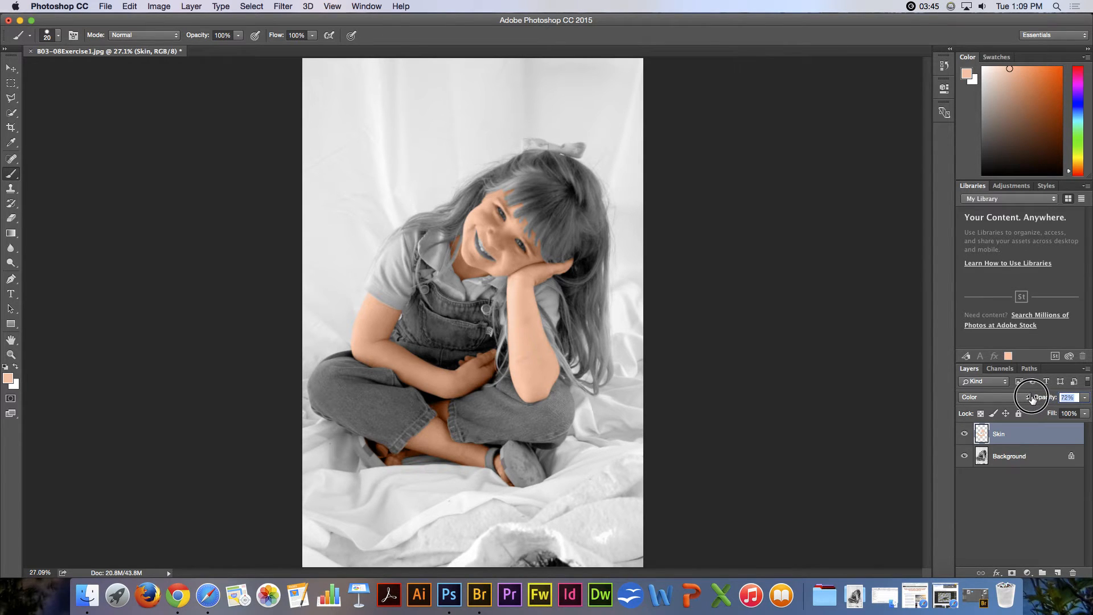
pyautogui.moveTo(1035, 396); pyautogui.dragTo(1046, 397)
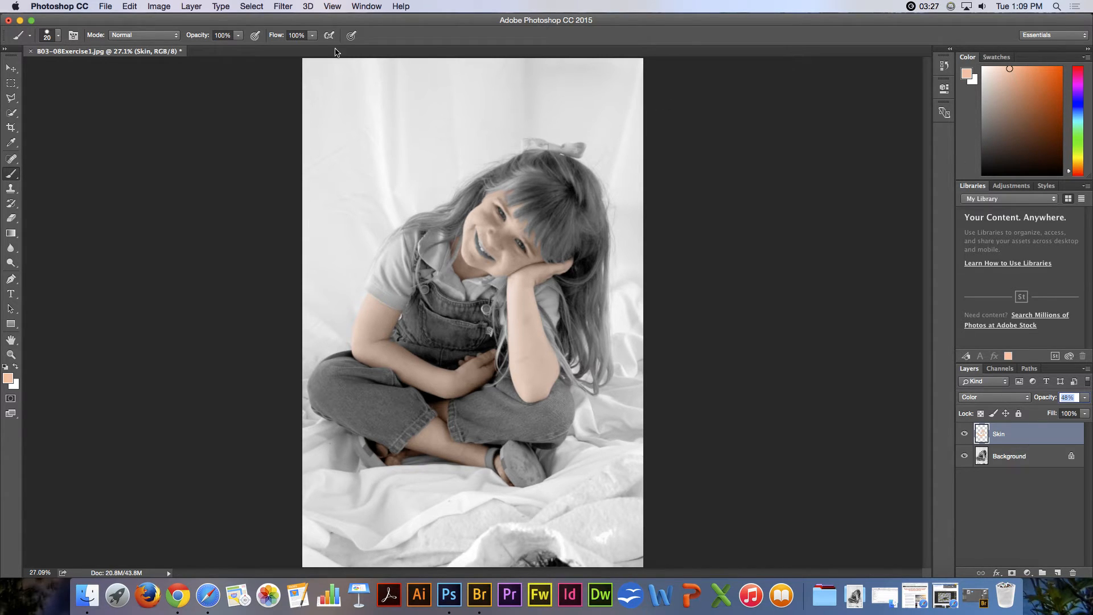
# Step: Adjust the Skin layer with Hue/Saturation to hue +2 and saturation -21
pyautogui.click(158, 7)
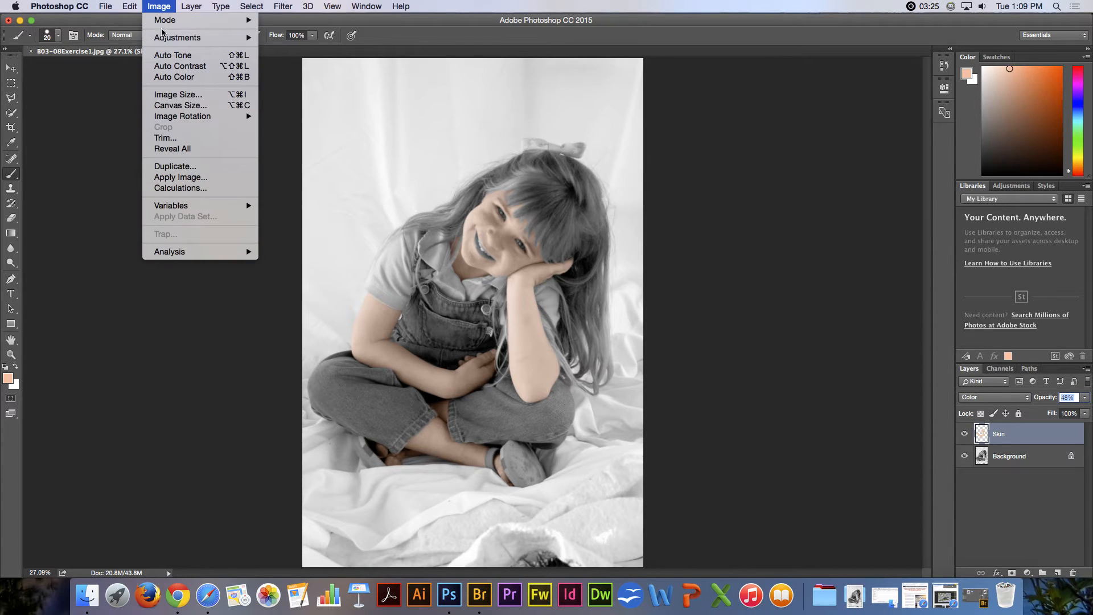
pyautogui.moveTo(178, 38)
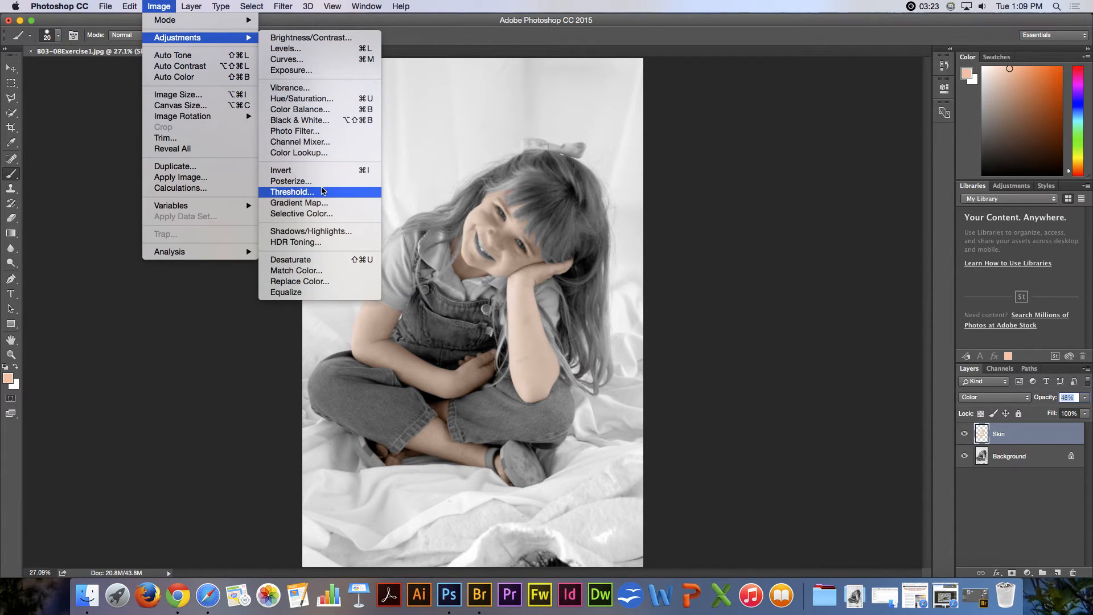
pyautogui.moveTo(300, 241)
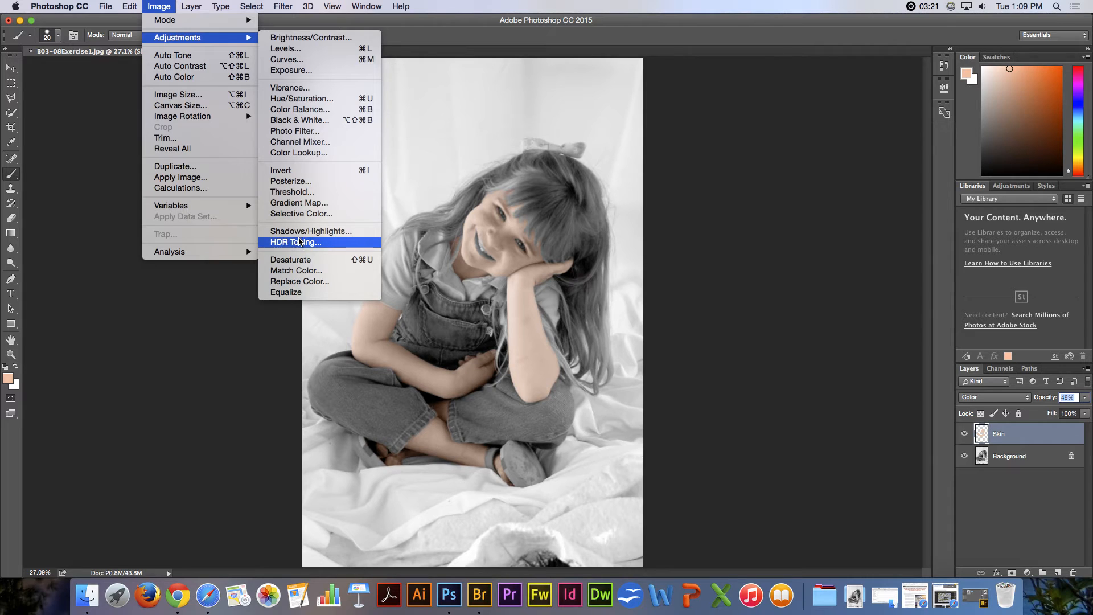
pyautogui.moveTo(294, 131)
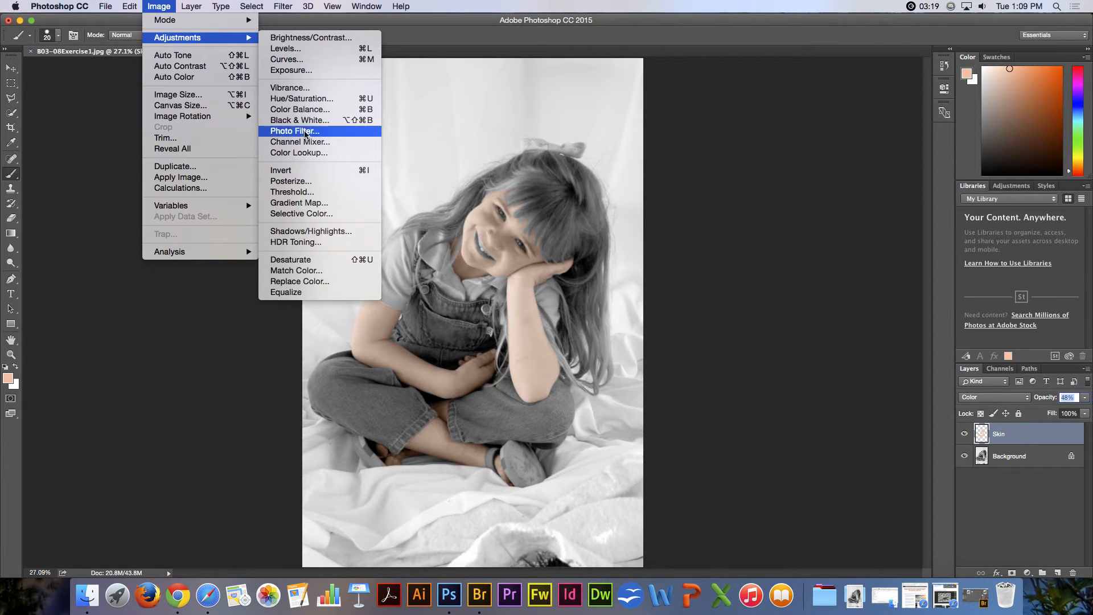
pyautogui.click(301, 98)
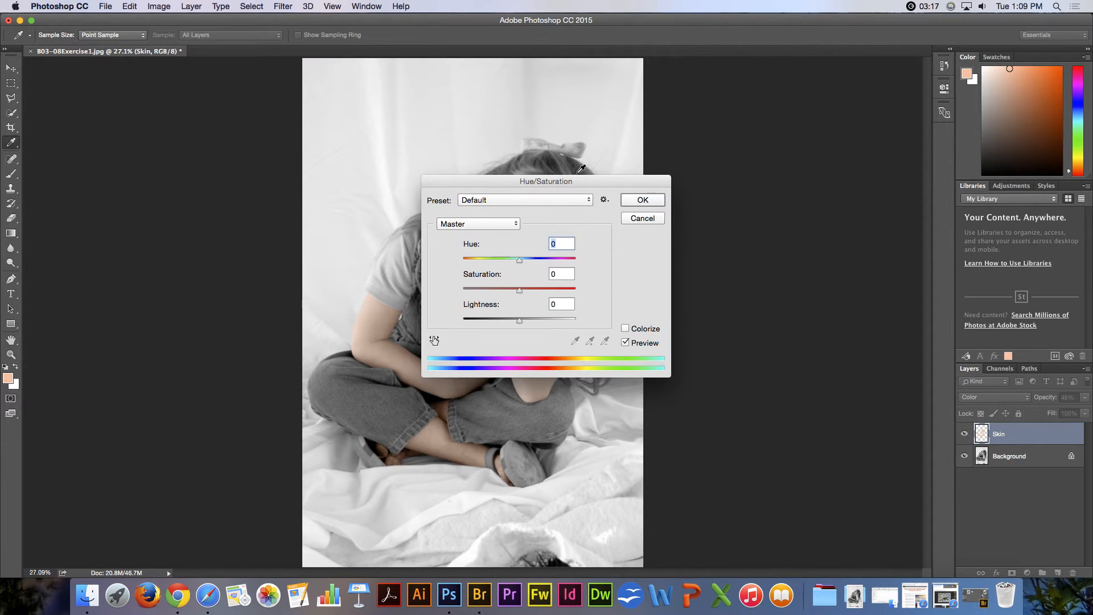
pyautogui.moveTo(545, 181); pyautogui.dragTo(743, 148)
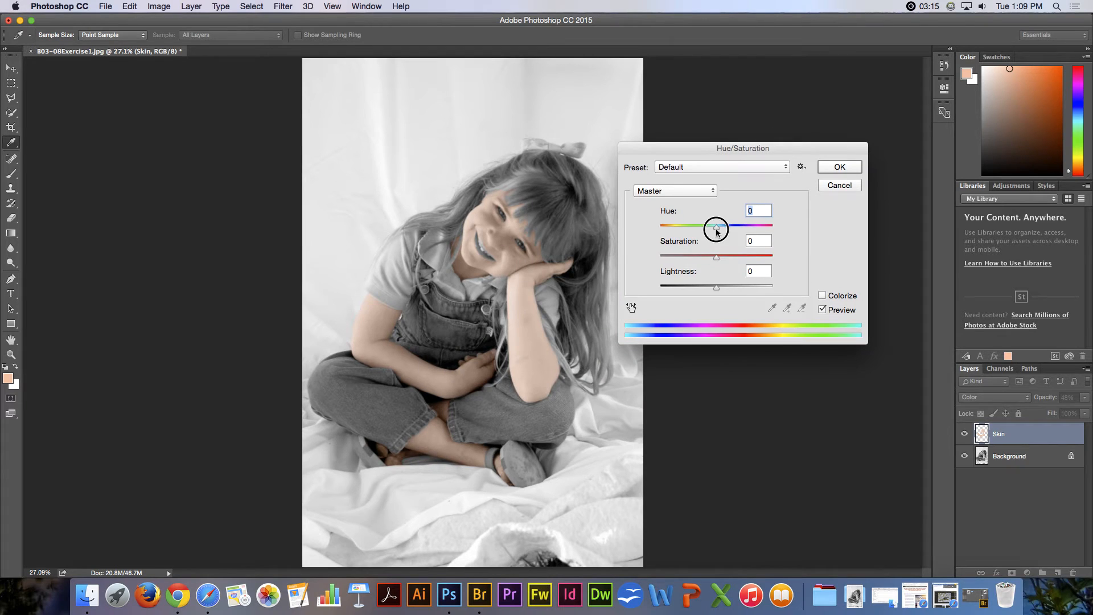
pyautogui.moveTo(717, 227); pyautogui.dragTo(713, 228)
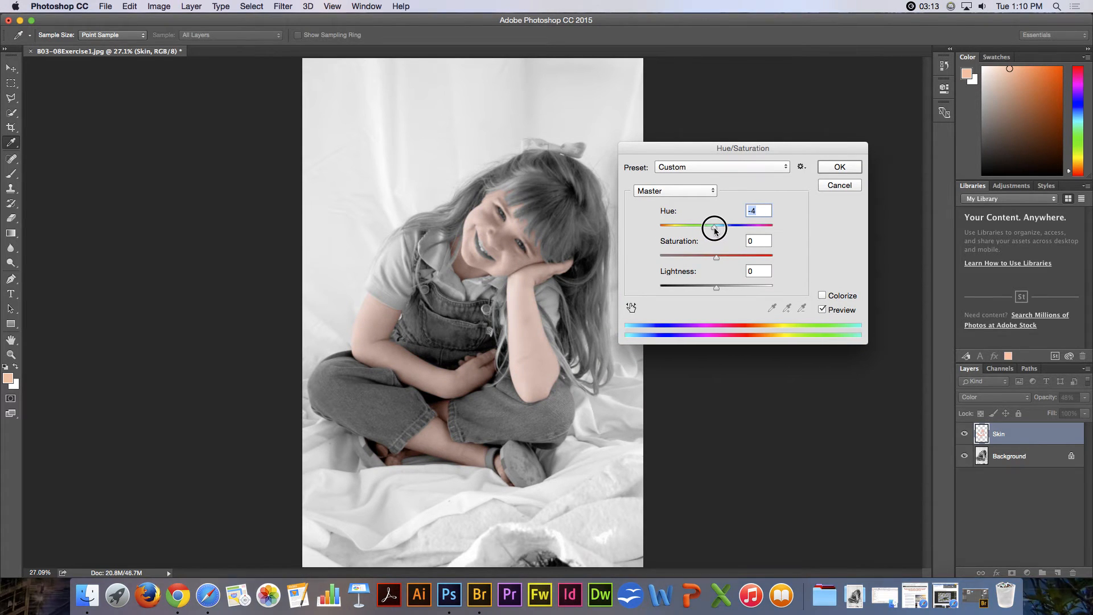
pyautogui.moveTo(716, 228); pyautogui.dragTo(710, 228)
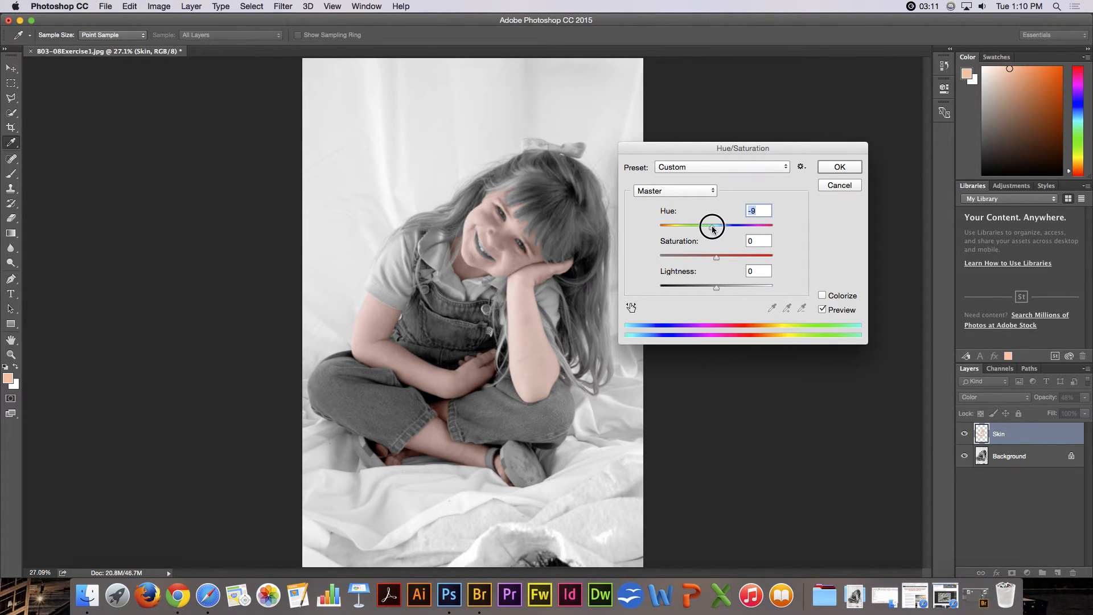
pyautogui.moveTo(709, 225); pyautogui.dragTo(714, 225)
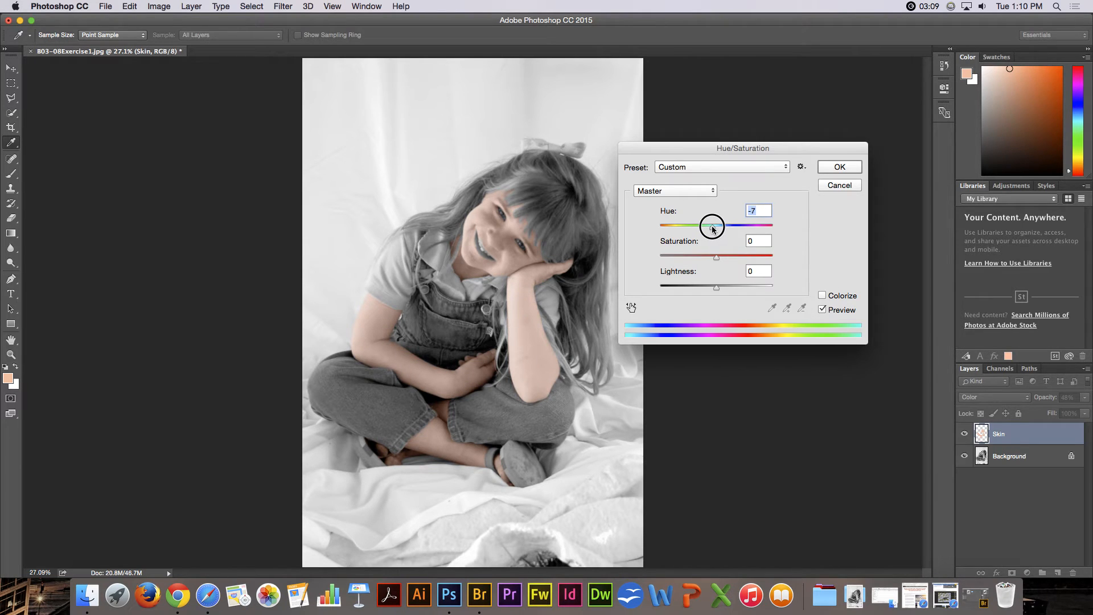
pyautogui.moveTo(712, 226); pyautogui.dragTo(711, 225)
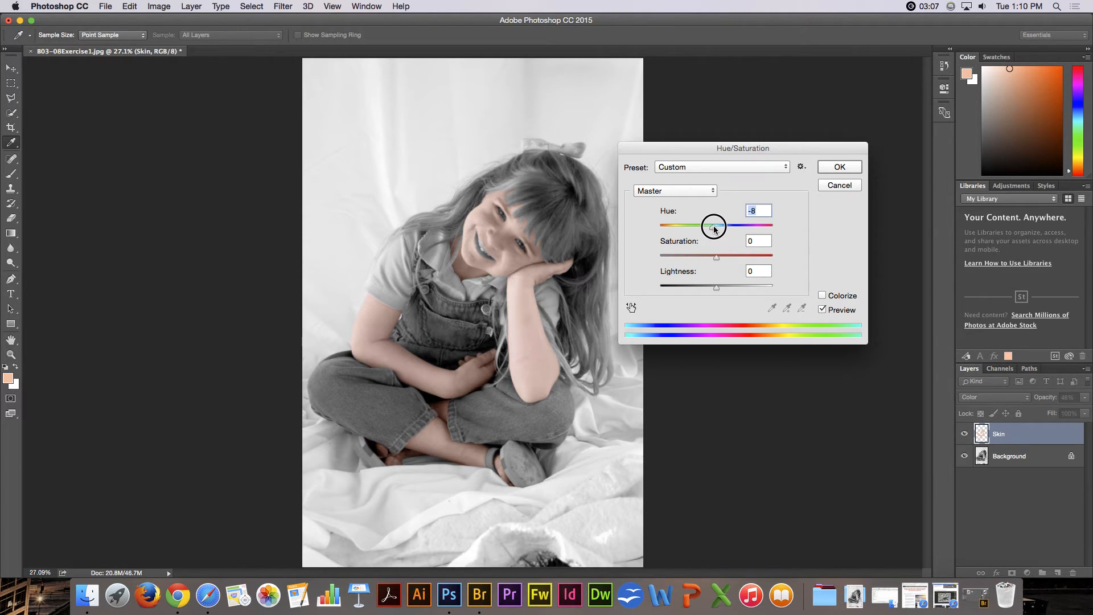
pyautogui.moveTo(713, 225); pyautogui.dragTo(718, 226)
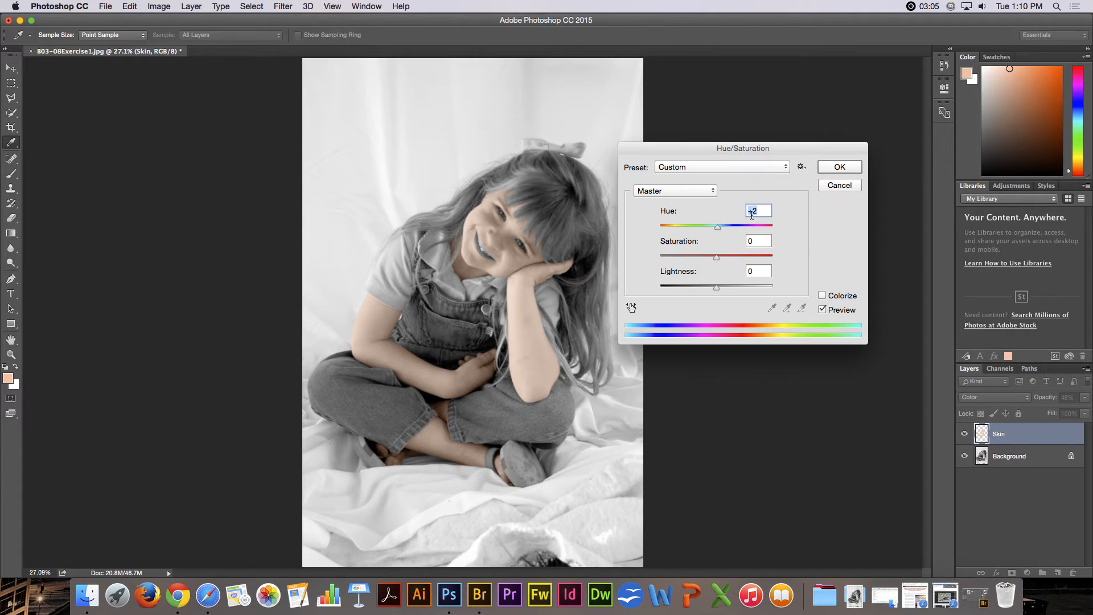
pyautogui.moveTo(717, 256); pyautogui.dragTo(706, 259)
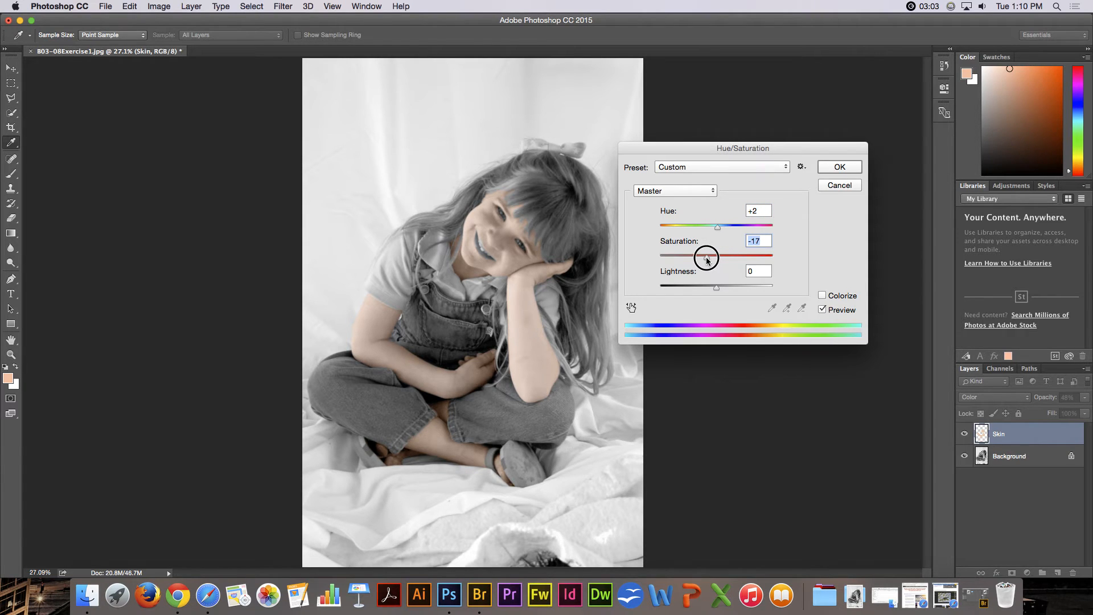
pyautogui.moveTo(716, 258); pyautogui.dragTo(704, 258)
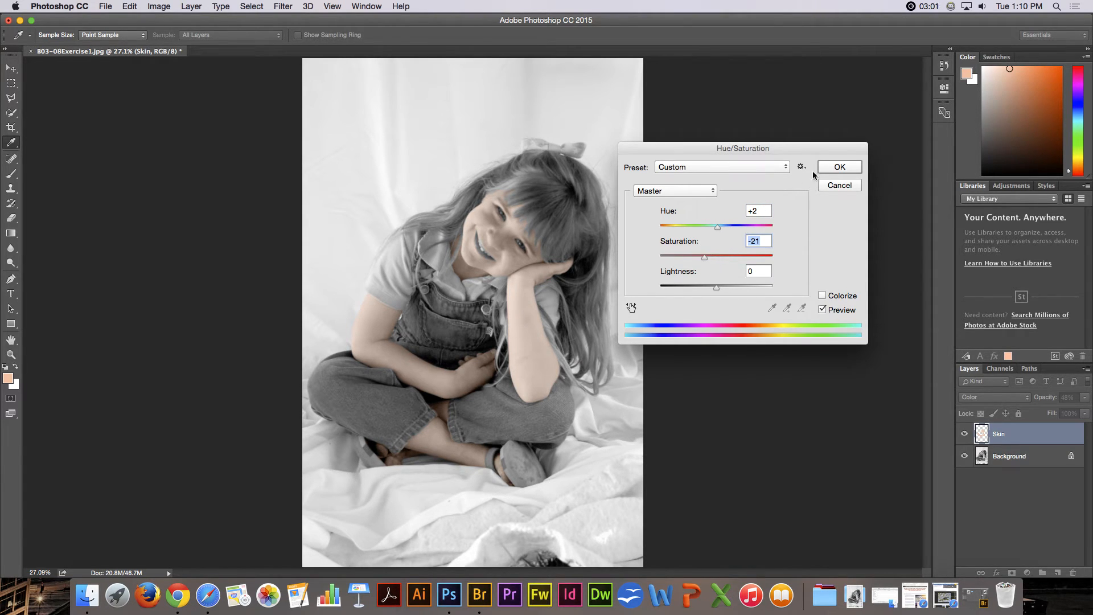
pyautogui.click(839, 166)
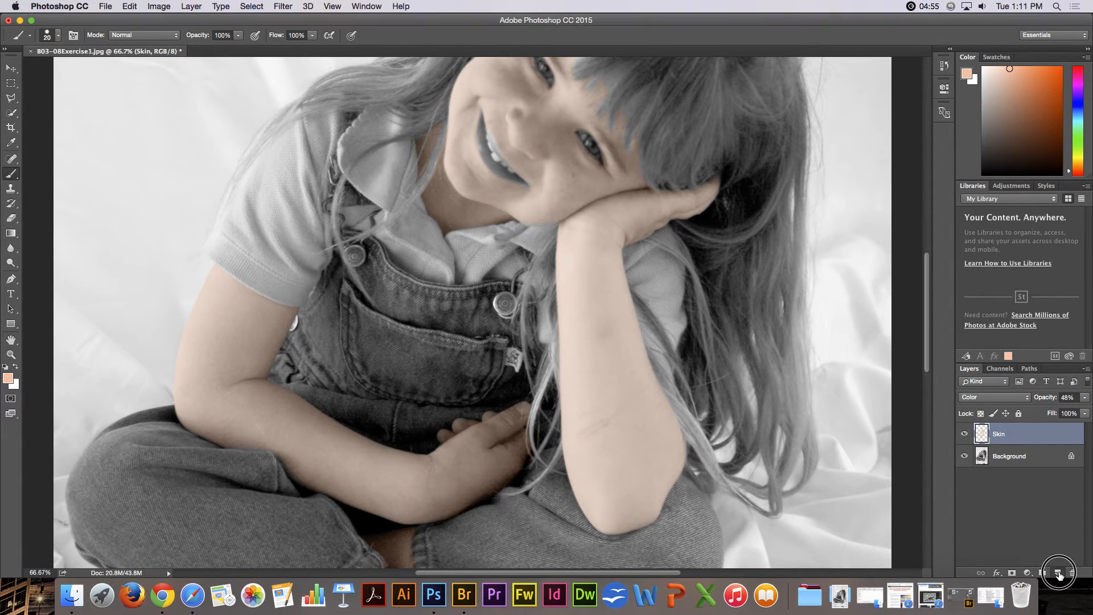
# Step: Add a new Layer 1 above Skin and quick-select the girl's shirt
pyautogui.click(990, 396)
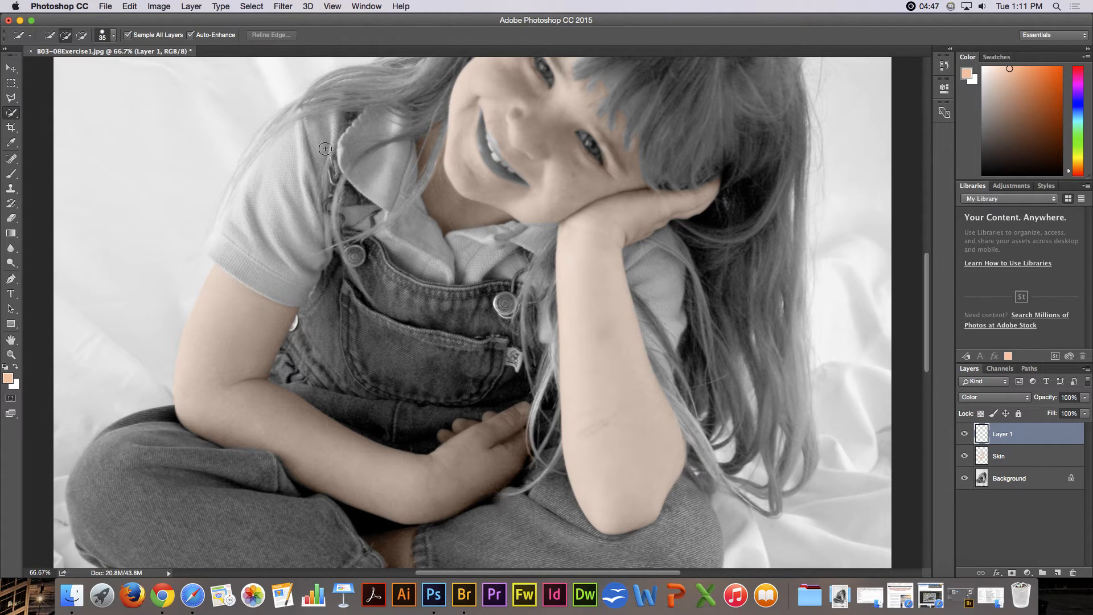
pyautogui.moveTo(325, 148); pyautogui.dragTo(231, 251)
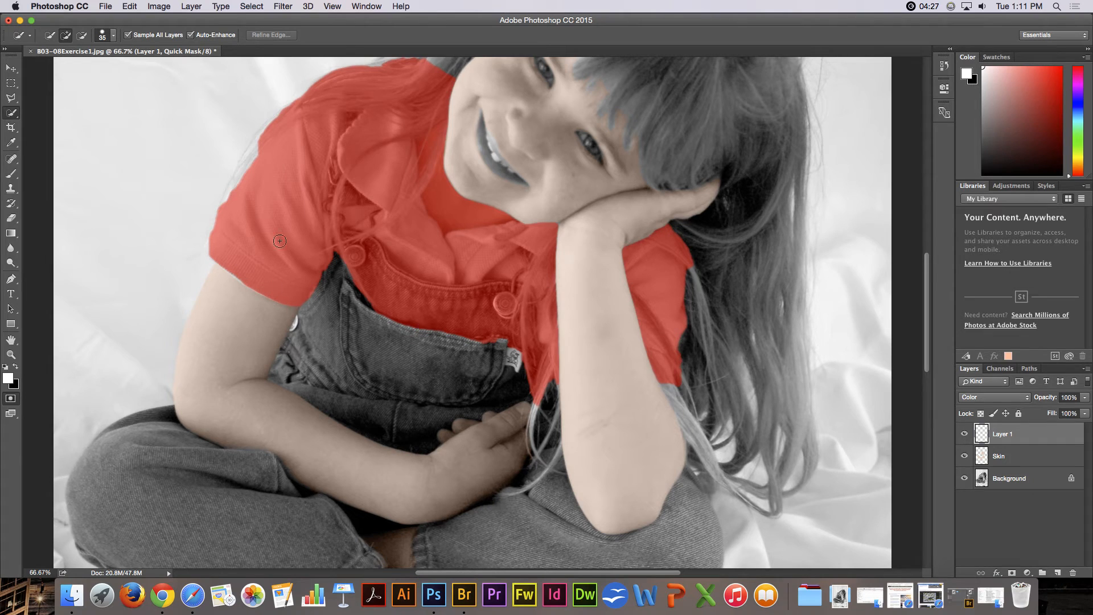
pyautogui.moveTo(113, 156)
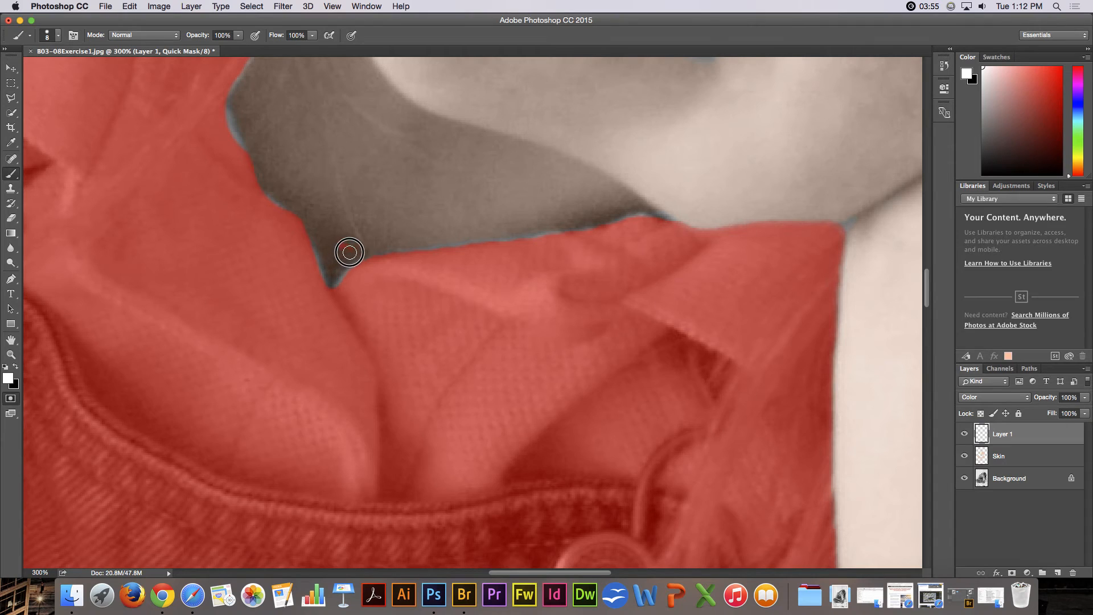
pyautogui.moveTo(262, 131)
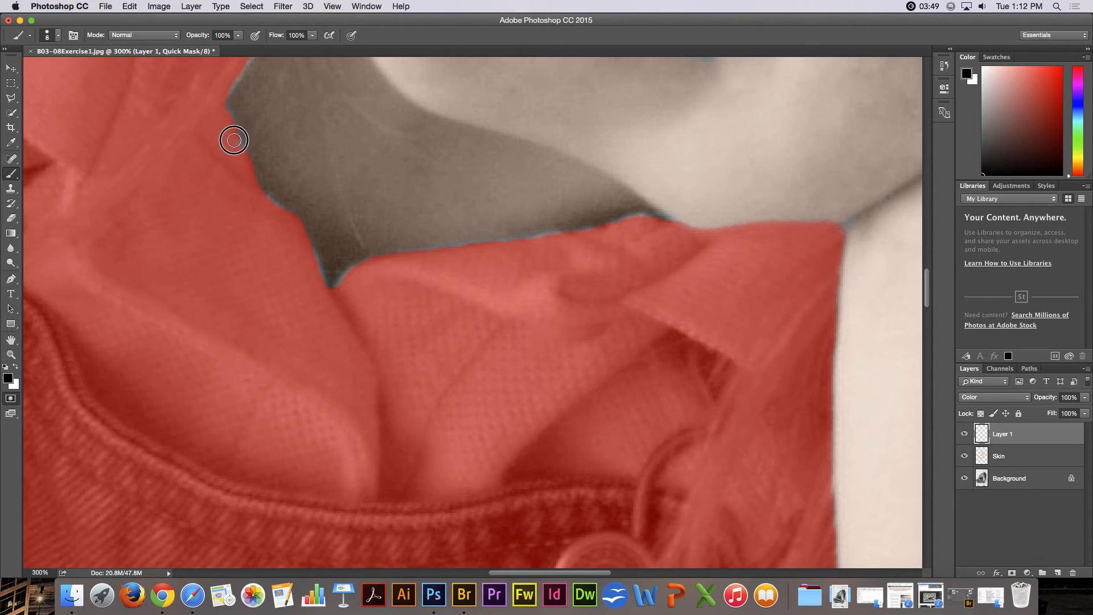
pyautogui.moveTo(315, 289)
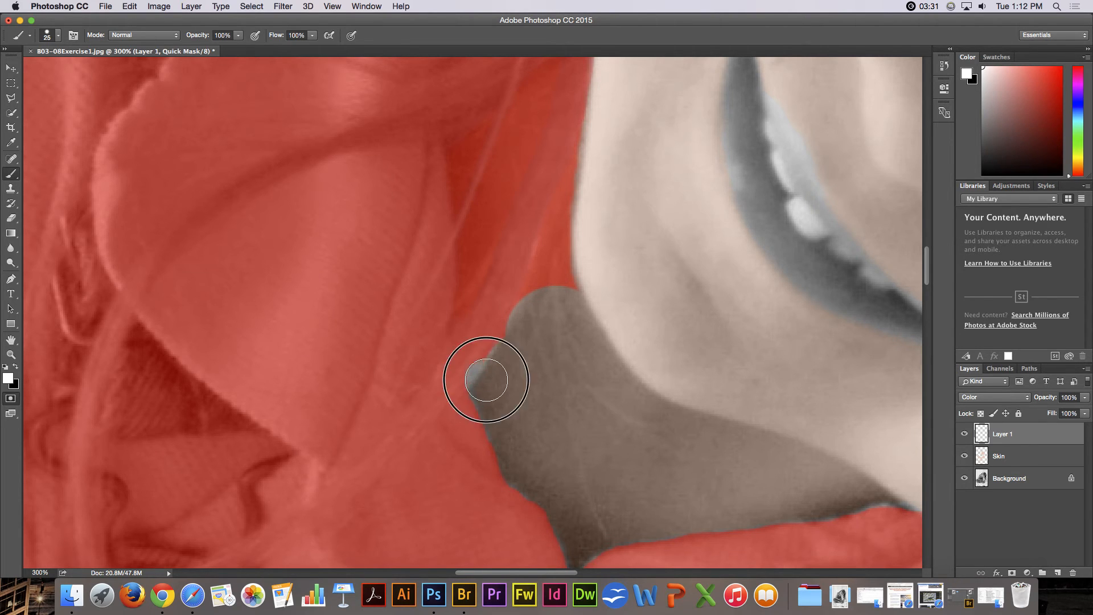
# Step: Paint white in Quick Mask to unmask the hair strand crossing the collar near her chin
pyautogui.moveTo(486, 380); pyautogui.dragTo(460, 148)
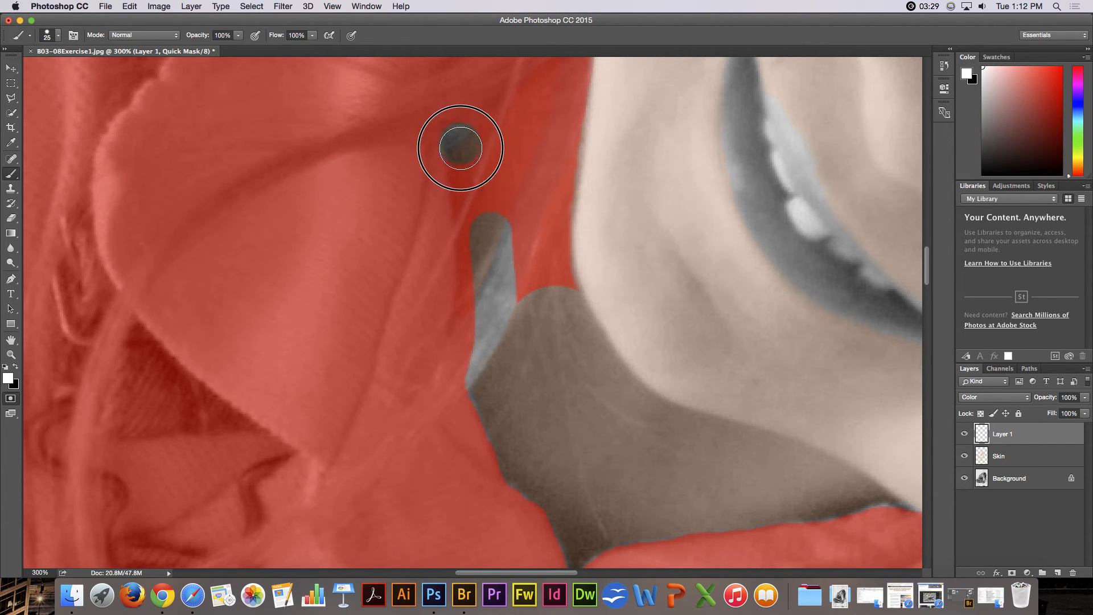
pyautogui.moveTo(460, 148); pyautogui.dragTo(479, 344)
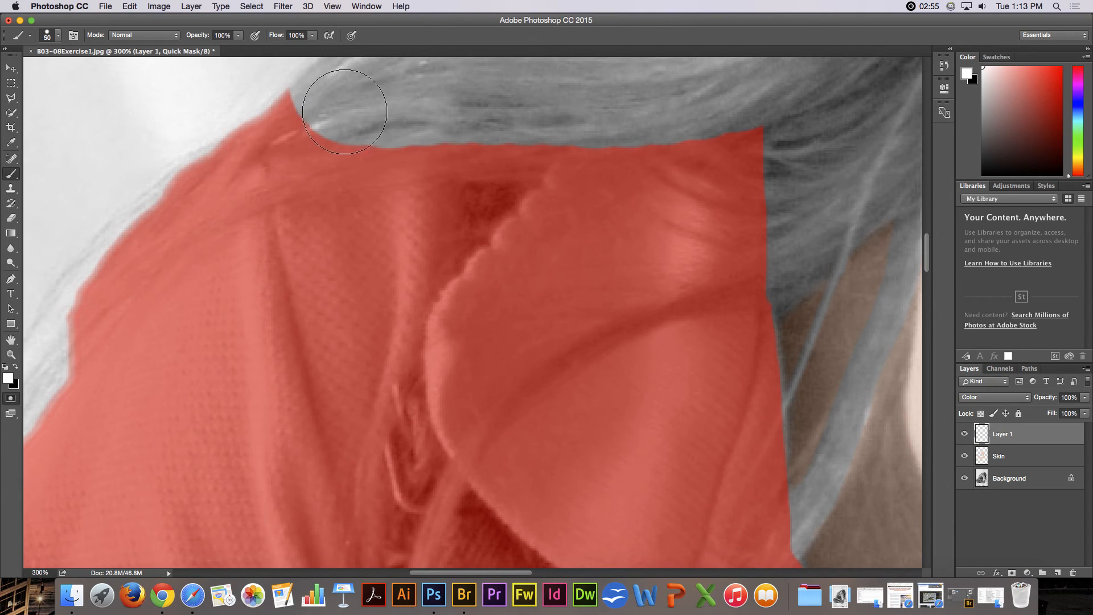
# Step: Unmask the hair lying over the shoulder and down the sleeve edge with white brush strokes
pyautogui.moveTo(342, 111); pyautogui.dragTo(159, 194)
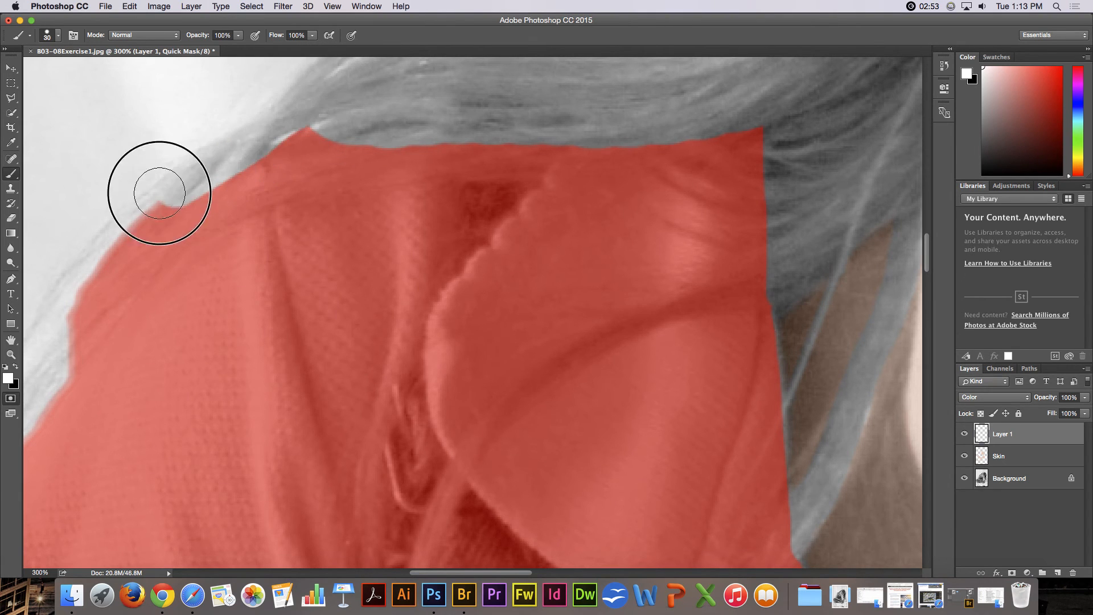
pyautogui.moveTo(160, 194); pyautogui.dragTo(76, 330)
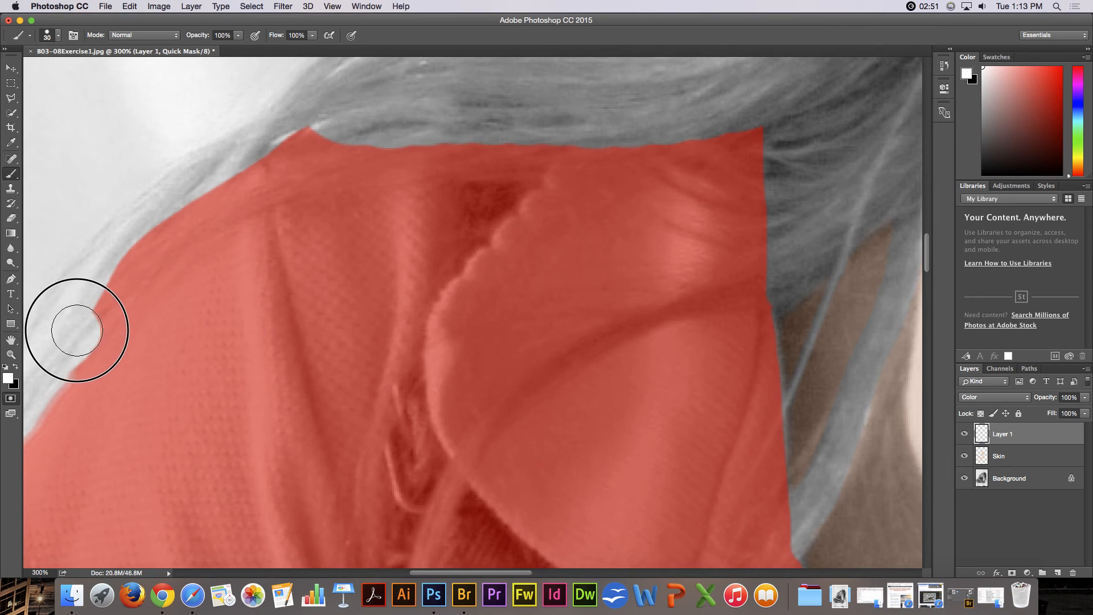
pyautogui.moveTo(76, 332); pyautogui.dragTo(157, 244)
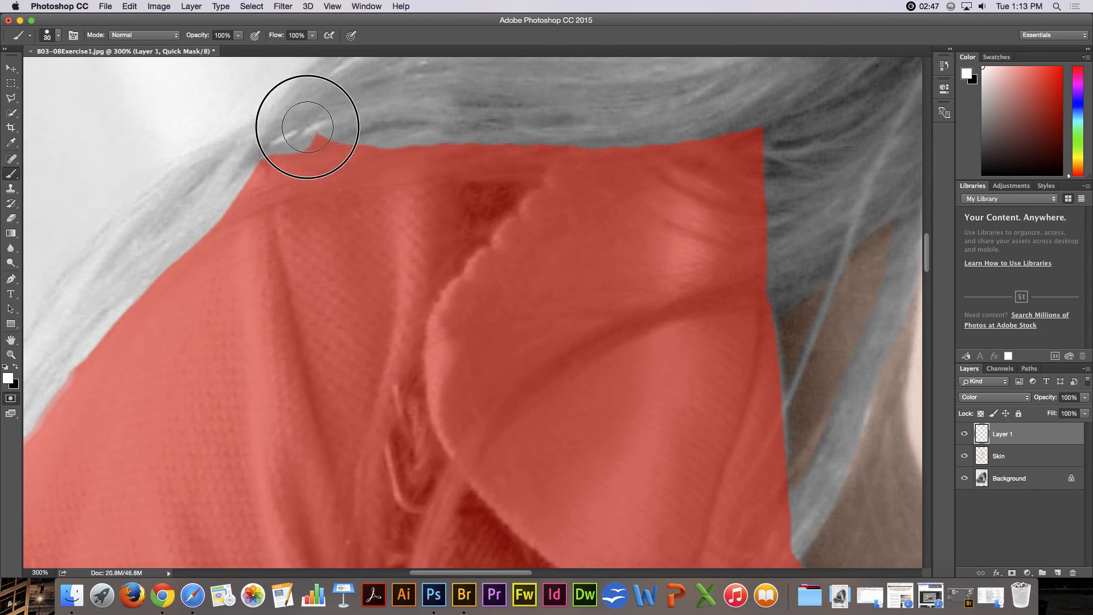
pyautogui.moveTo(307, 125); pyautogui.dragTo(415, 150)
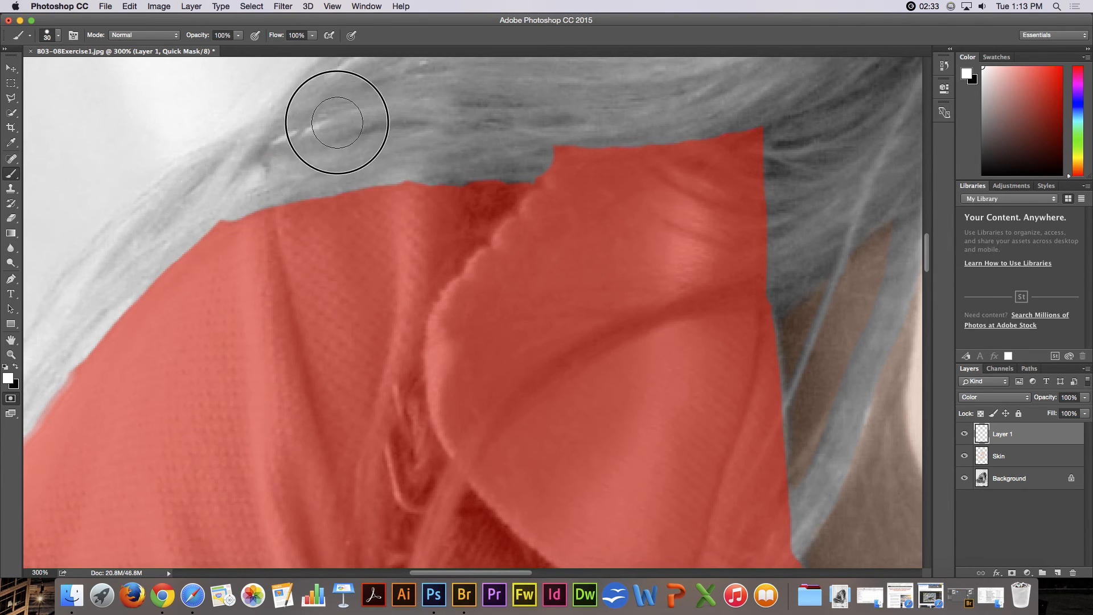
pyautogui.moveTo(418, 299)
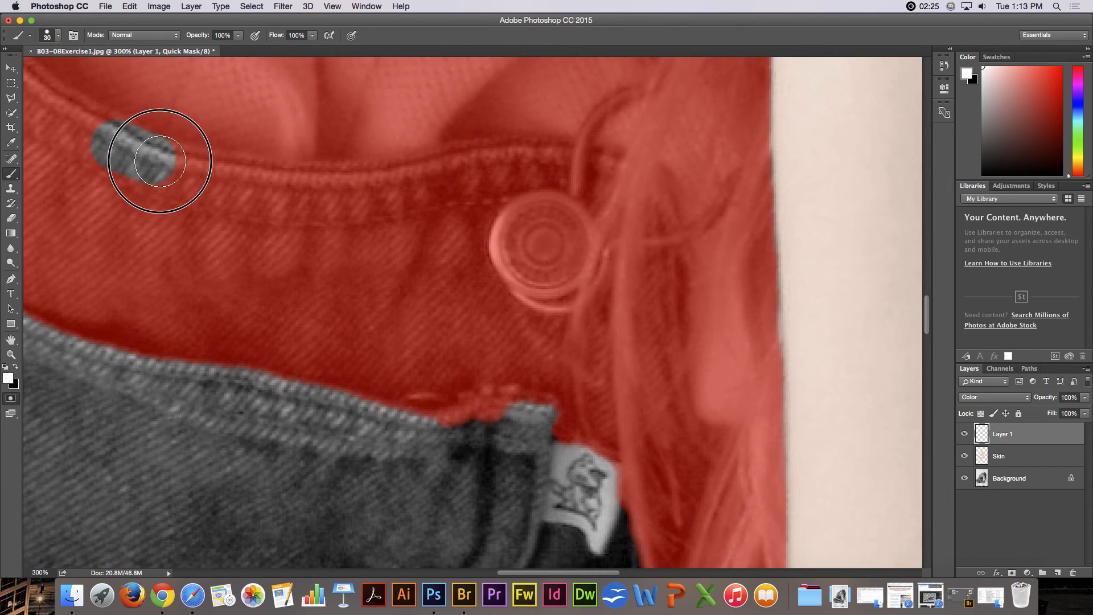
# Step: Clear the quick-mask tint from the overalls strap, bib pocket and button
pyautogui.moveTo(159, 161); pyautogui.dragTo(382, 180)
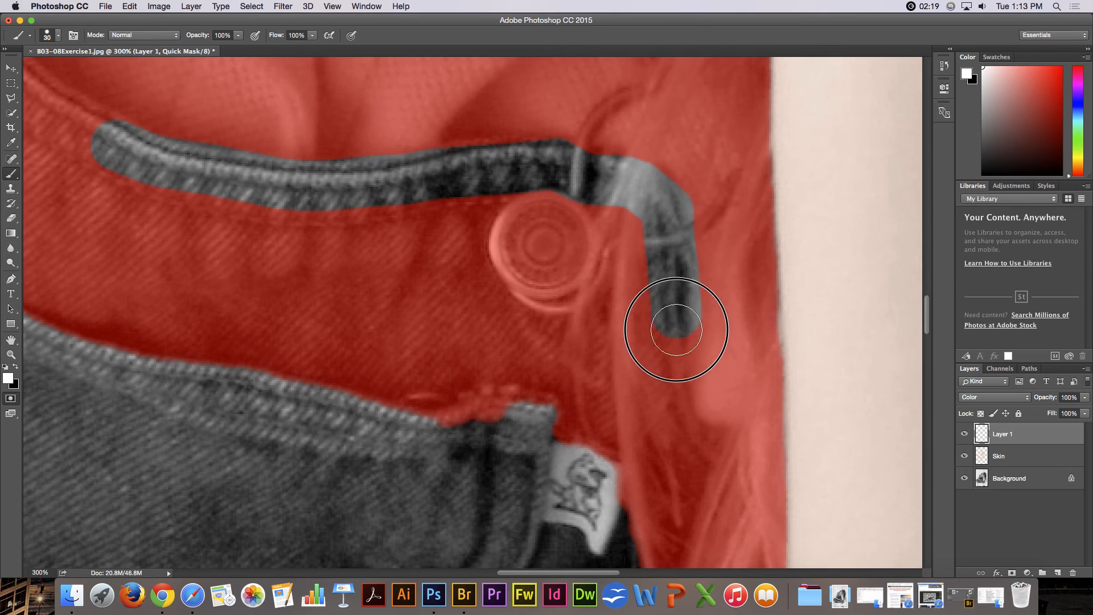
pyautogui.moveTo(674, 329); pyautogui.dragTo(522, 285)
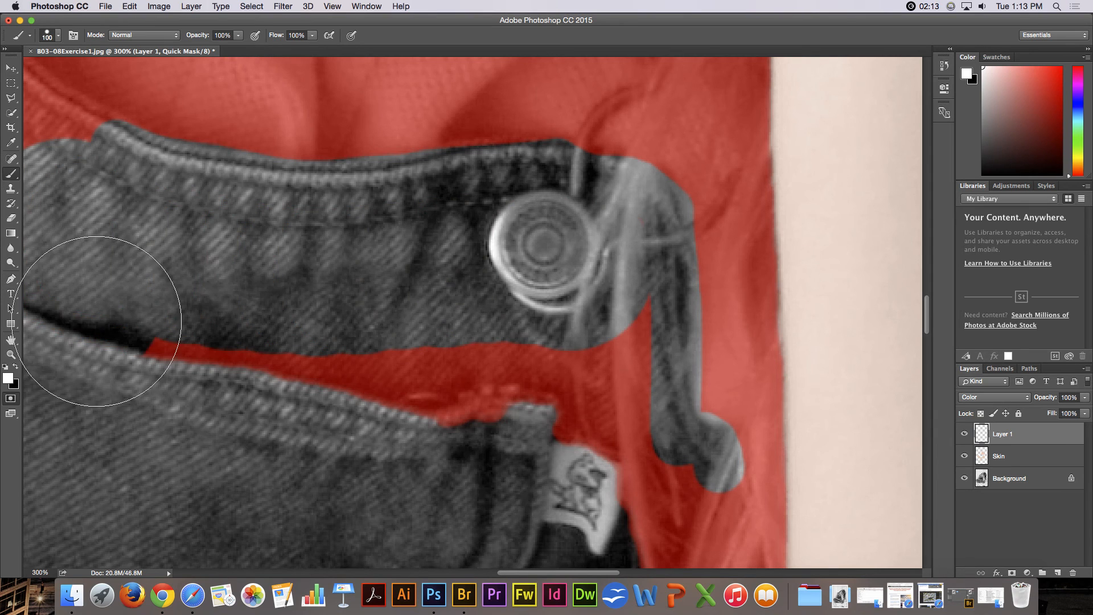
pyautogui.moveTo(100, 321); pyautogui.dragTo(532, 443)
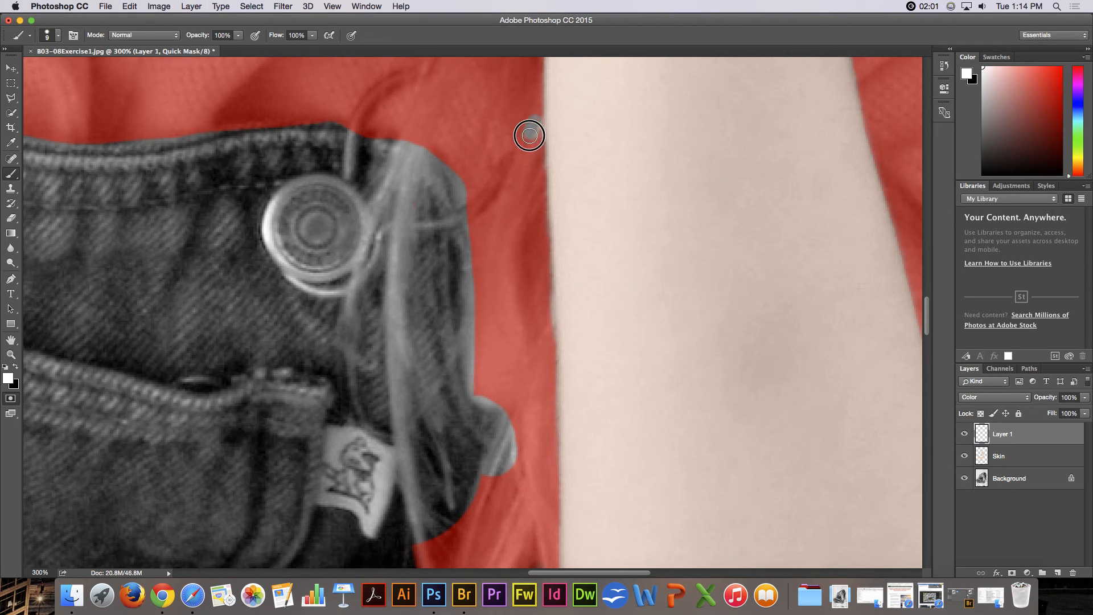
pyautogui.moveTo(530, 134); pyautogui.dragTo(524, 389)
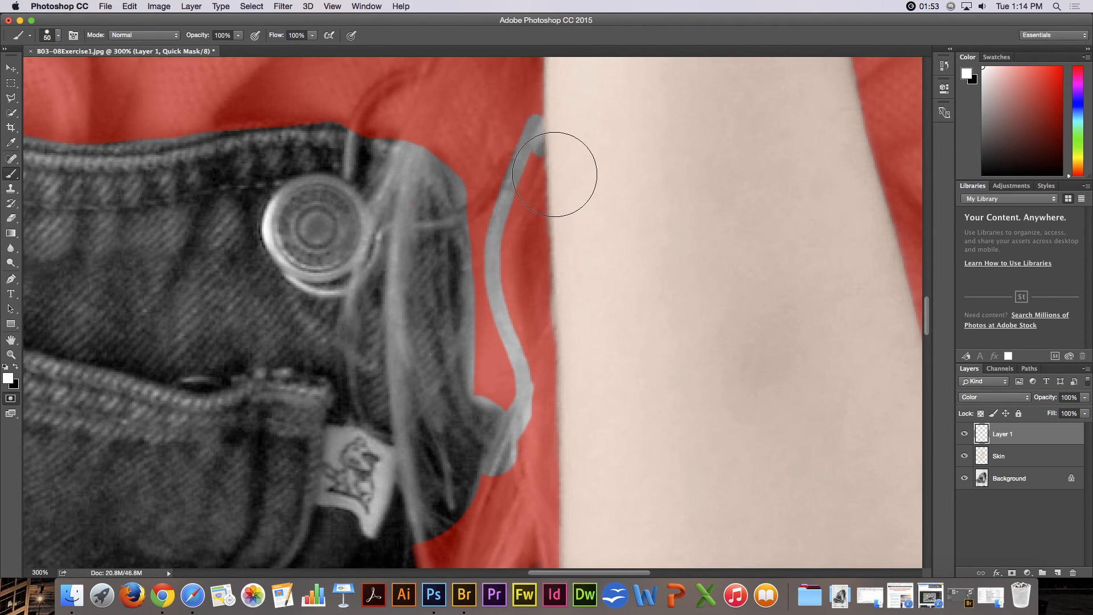
# Step: Unmask the hair strands beside the arm and over the shirt
pyautogui.moveTo(554, 175); pyautogui.dragTo(477, 519)
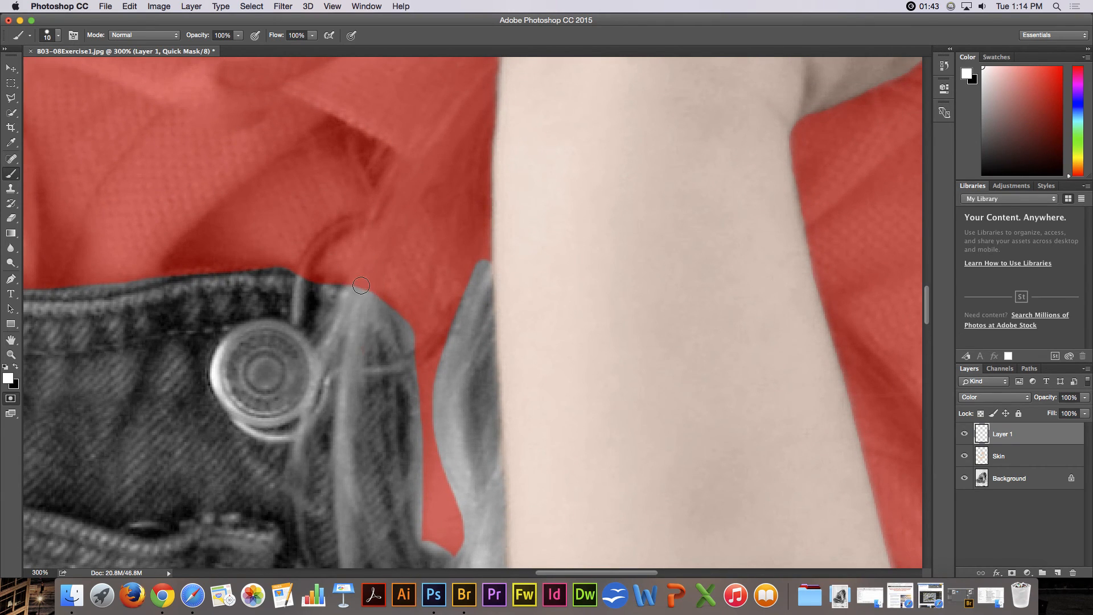
pyautogui.moveTo(361, 285); pyautogui.dragTo(433, 139)
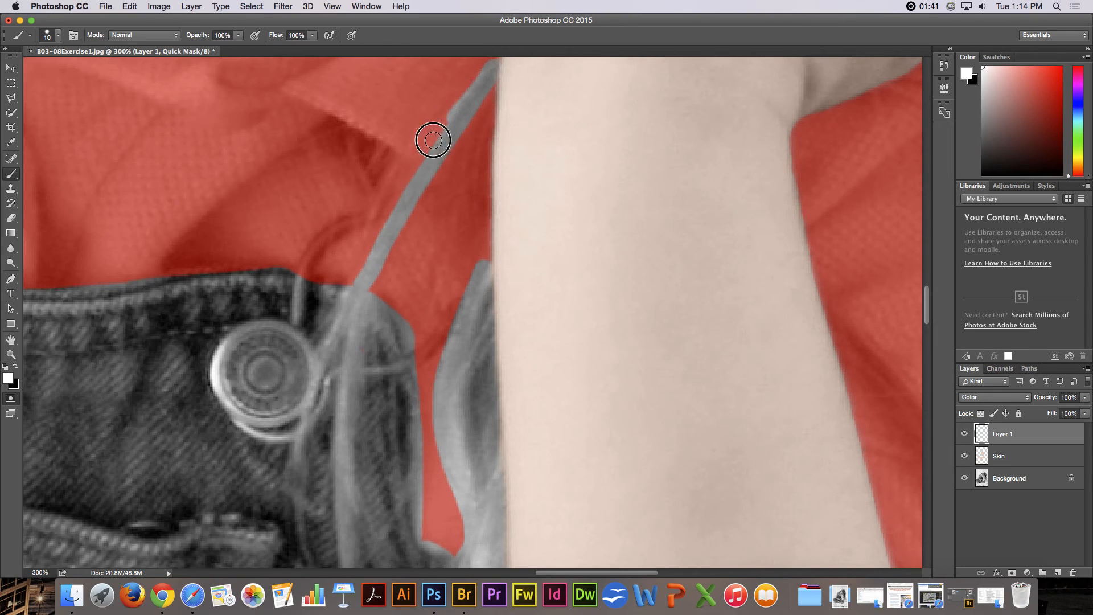
pyautogui.moveTo(433, 139); pyautogui.dragTo(356, 320)
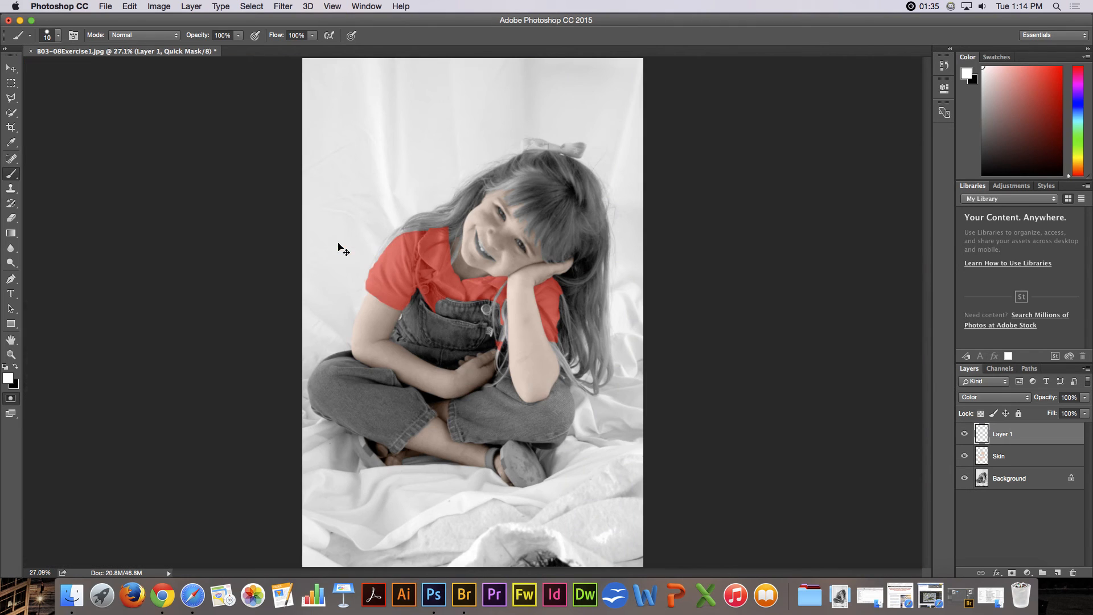
pyautogui.moveTo(417, 278)
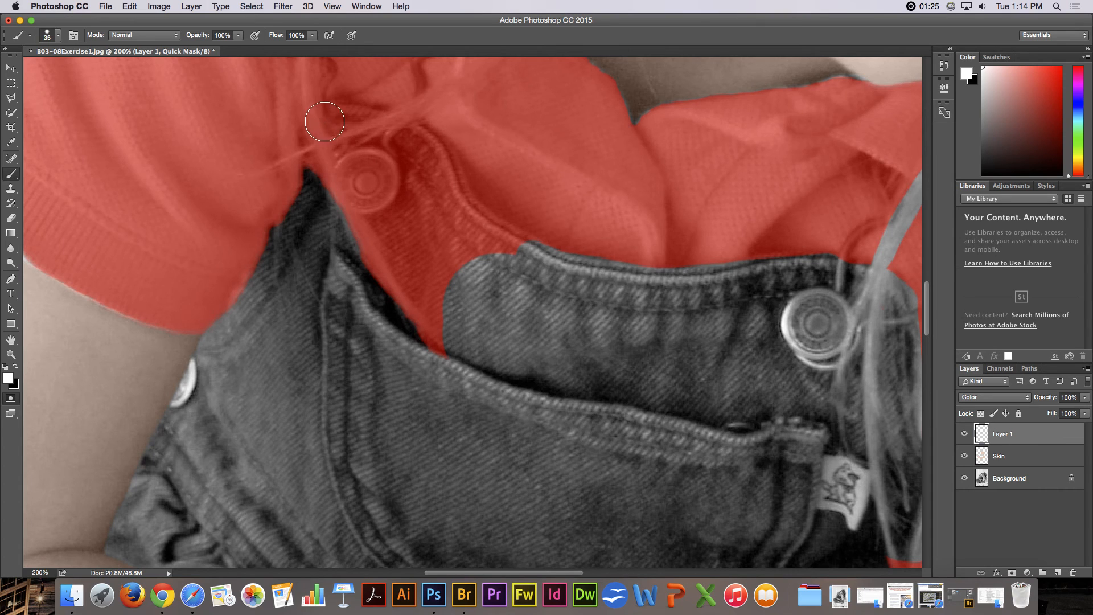
# Step: Clear the quick-mask tint from the second overalls strap along the bib edge
pyautogui.moveTo(324, 122); pyautogui.dragTo(492, 236)
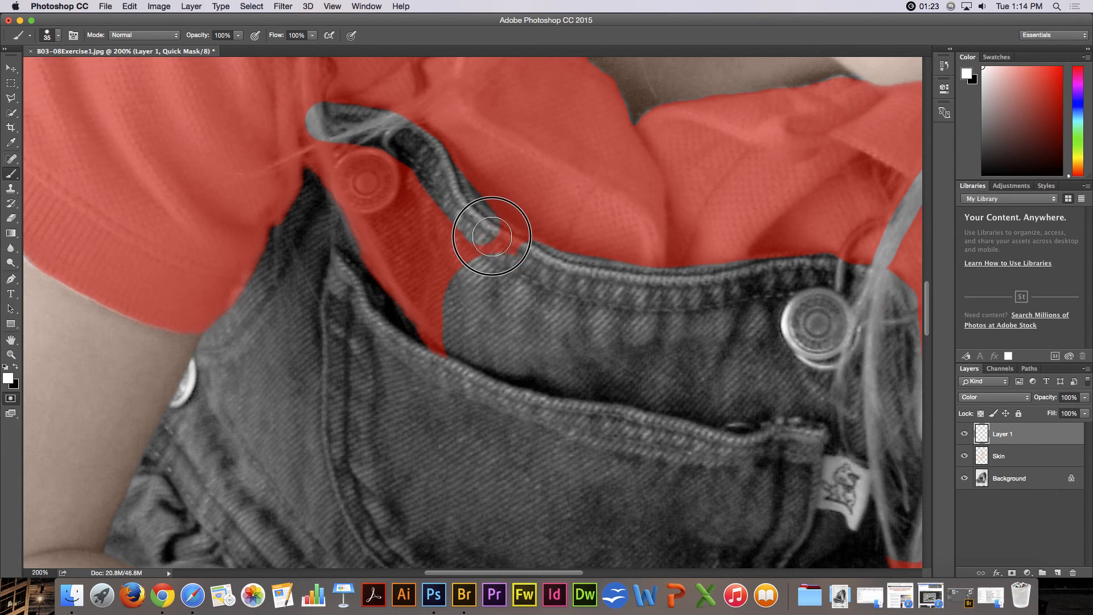
pyautogui.moveTo(492, 235); pyautogui.dragTo(338, 139)
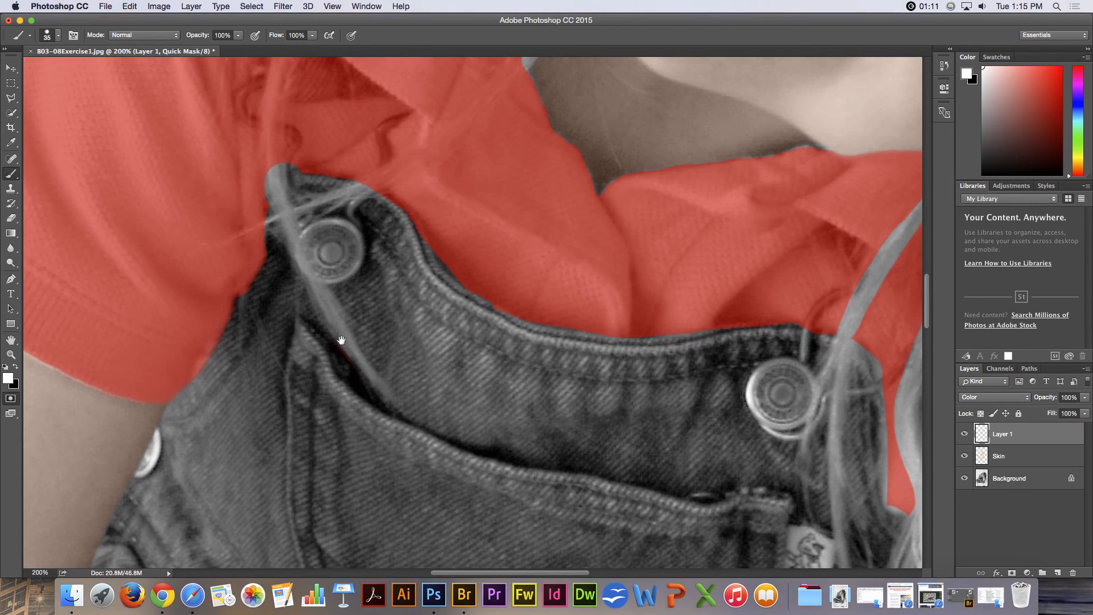
pyautogui.moveTo(333, 247)
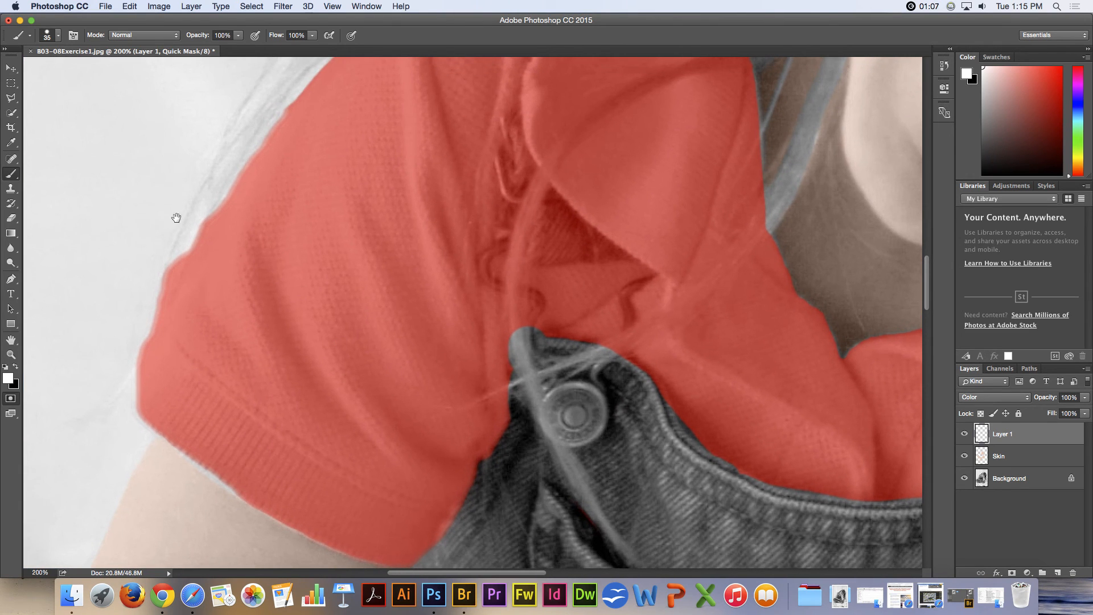
pyautogui.moveTo(138, 328)
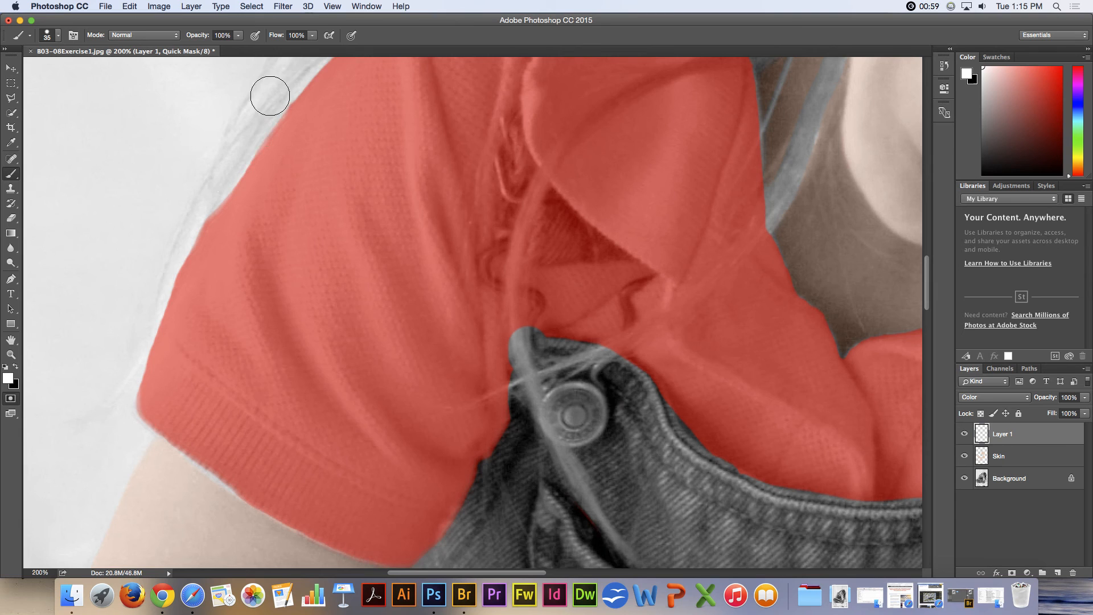
# Step: Pan to the other sleeve and unmask the hair strands along its edge
pyautogui.moveTo(270, 96); pyautogui.dragTo(66, 179)
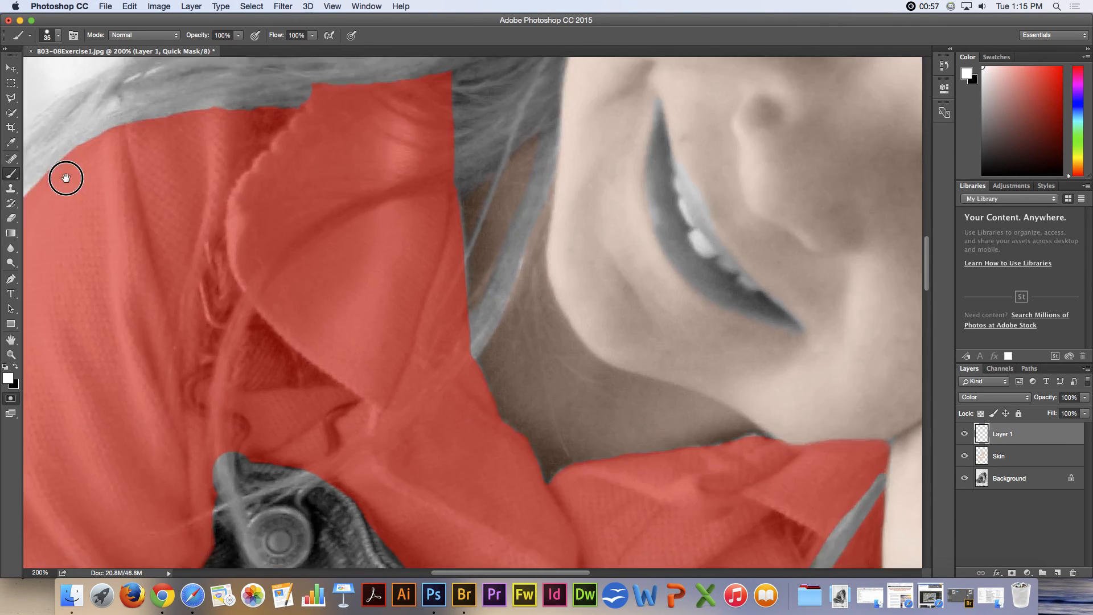
pyautogui.moveTo(66, 178); pyautogui.dragTo(275, 143)
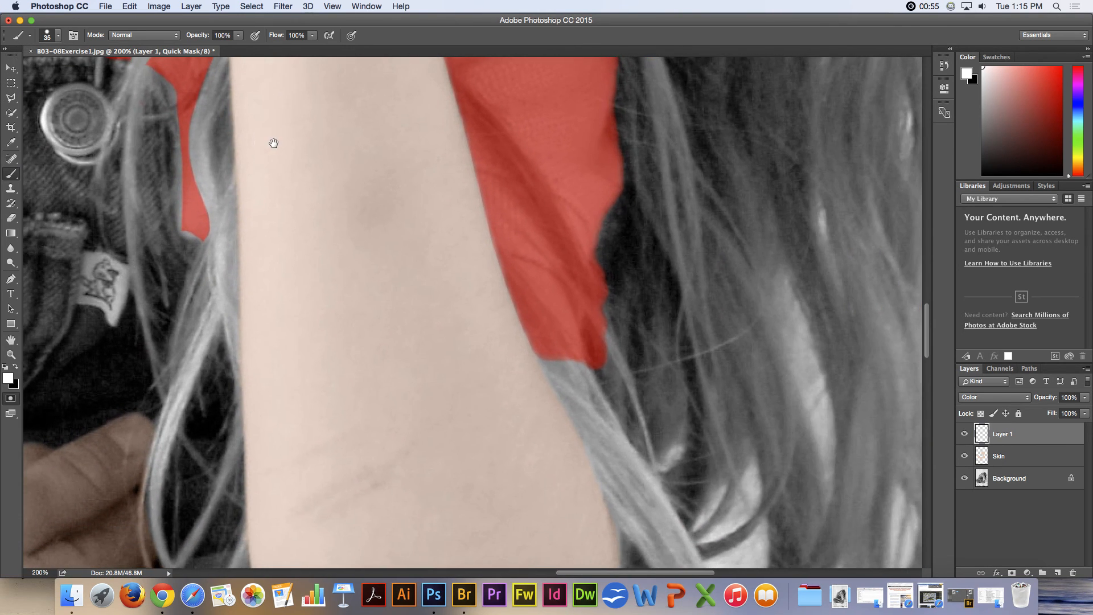
pyautogui.click(575, 369)
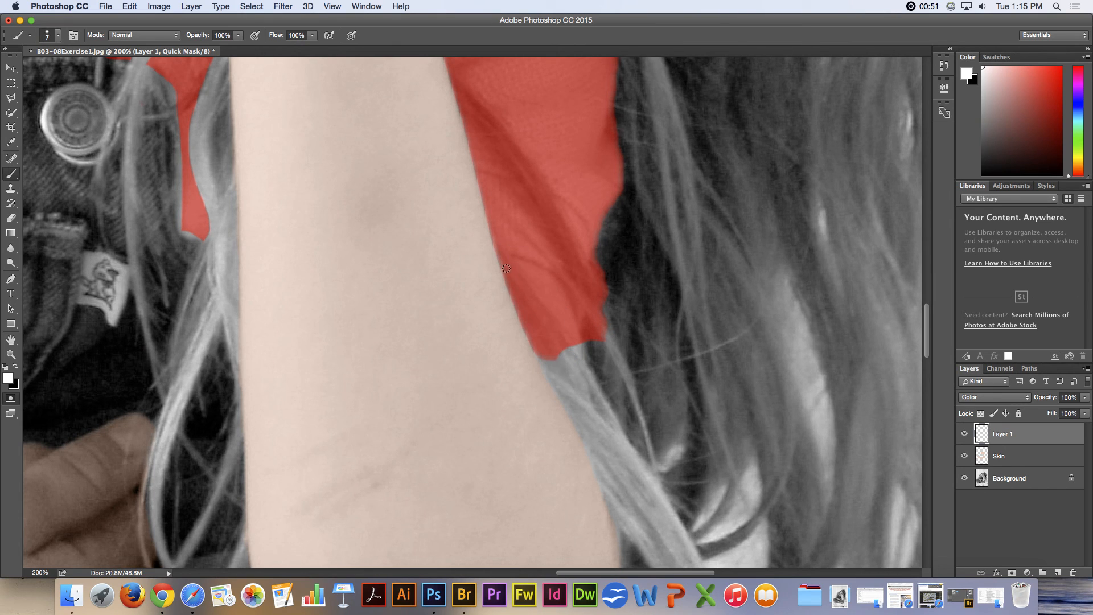
pyautogui.moveTo(505, 269); pyautogui.dragTo(576, 366)
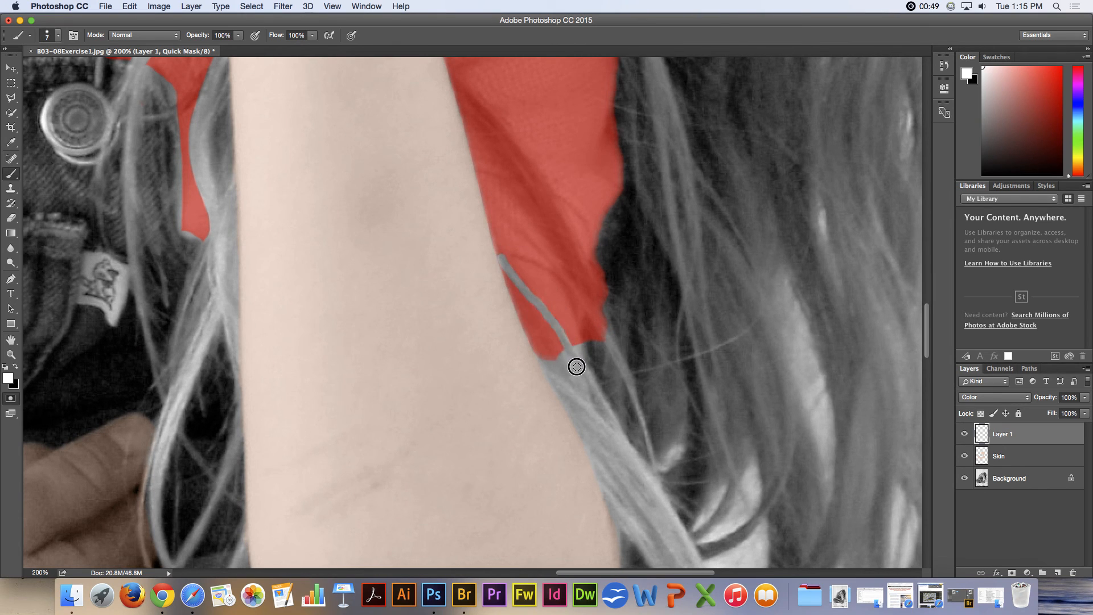
pyautogui.moveTo(576, 349); pyautogui.dragTo(565, 375)
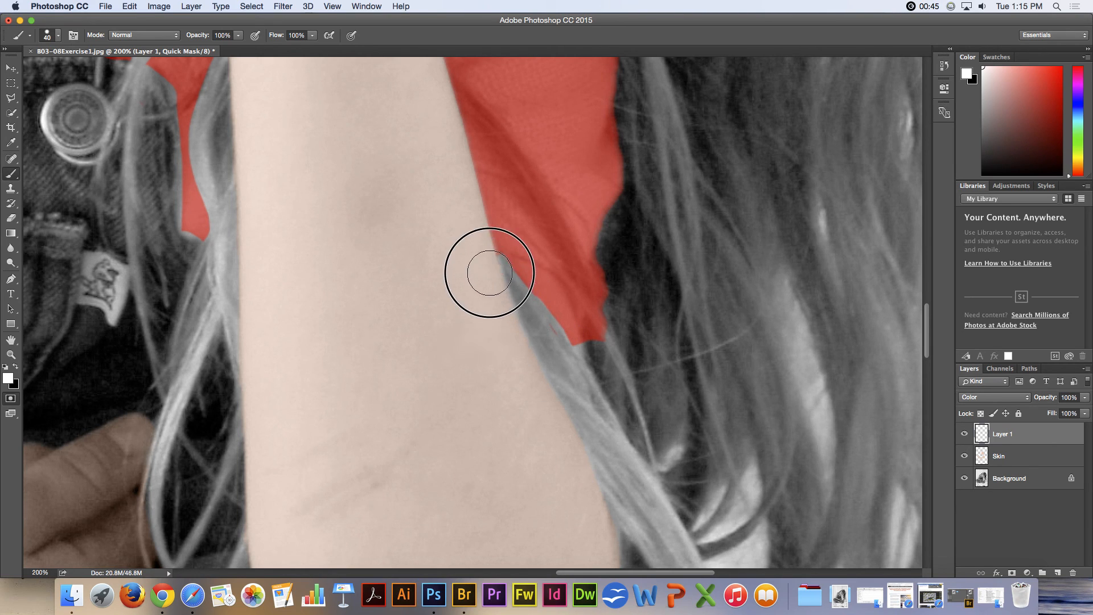
pyautogui.moveTo(672, 377)
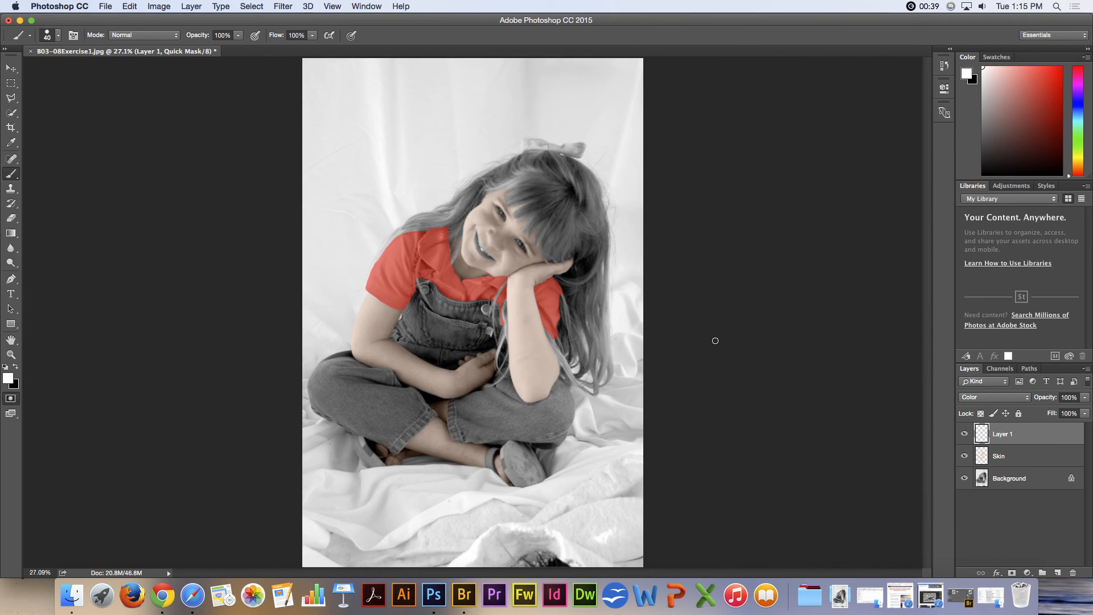
pyautogui.moveTo(733, 321)
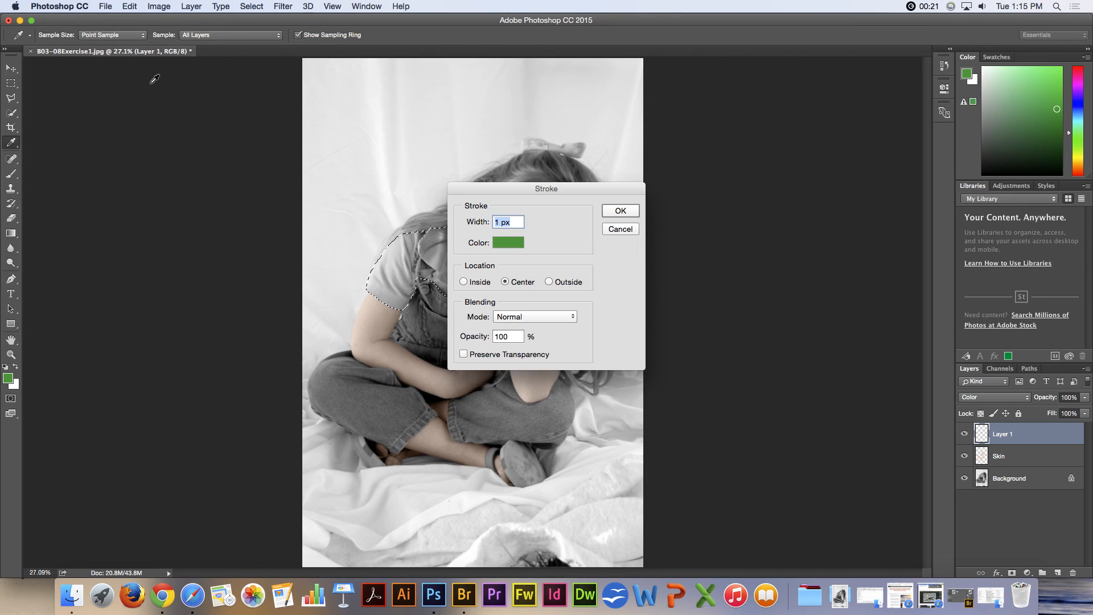
# Step: Cancel the Stroke dialog and fill the shirt selection on Layer 1 with bright green
pyautogui.click(619, 211)
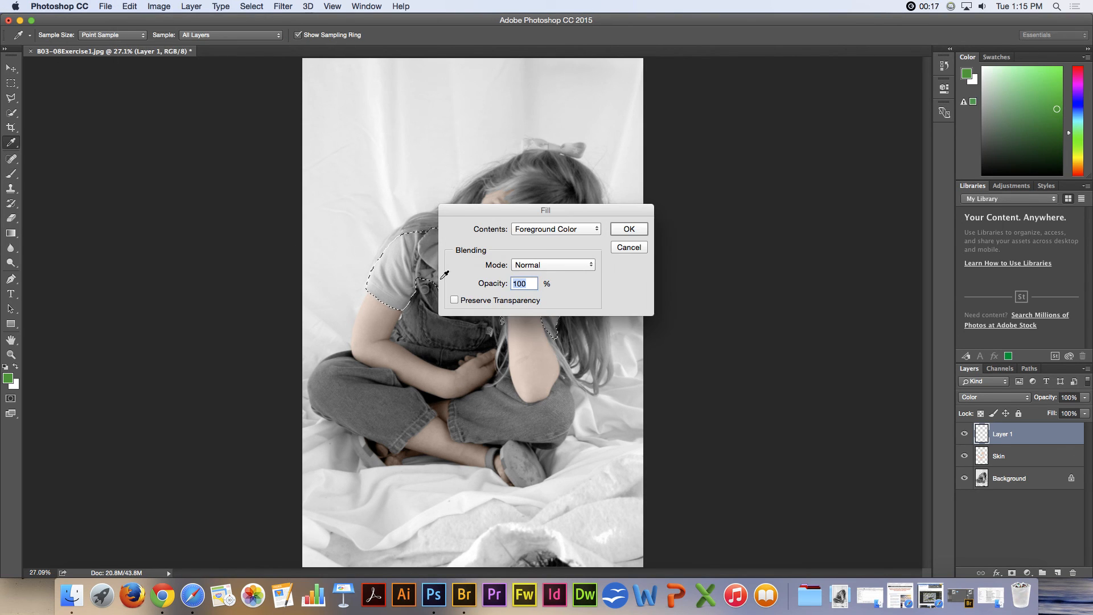
pyautogui.click(627, 229)
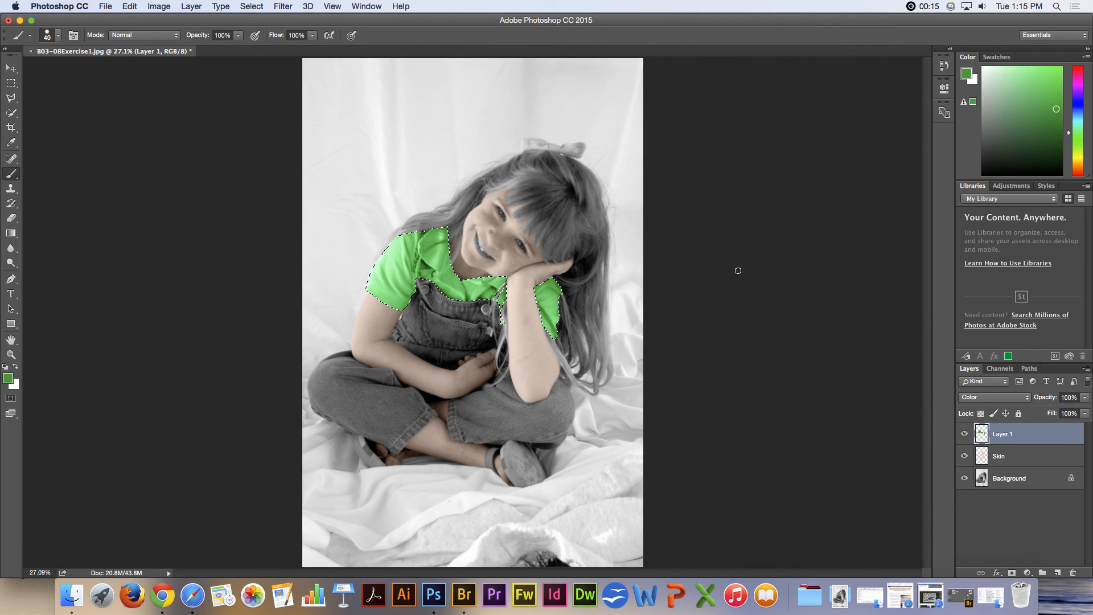